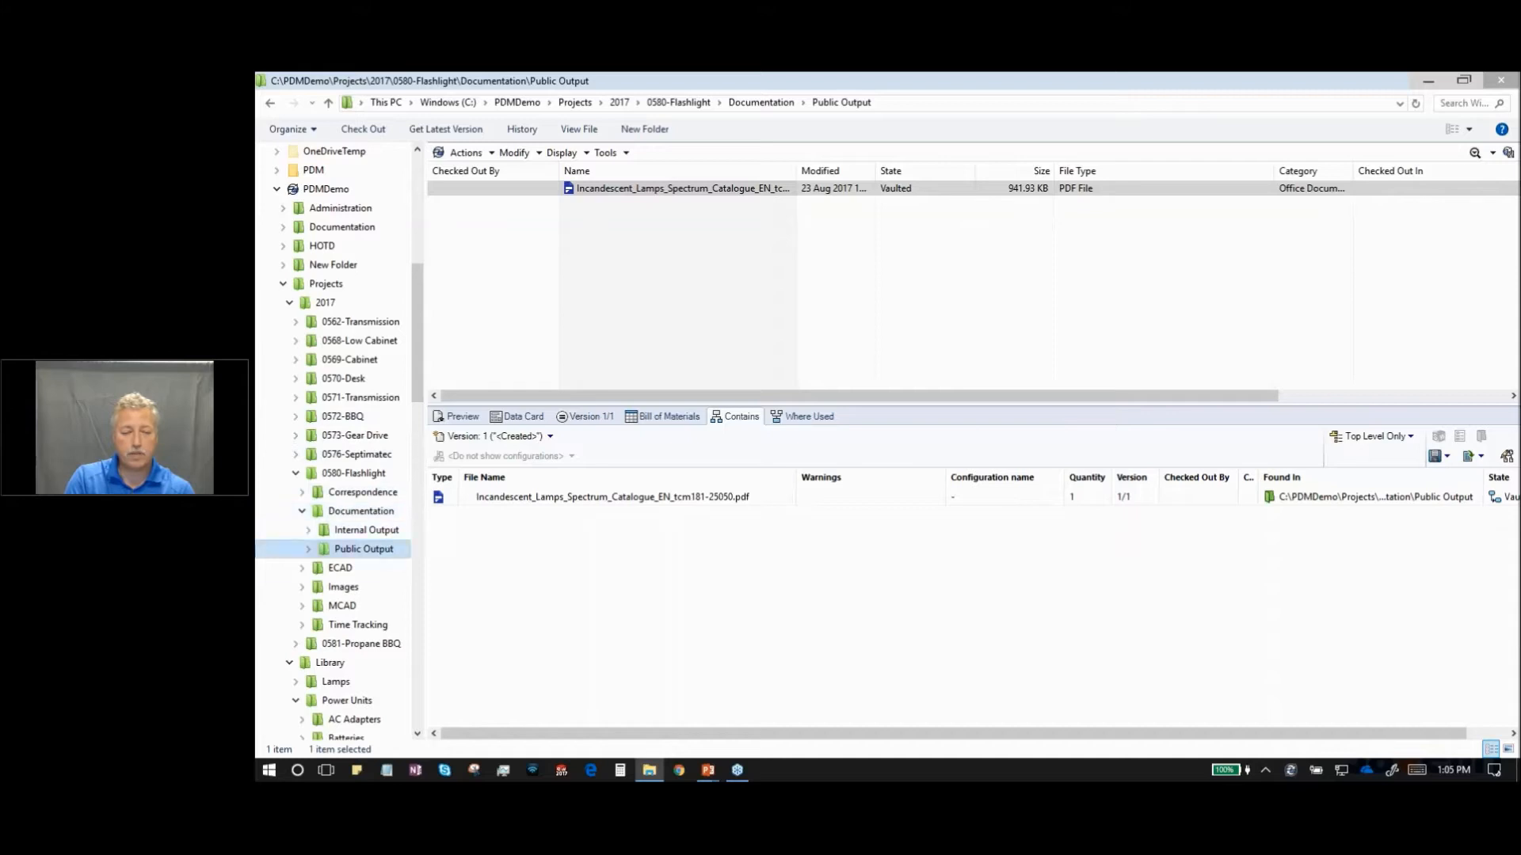
- Select Light.SLDASM in the flashlight MCAD folder and show its 3D preview
click(342, 605)
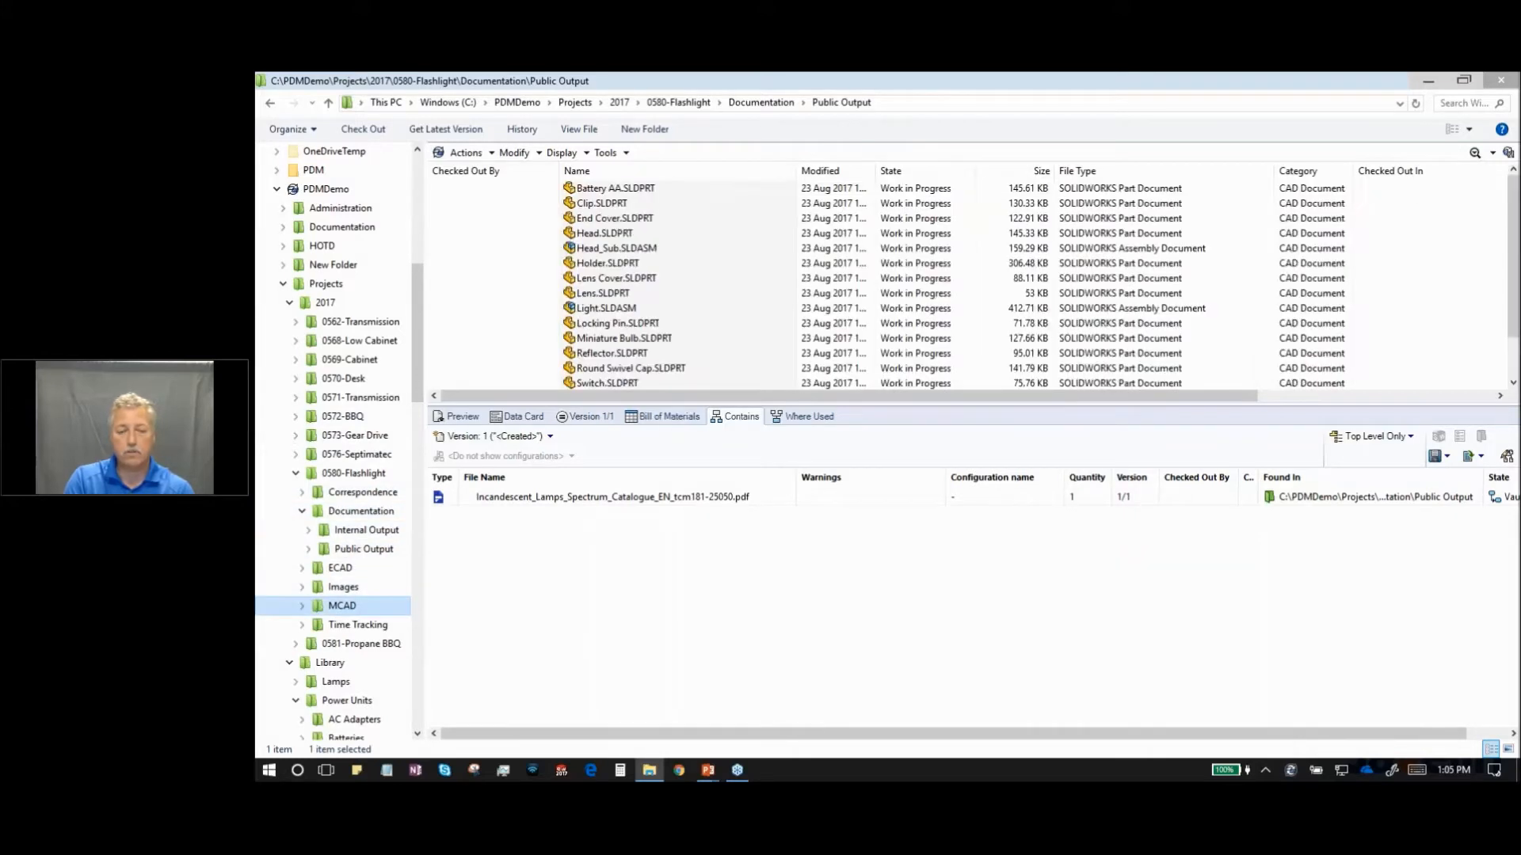
click(342, 605)
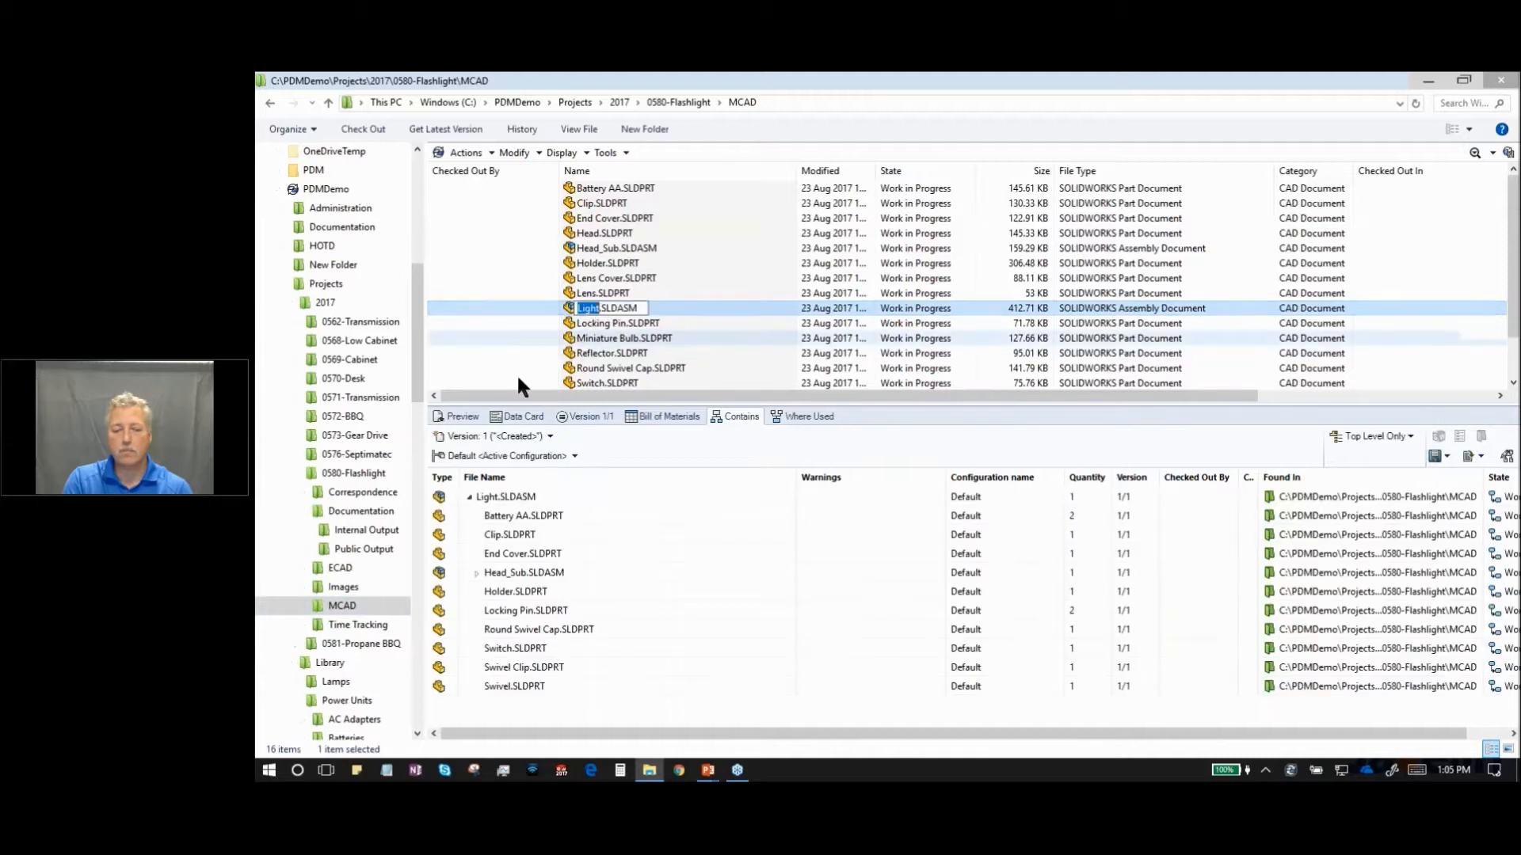
click(461, 416)
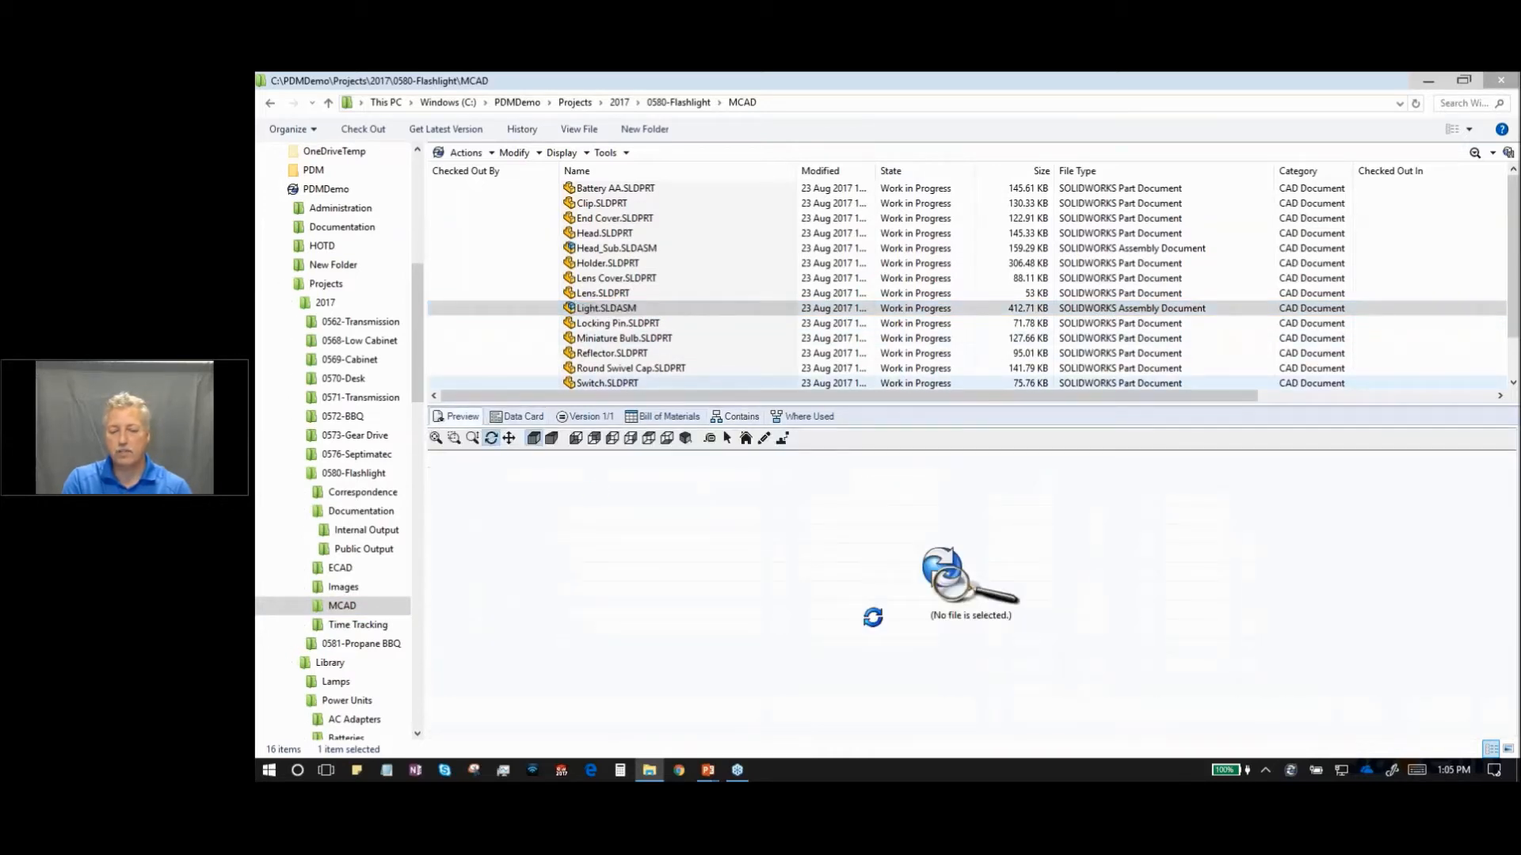
- Explode the Light assembly in the preview, then select Battery AA.SLDPRT
click(781, 438)
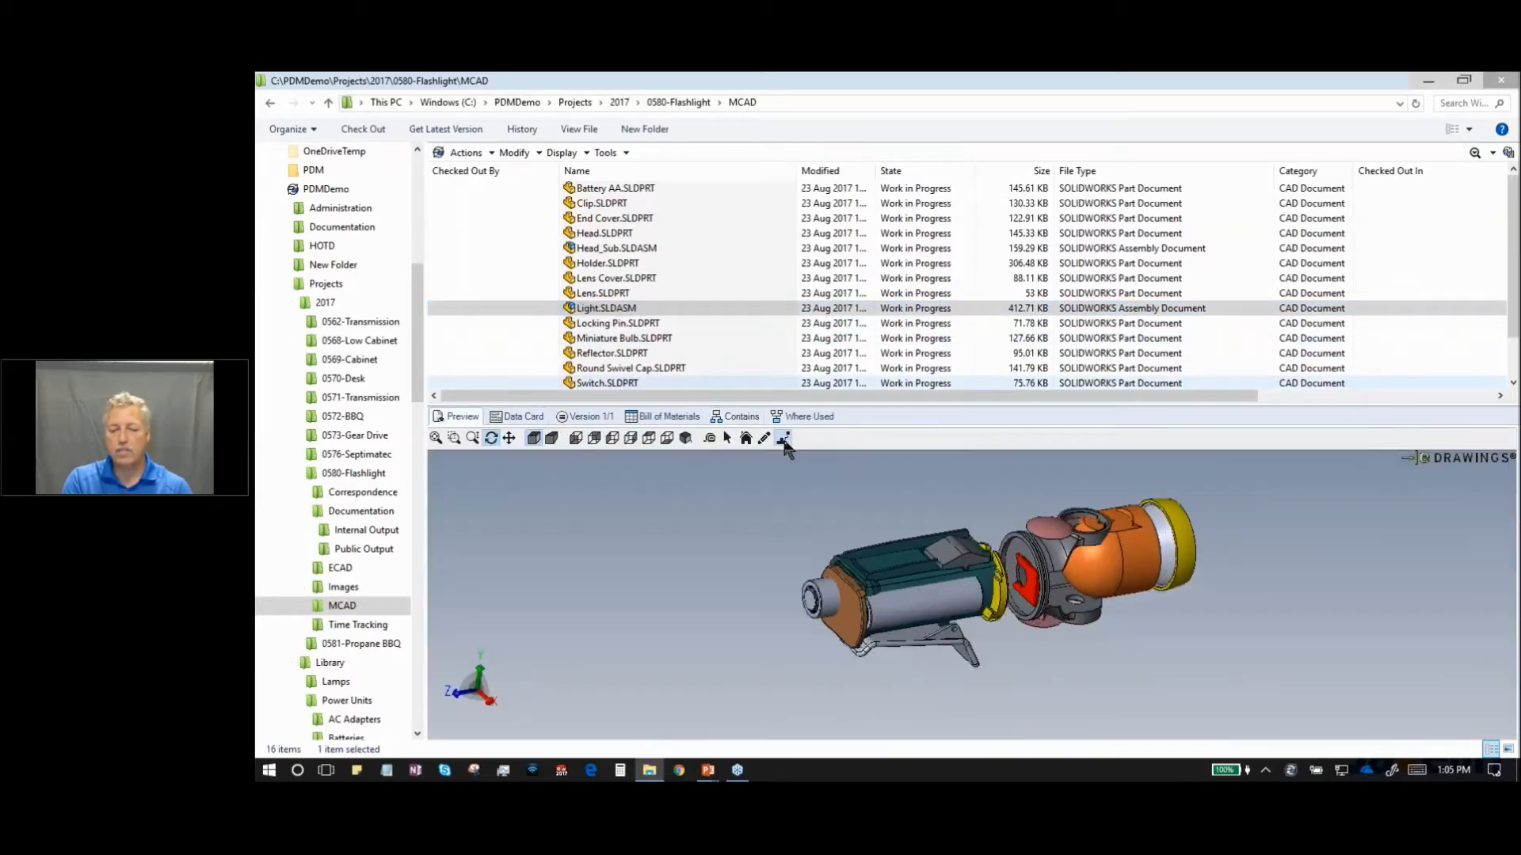
click(784, 437)
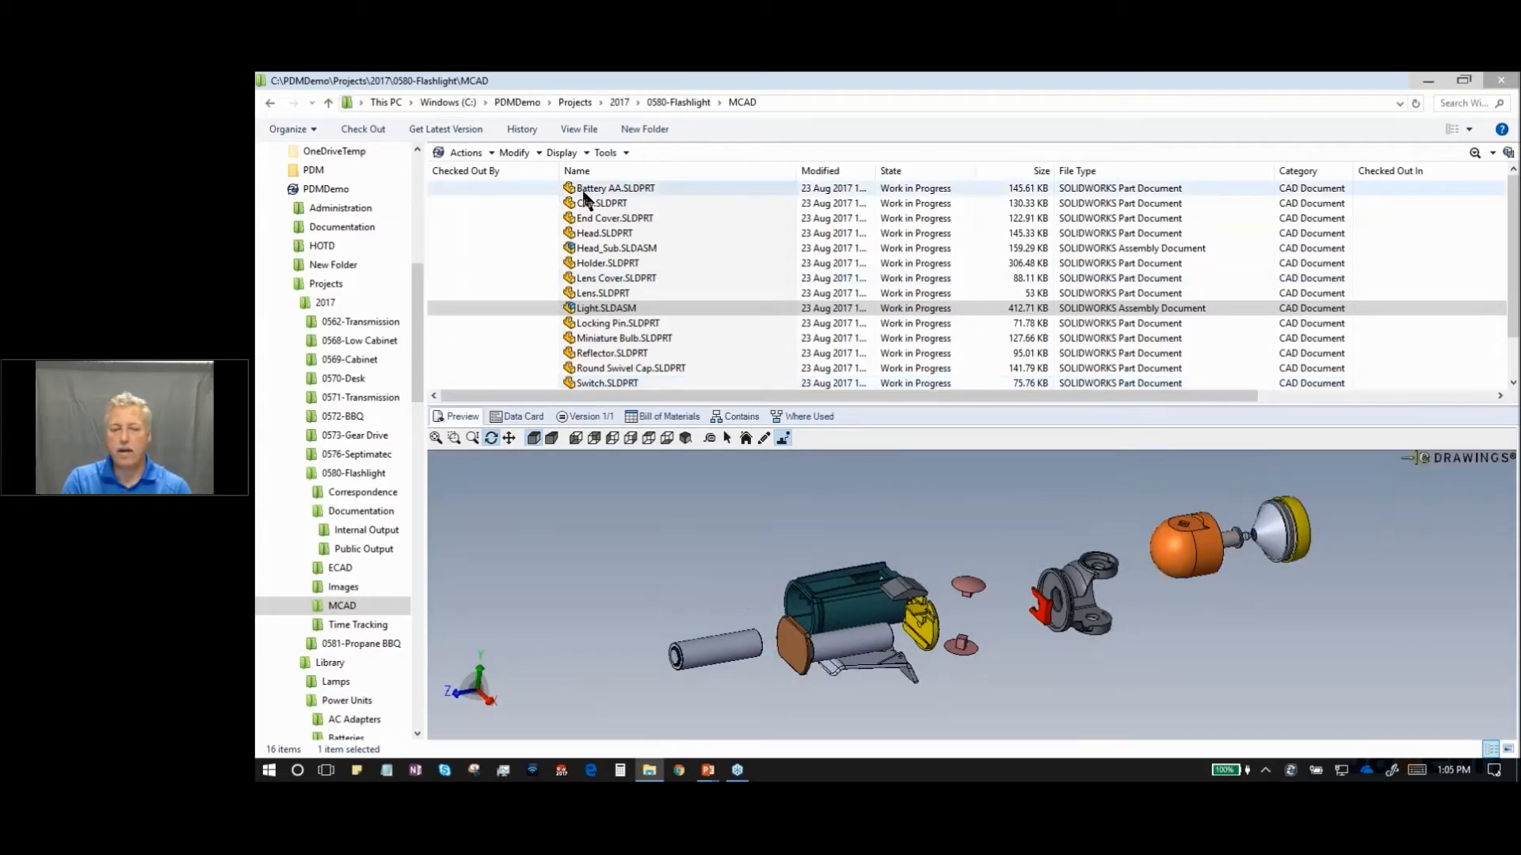
click(614, 188)
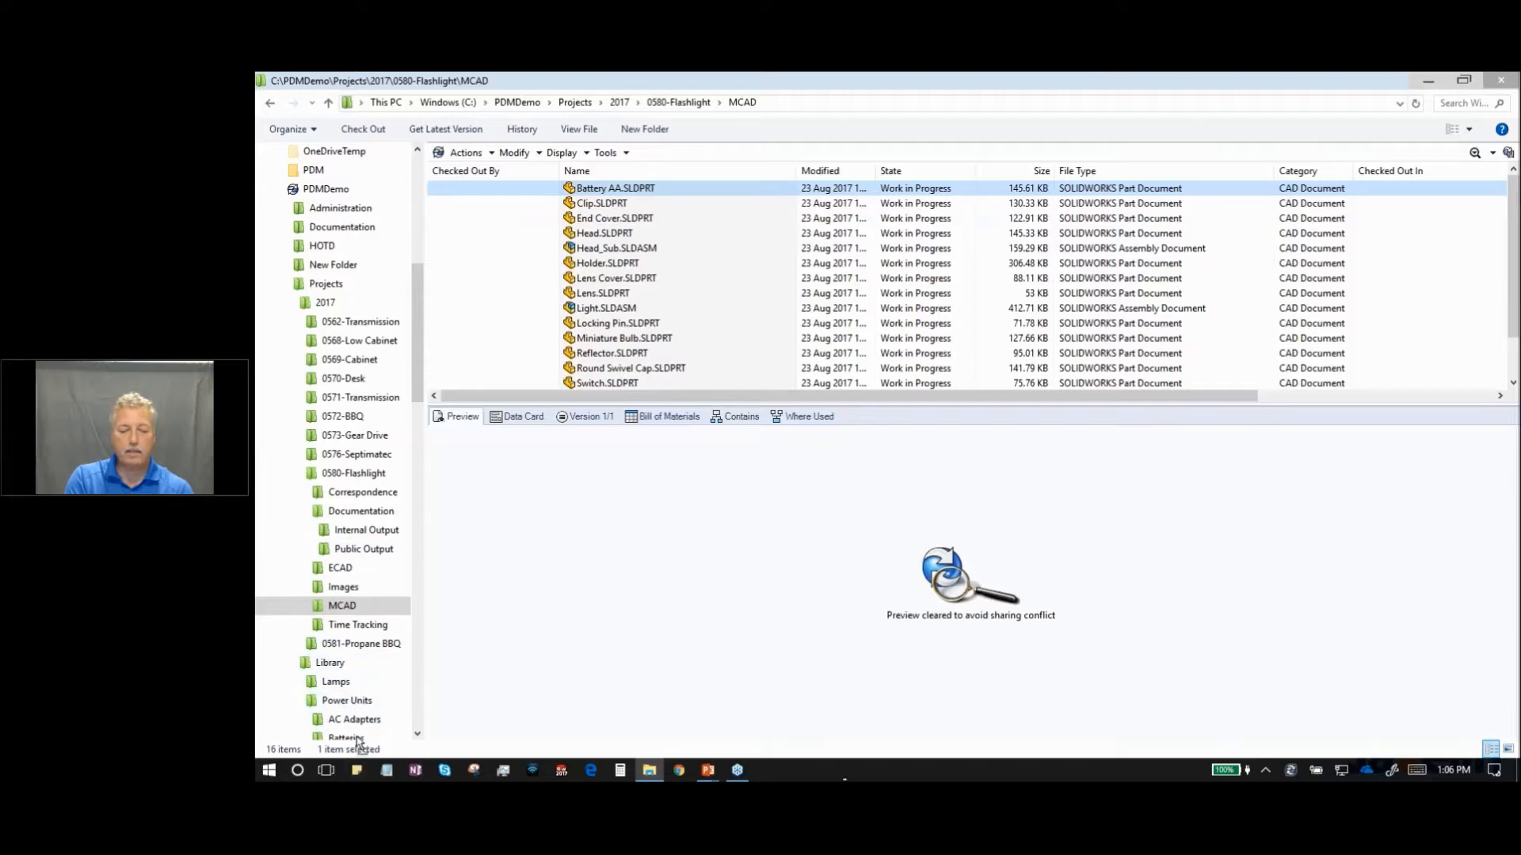
- Drag Battery AA.SLDPRT into Library > Power Units > Batteries and reselect Light.SLDASM
click(353, 719)
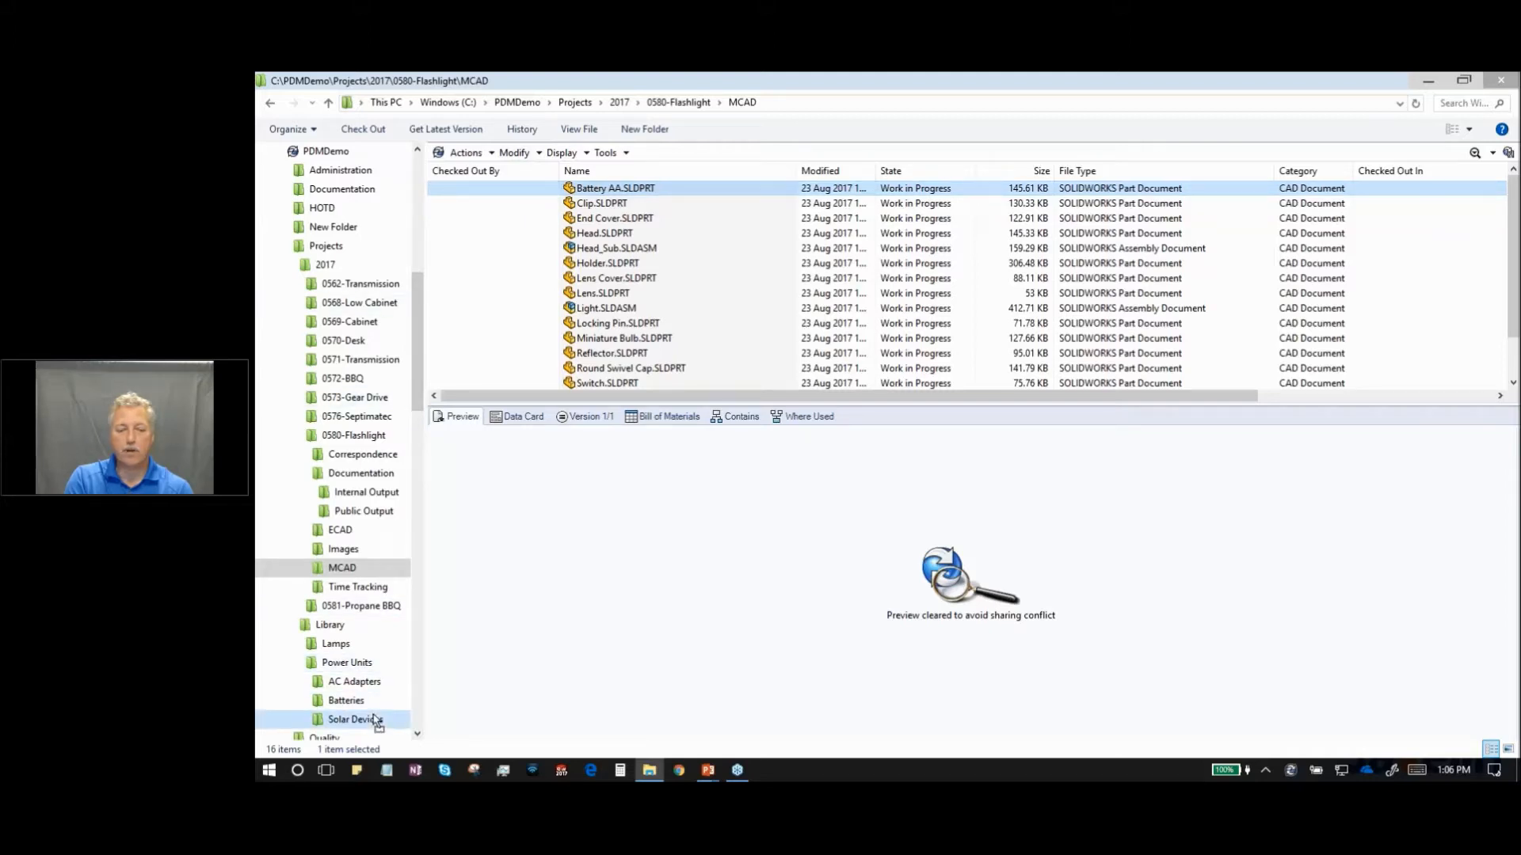
click(345, 700)
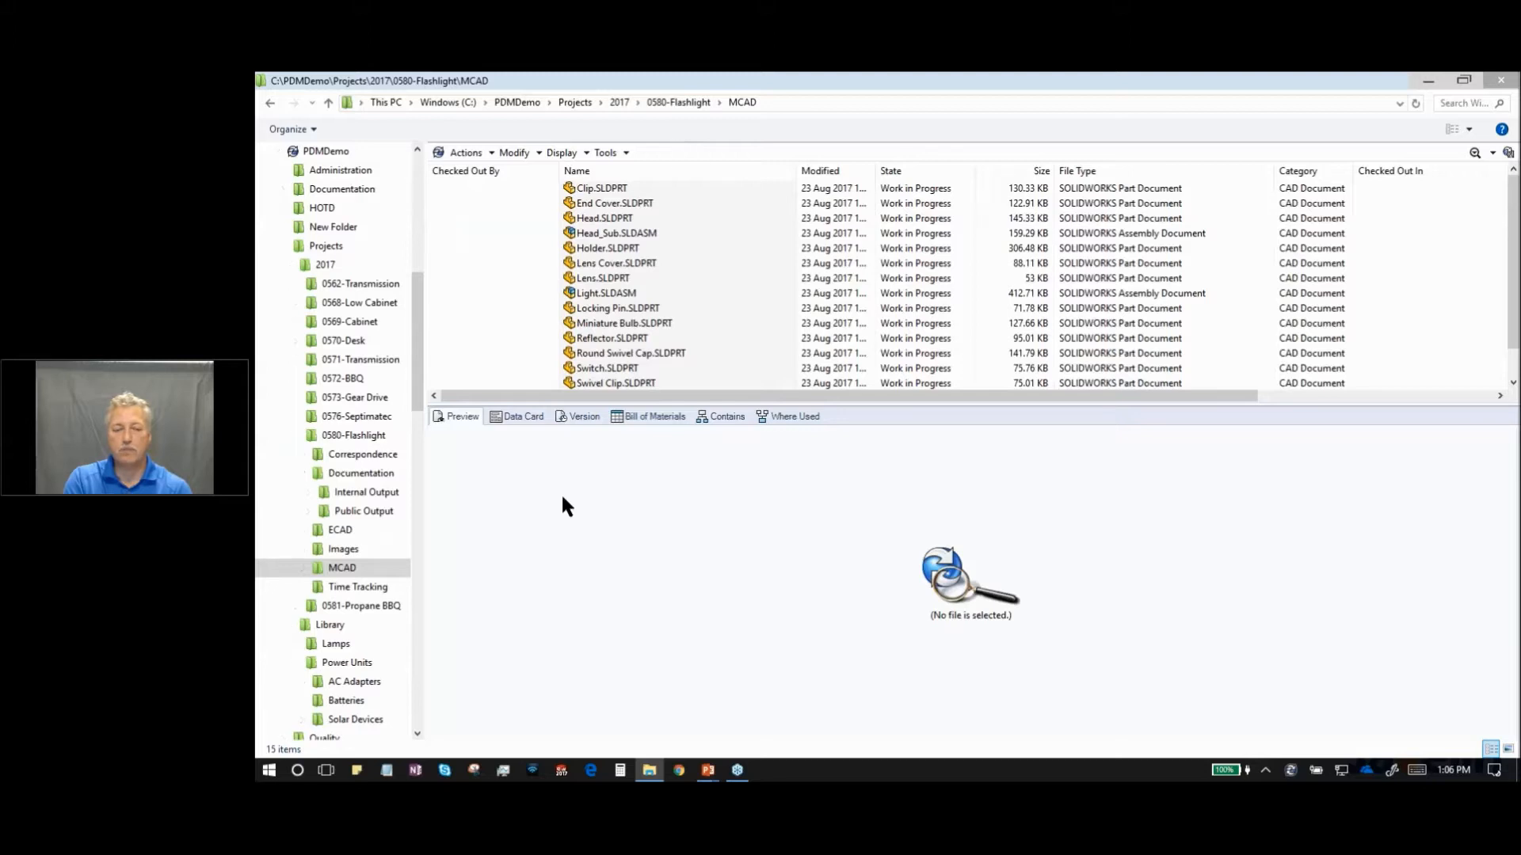
click(605, 293)
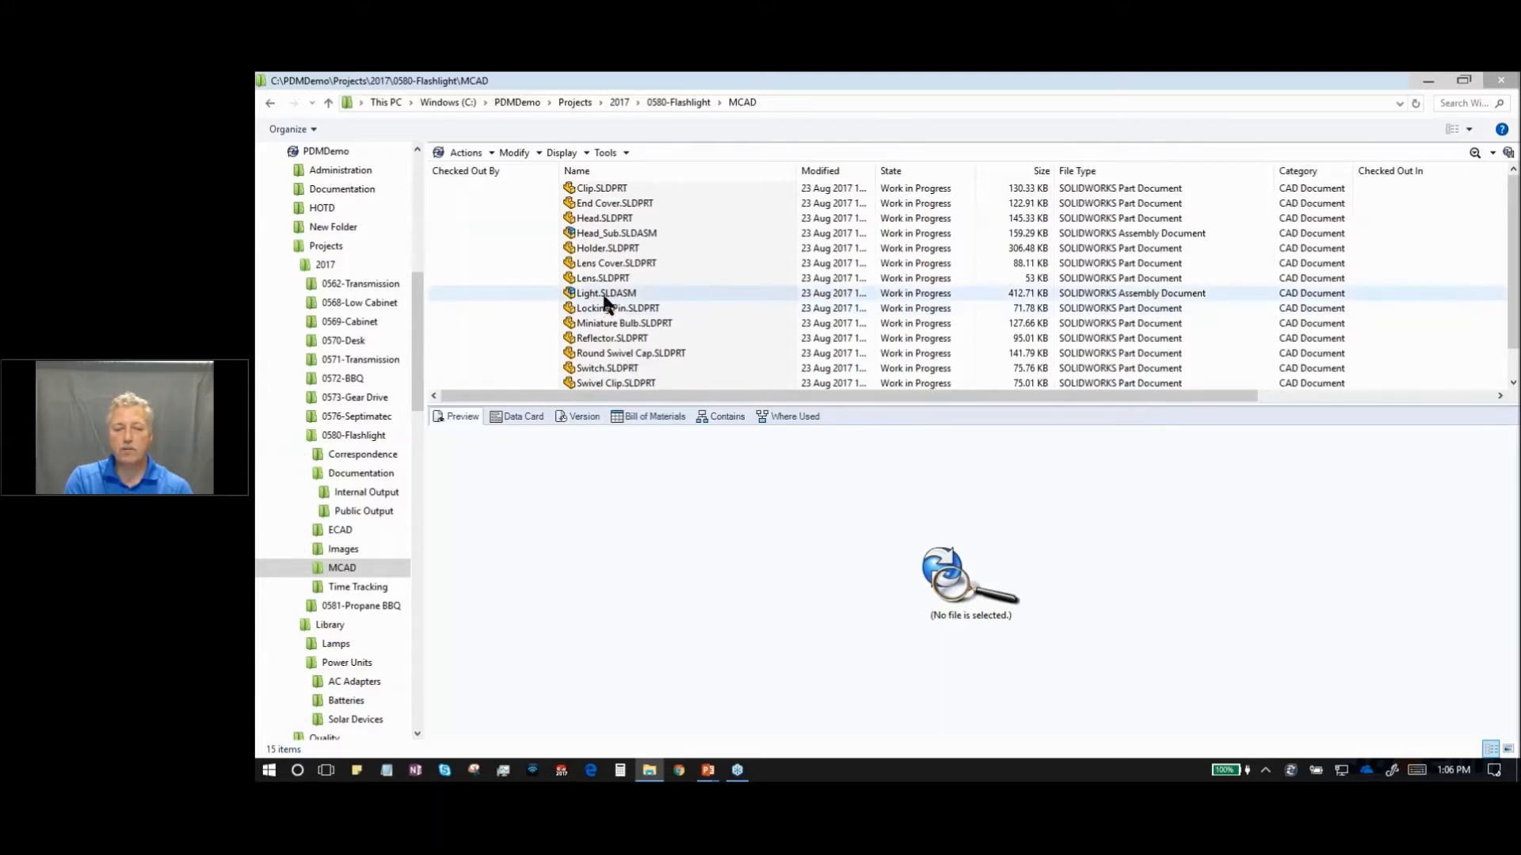
click(605, 293)
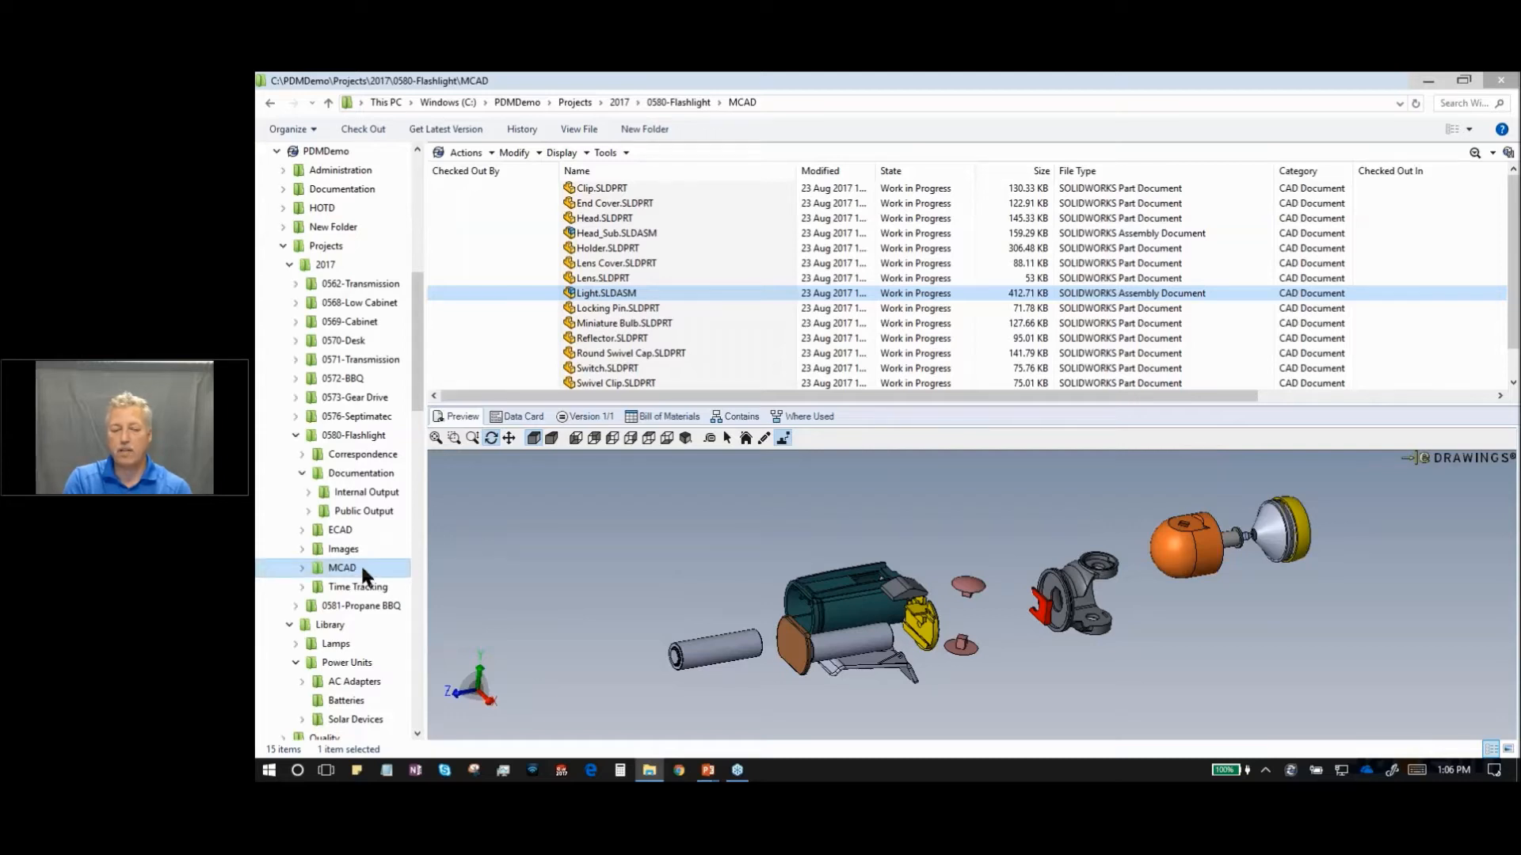
- In the Library Batteries folder, view Battery AA's history showing its move
click(347, 700)
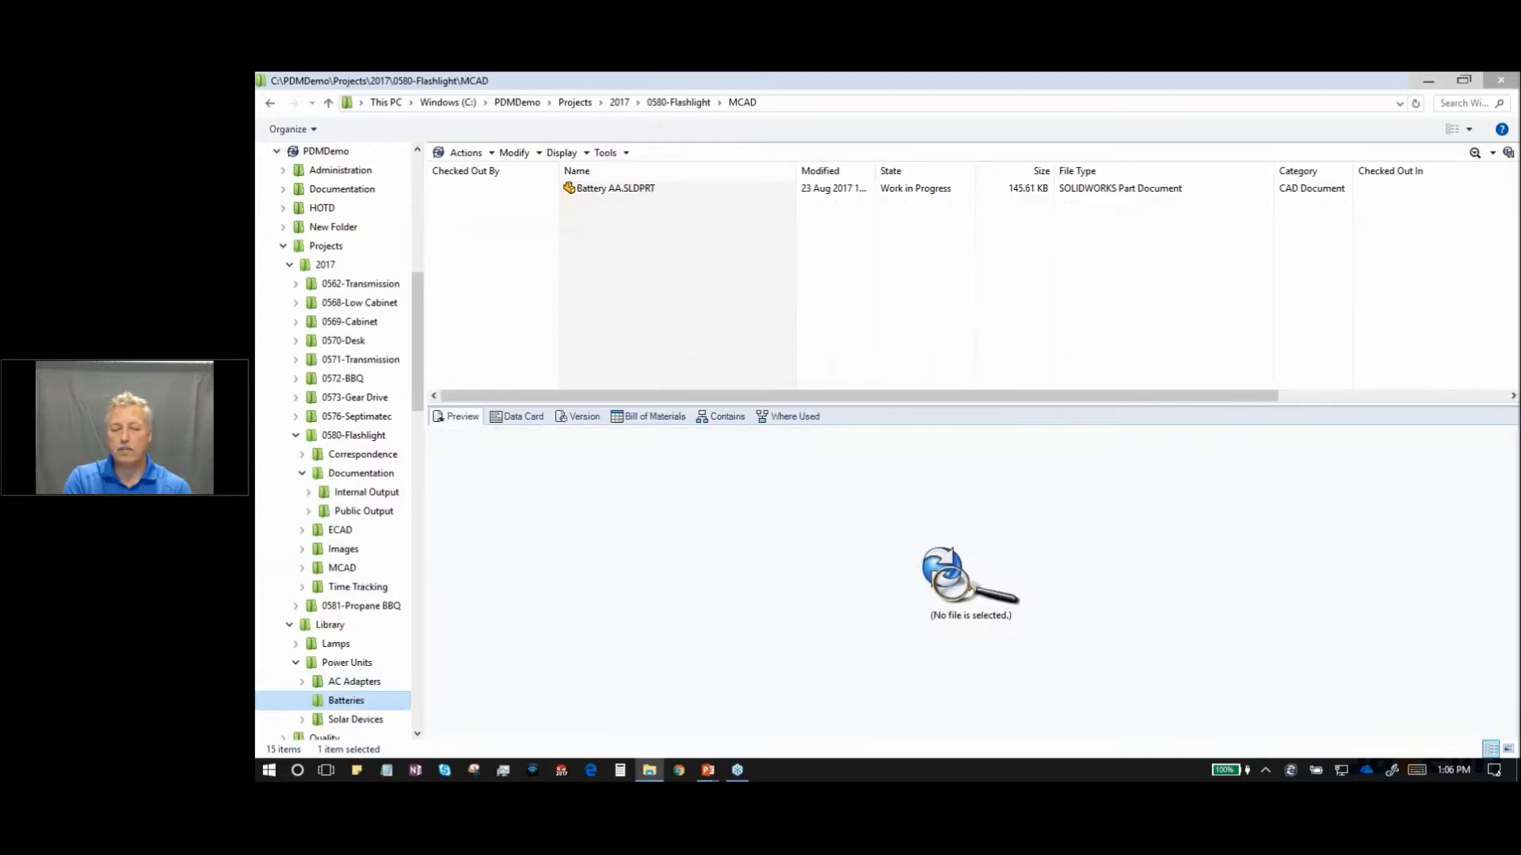
click(347, 700)
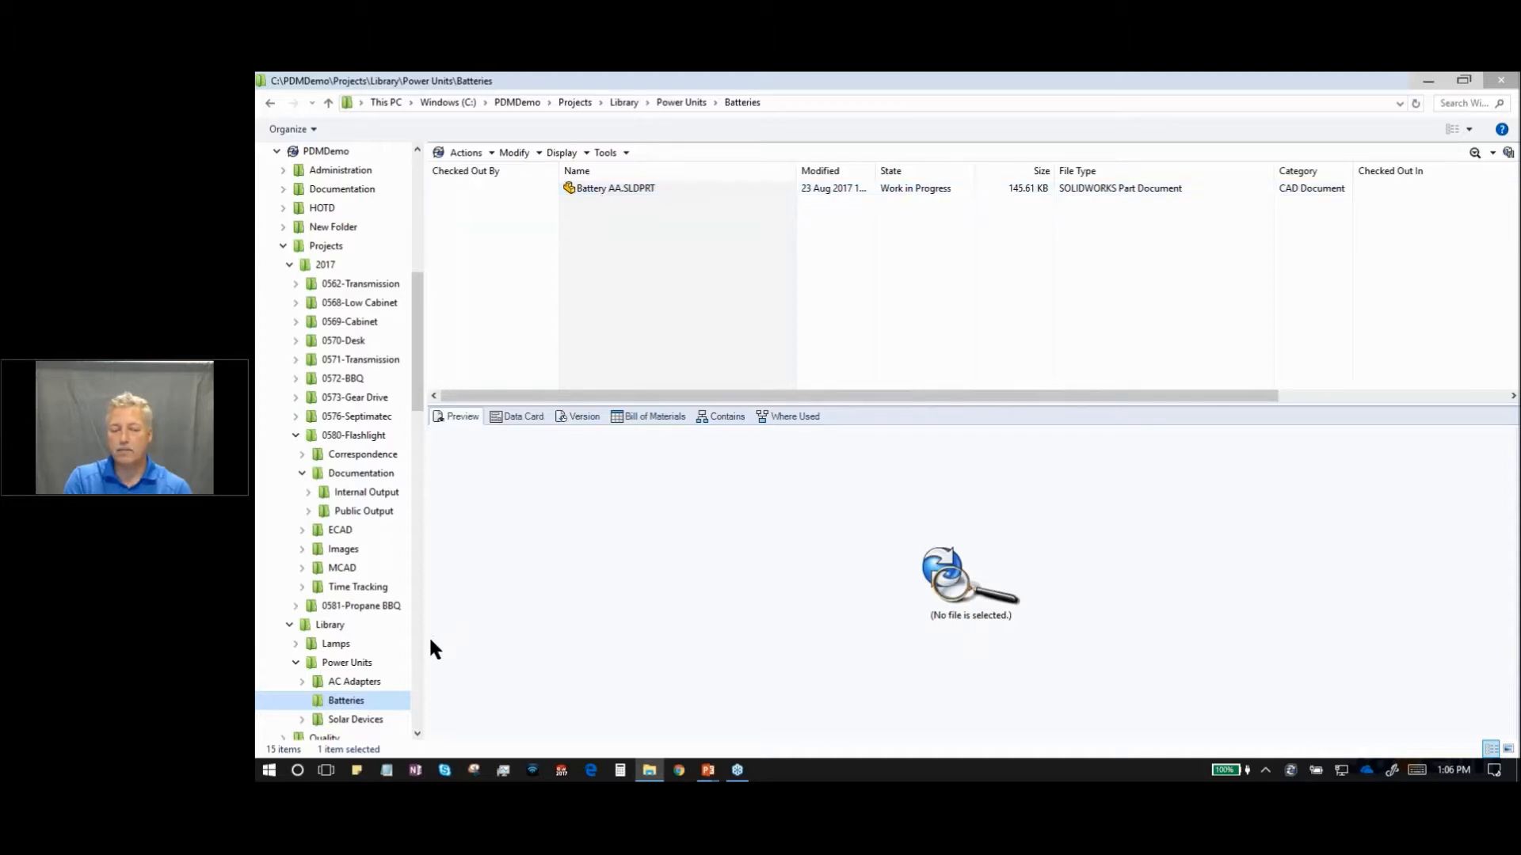
mouse_move(597, 270)
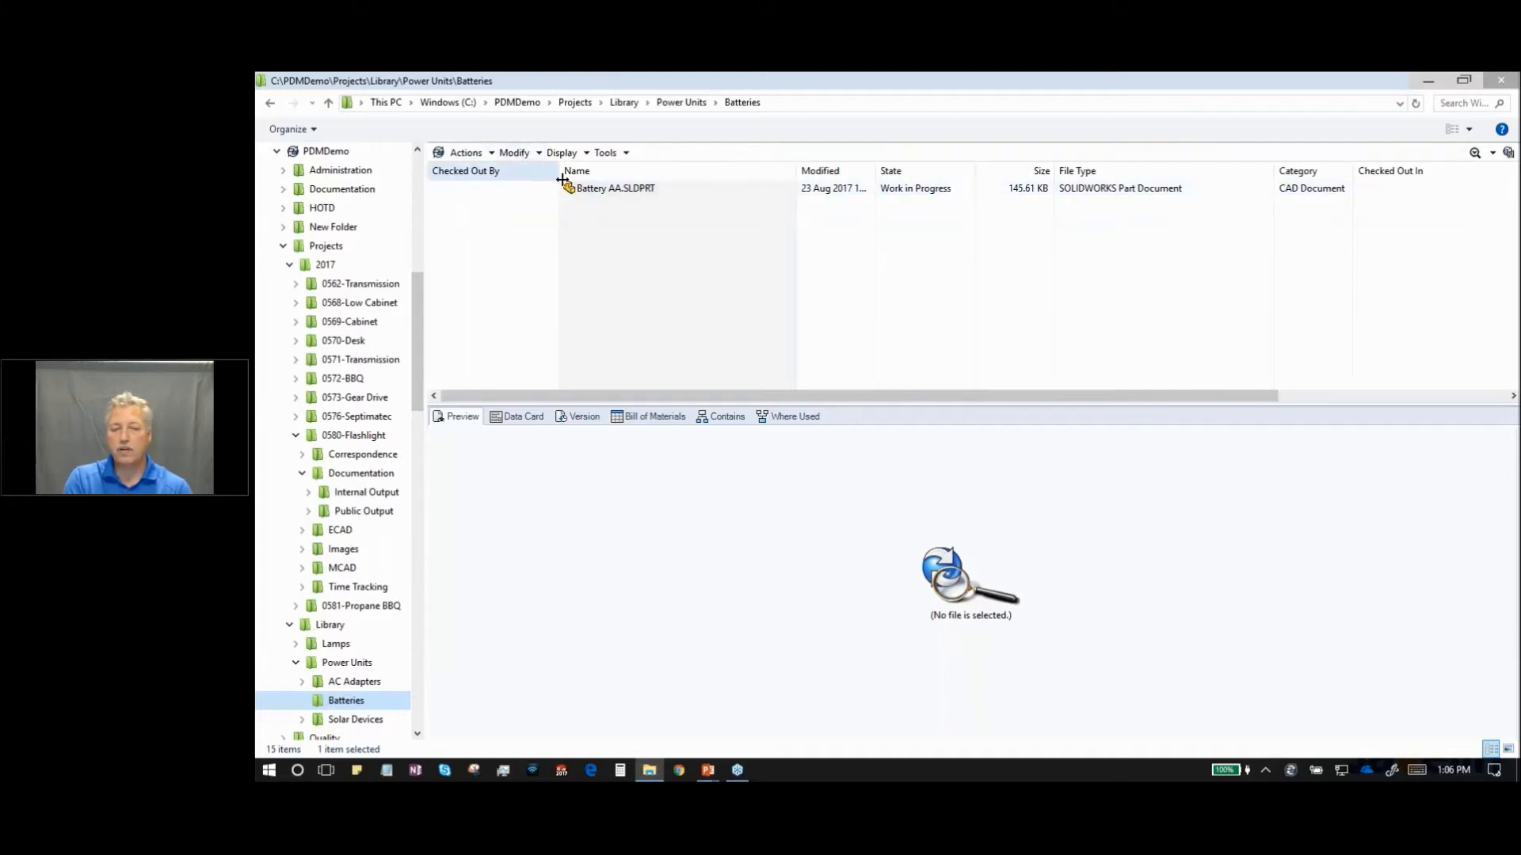
click(616, 187)
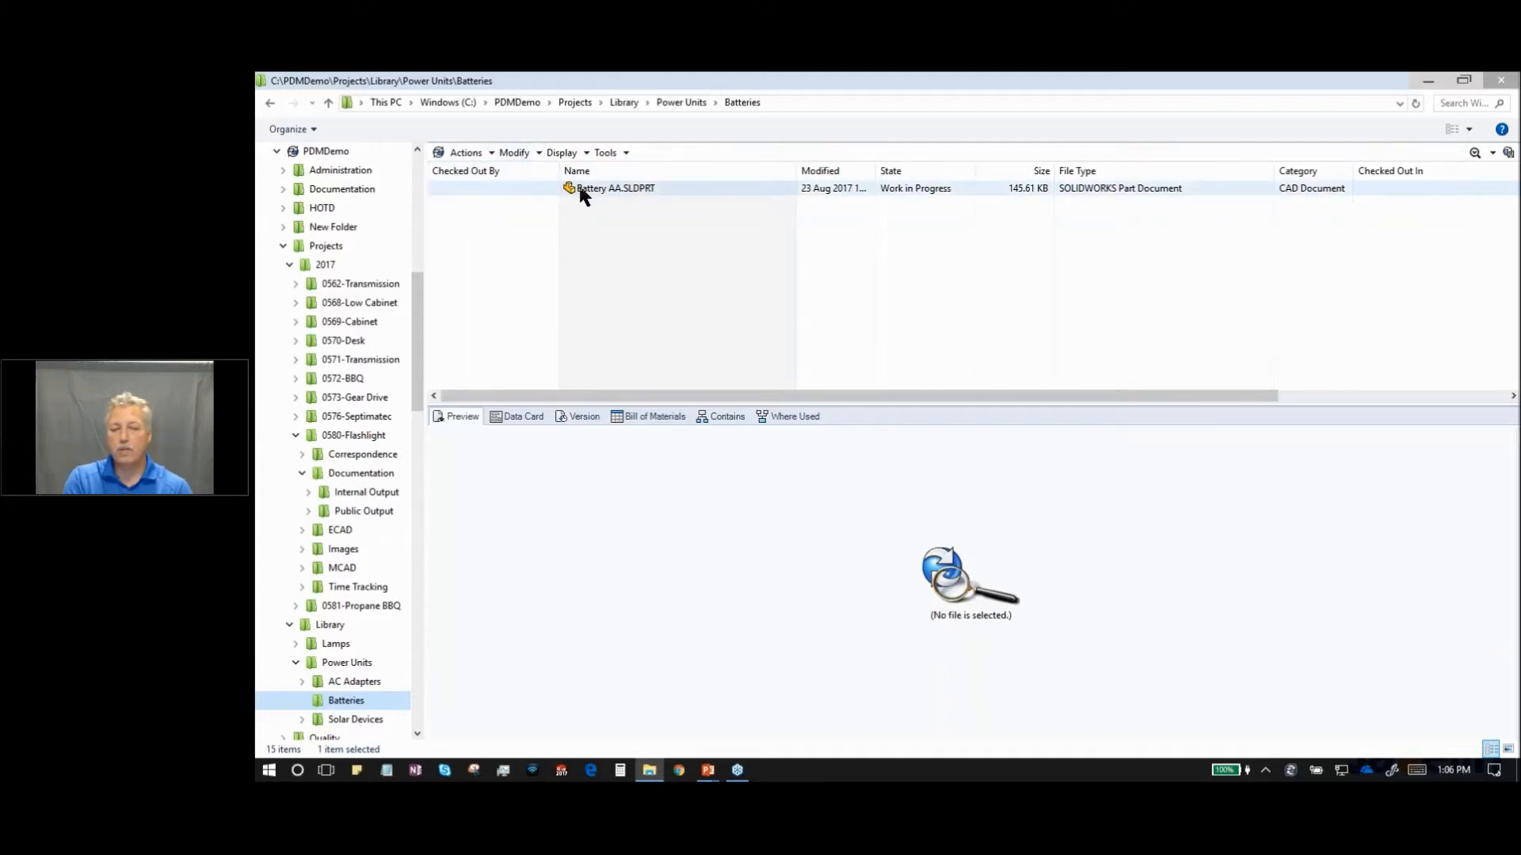
right_click(615, 186)
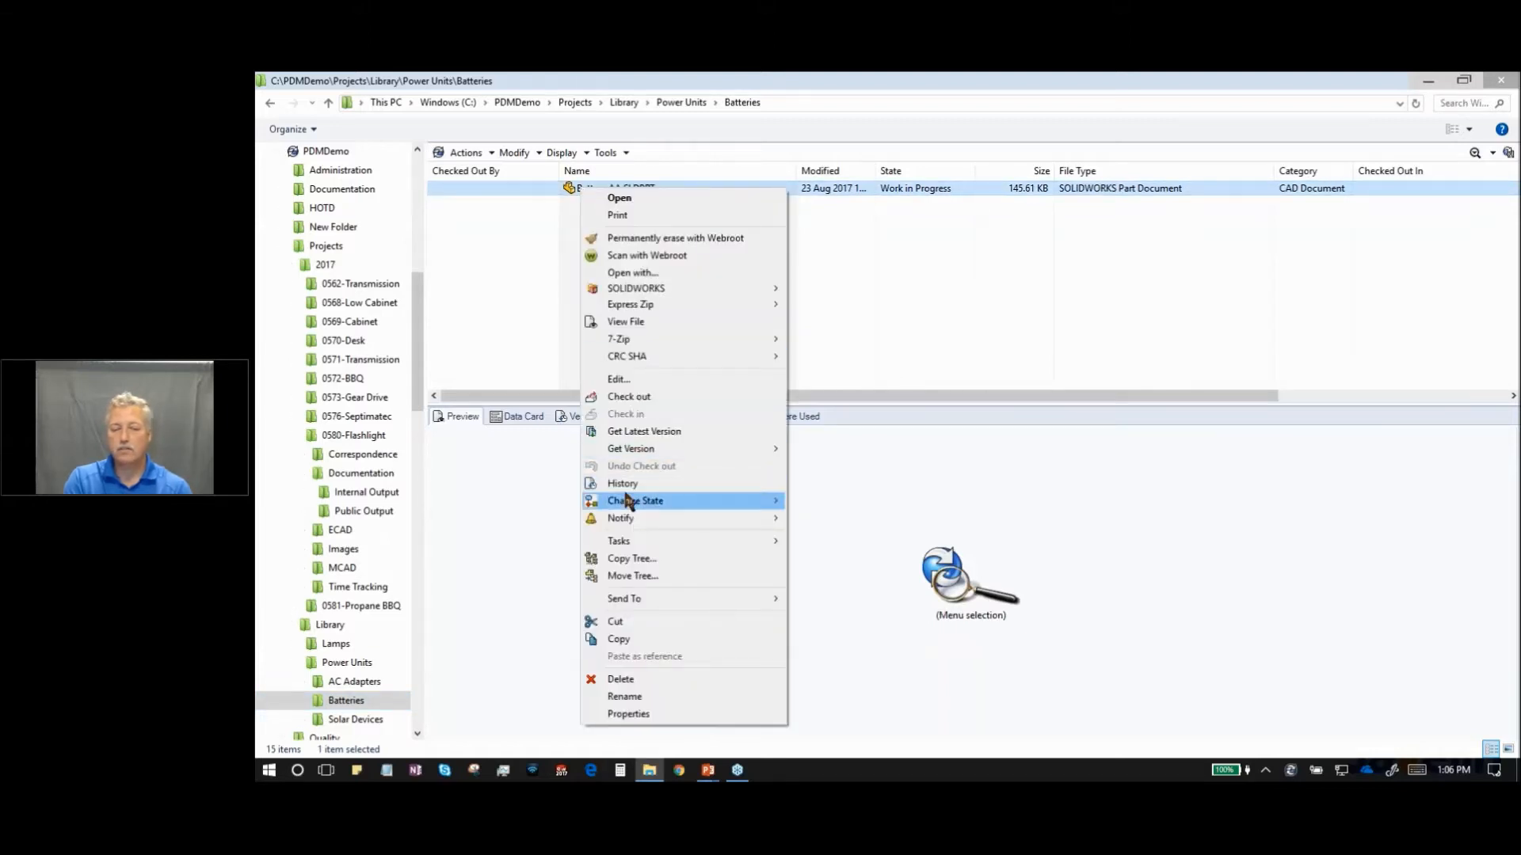
click(621, 483)
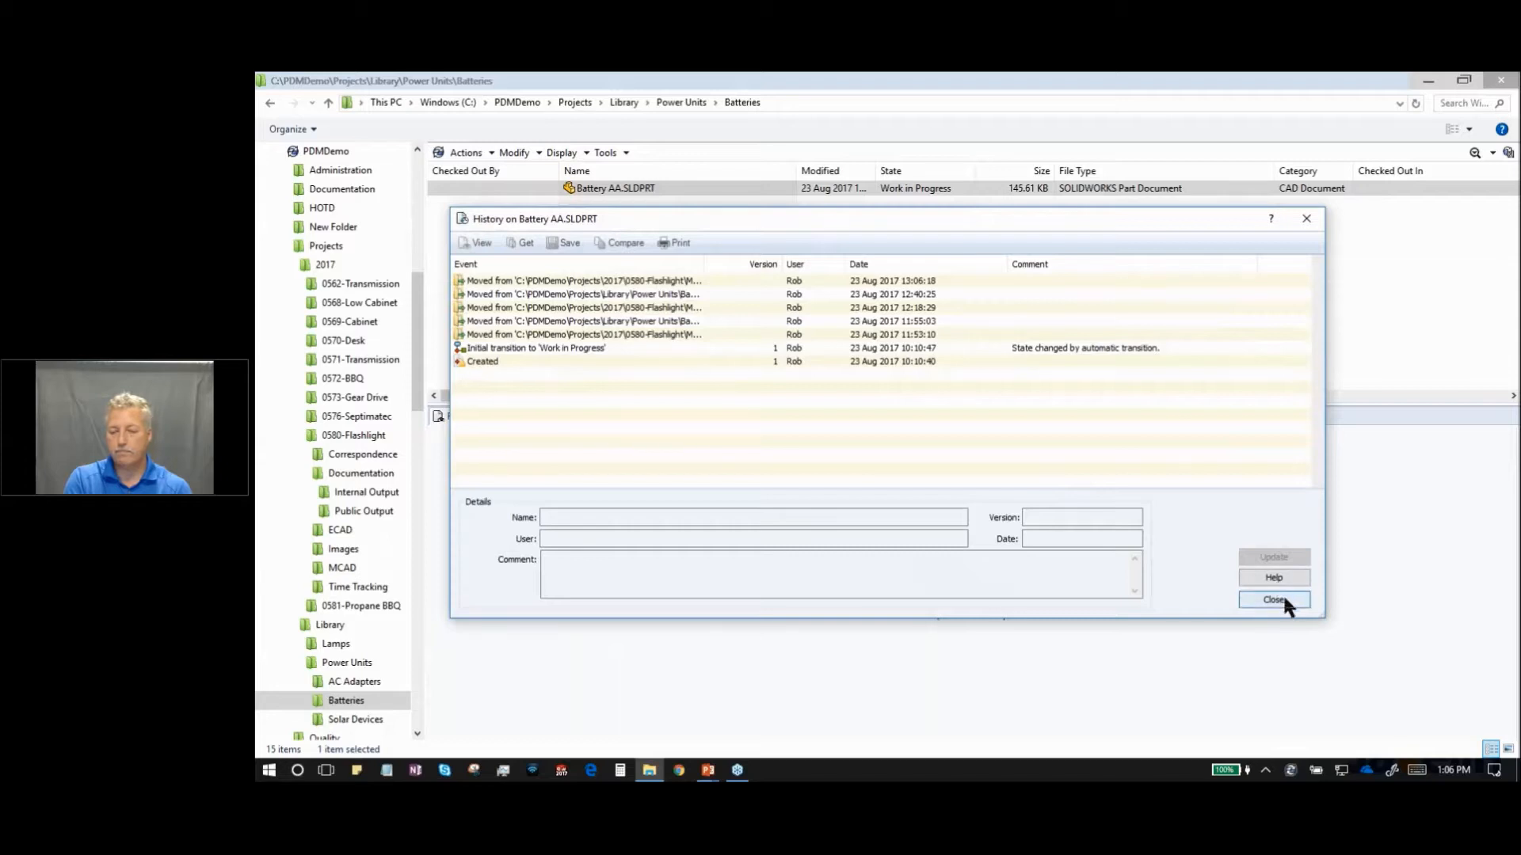
click(1274, 599)
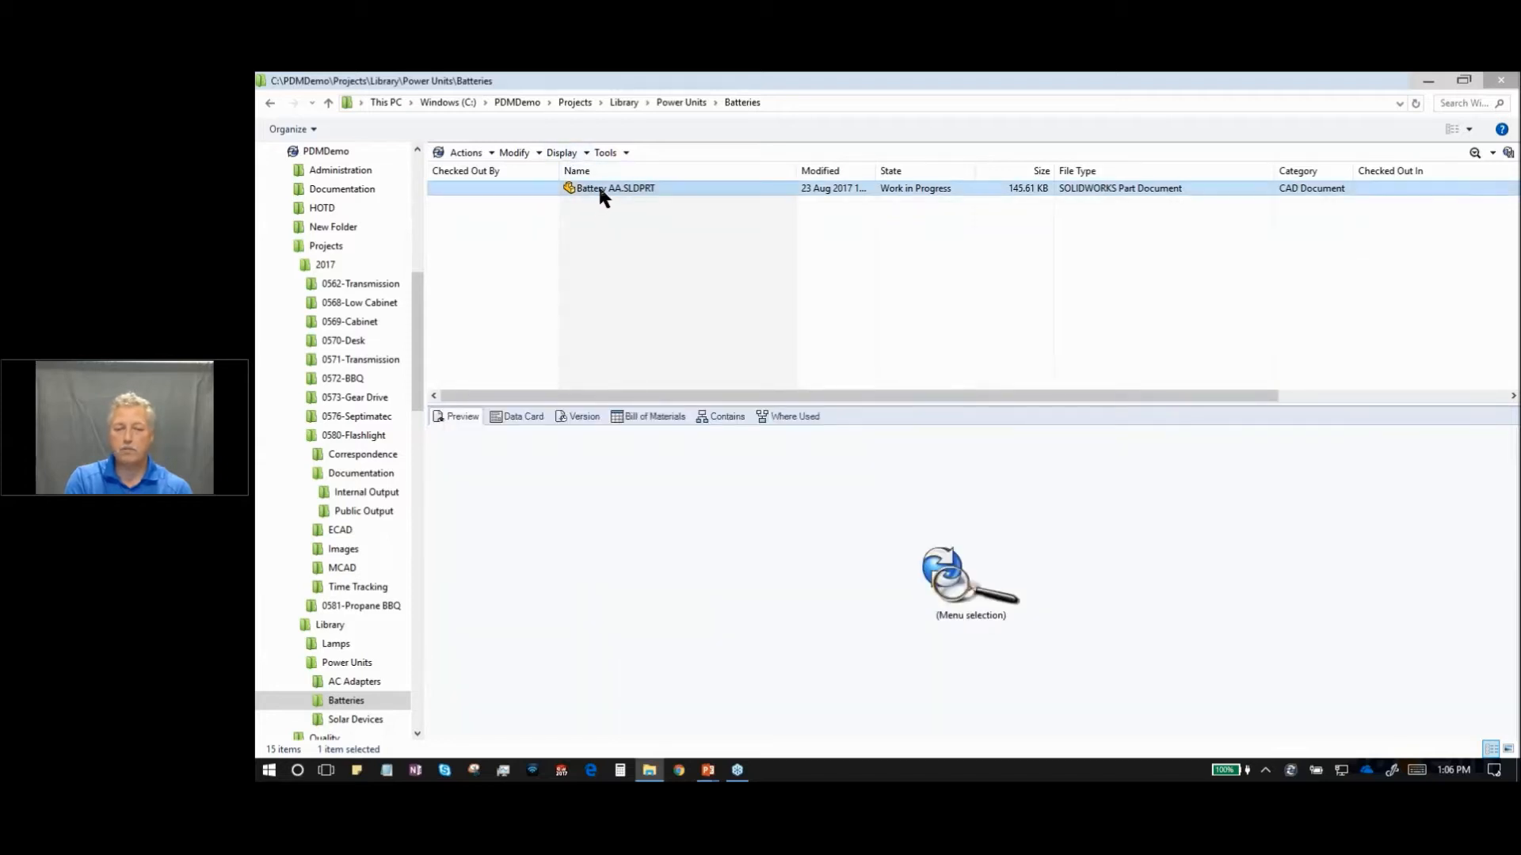
- Review Battery AA's history entries a second time and close the window
right_click(602, 189)
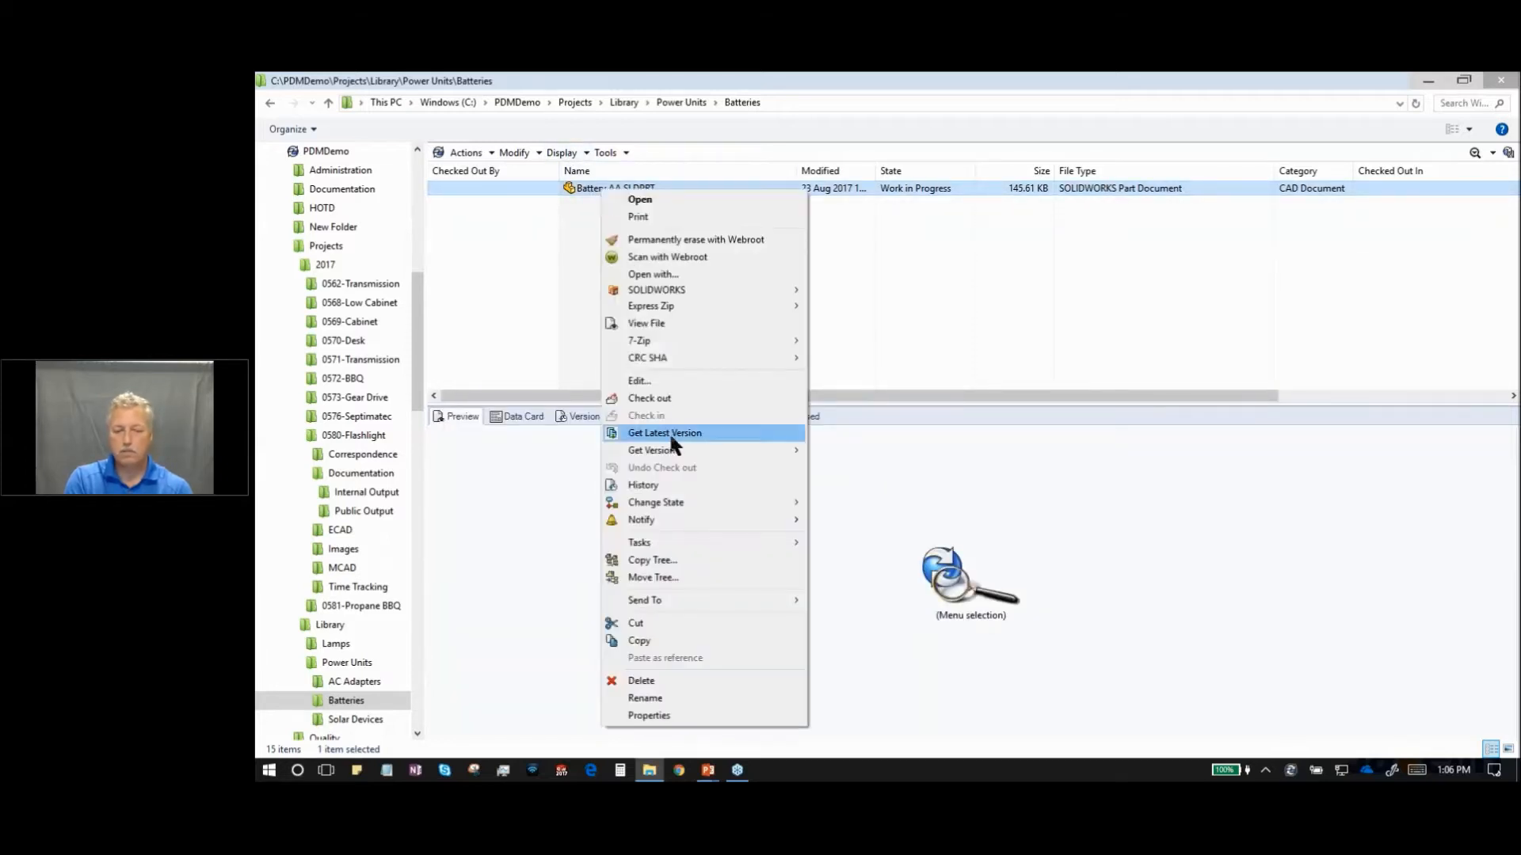
click(643, 484)
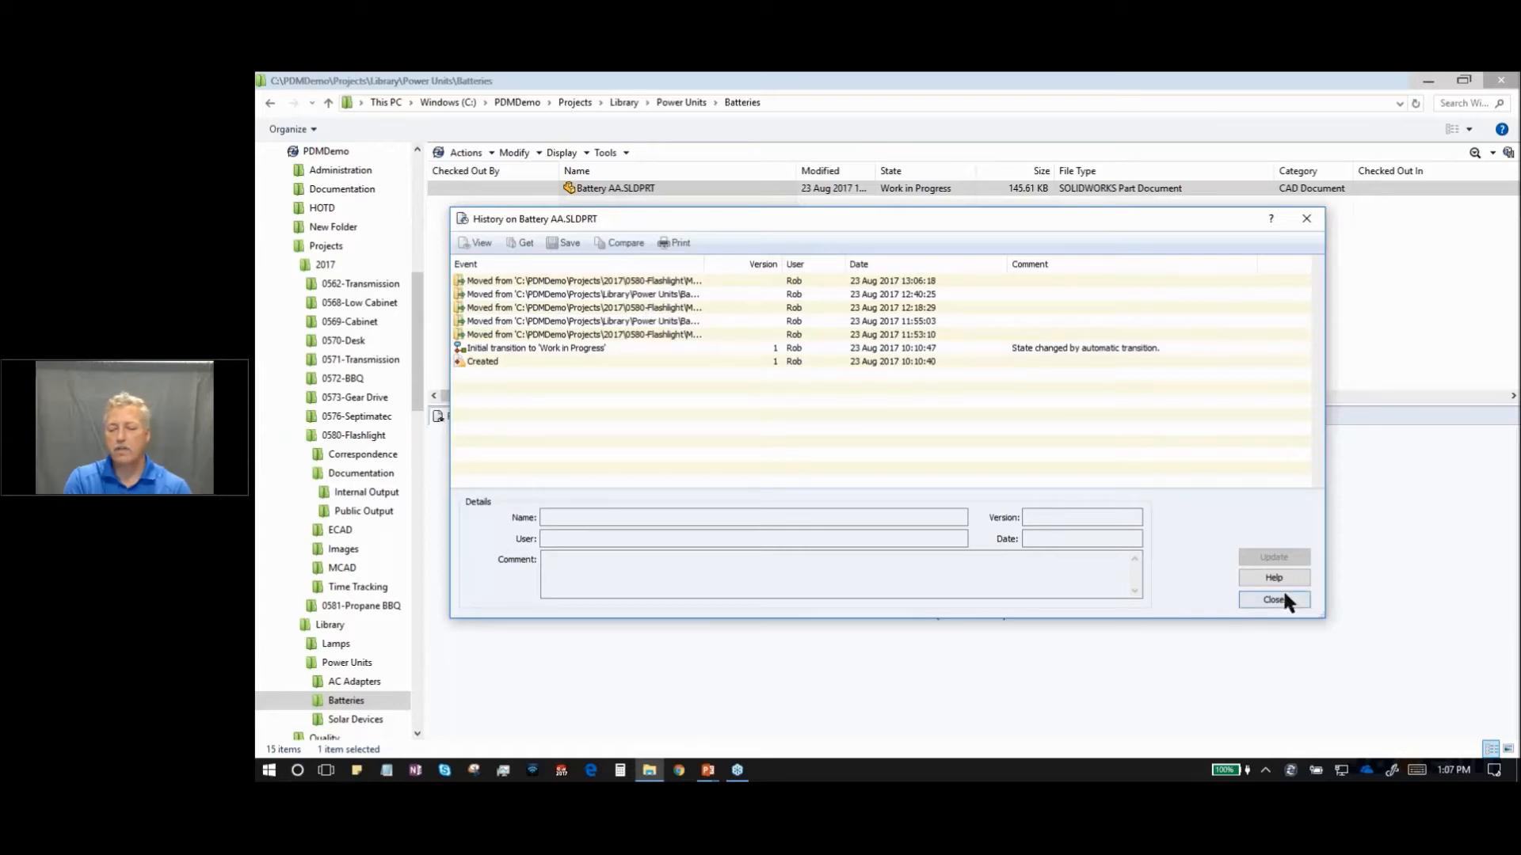
click(1274, 598)
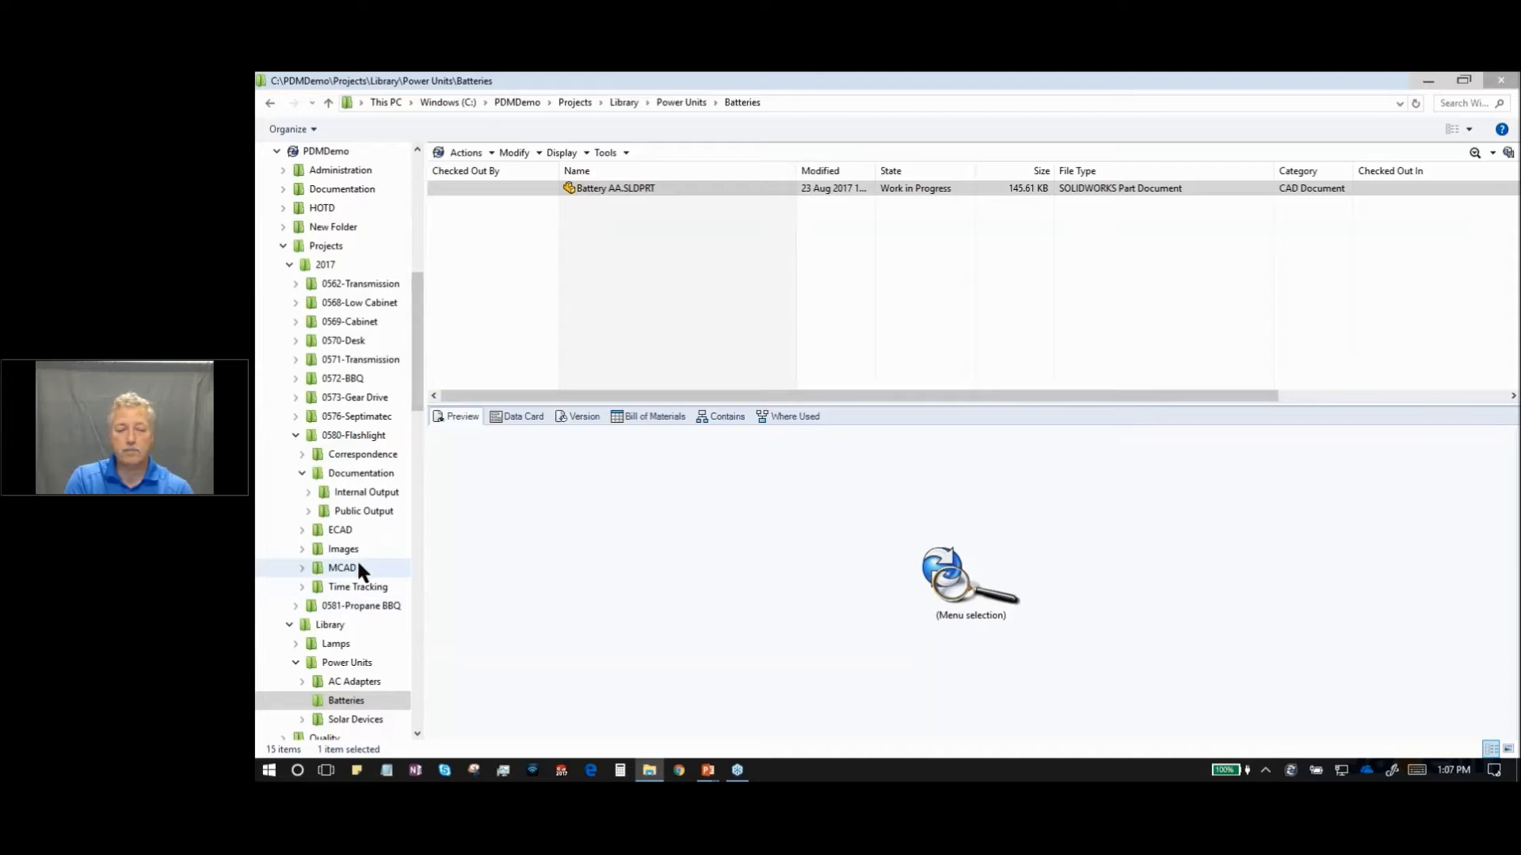
- List Light.SLDASM's contained files, with Battery AA found in the Library Batteries folder
click(342, 567)
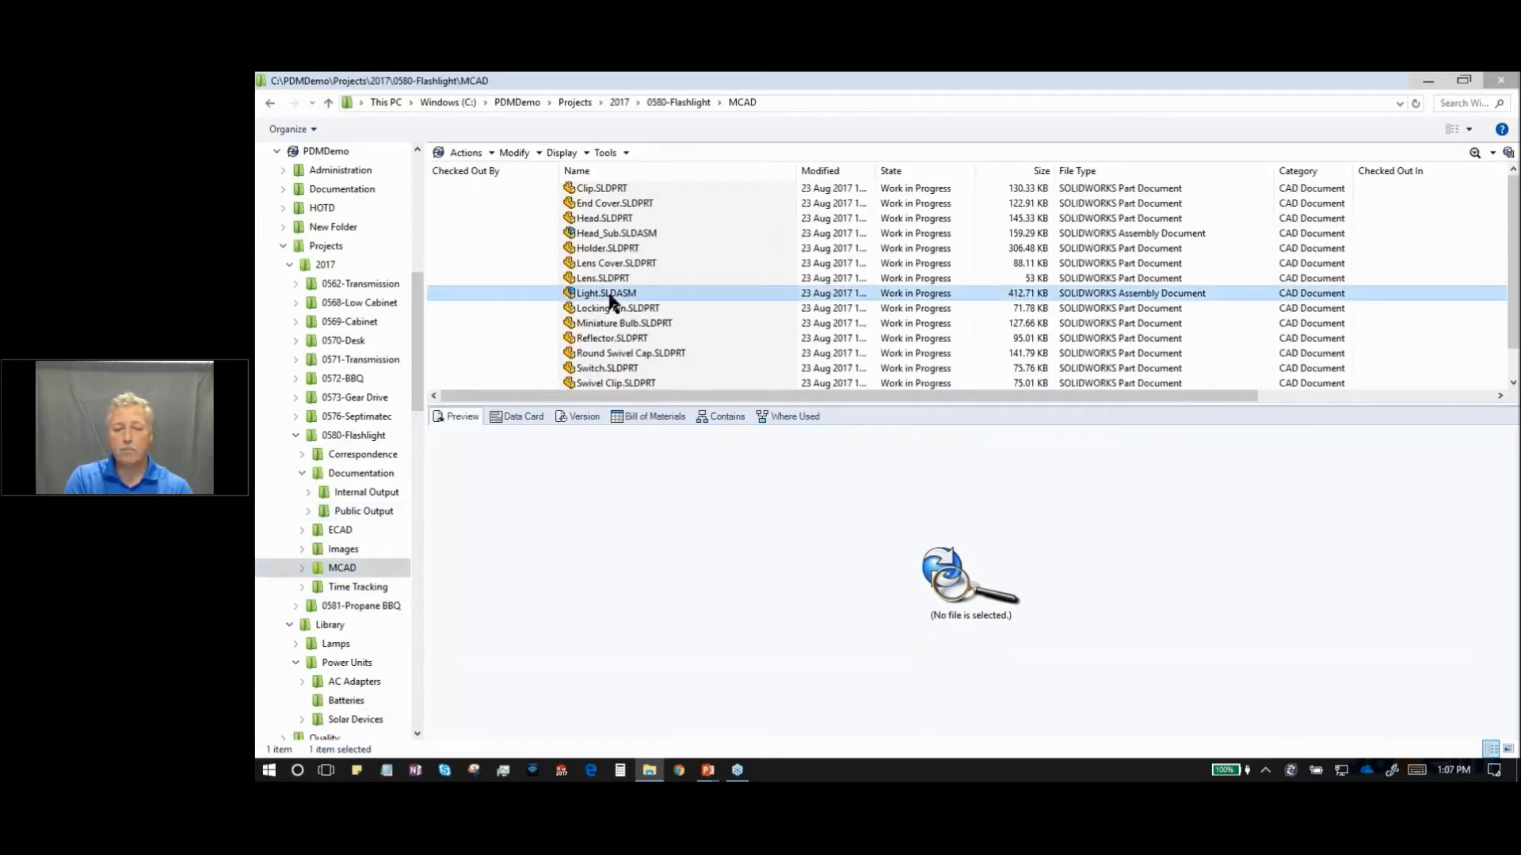
click(605, 293)
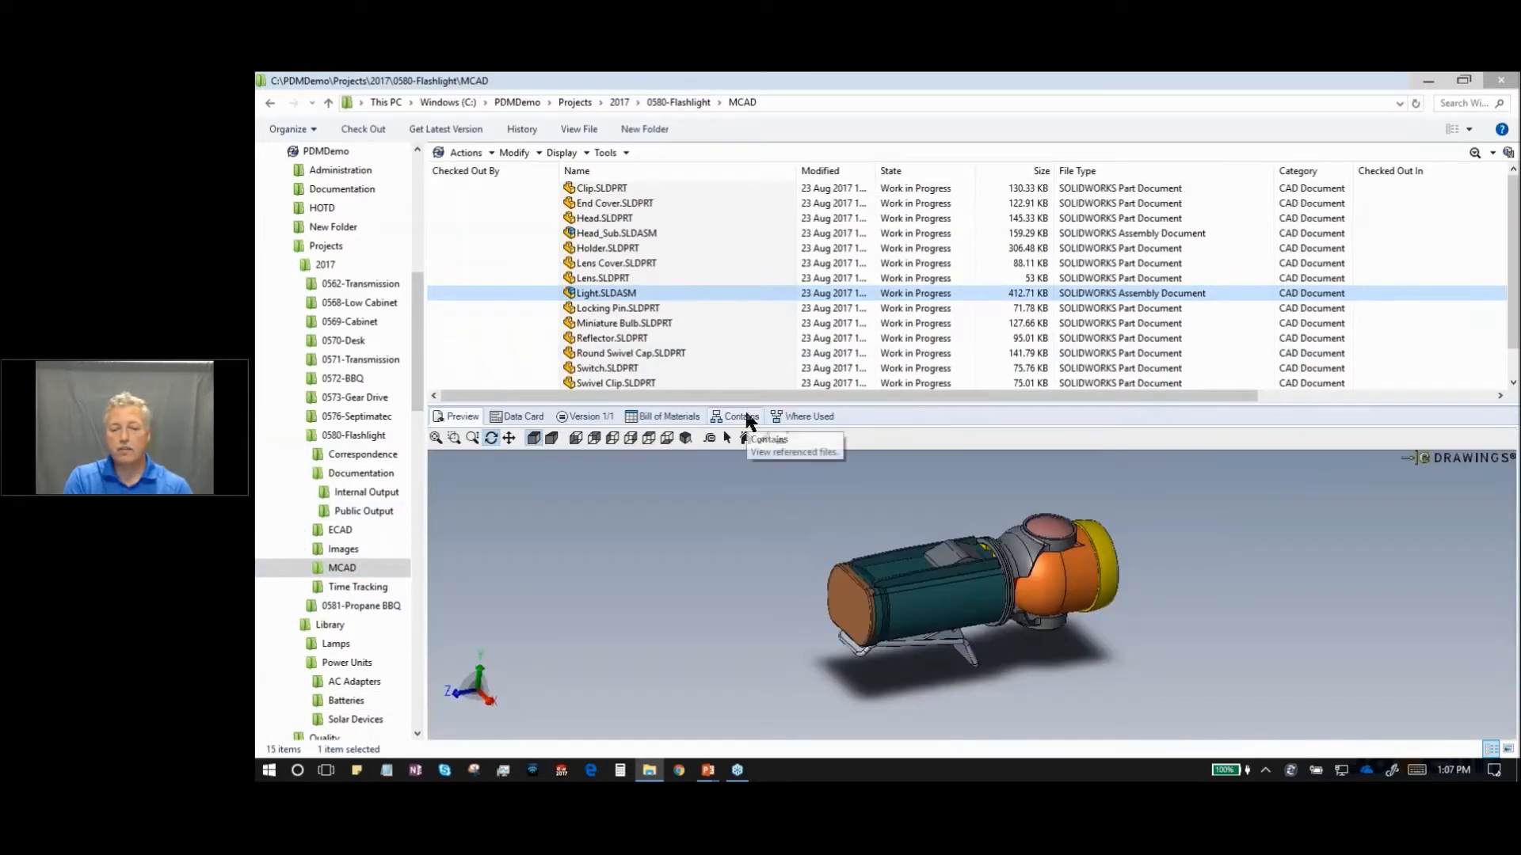
click(740, 417)
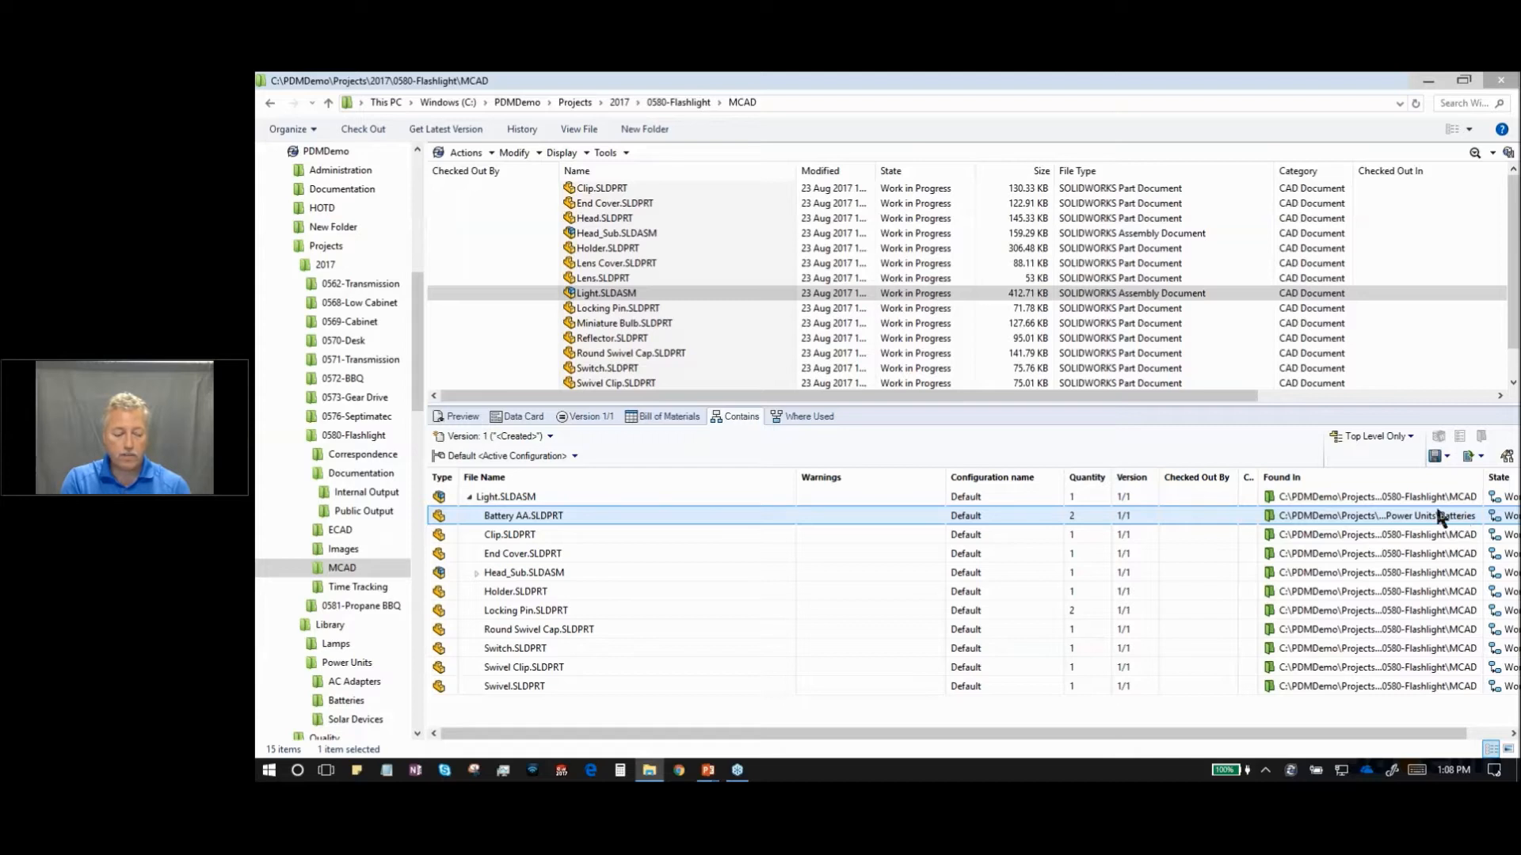
click(503, 496)
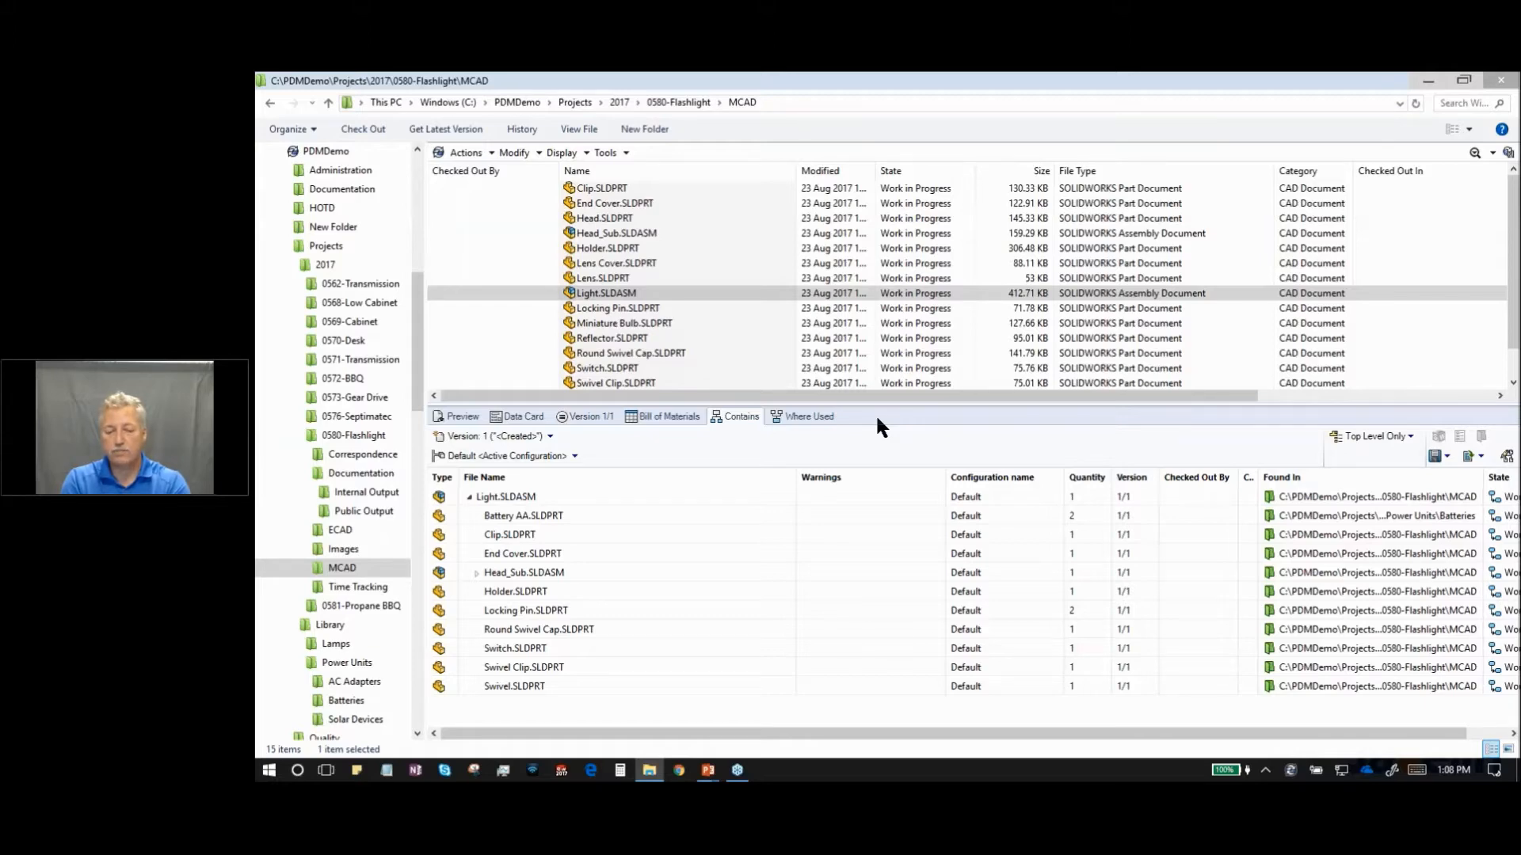
key(alt+tab)
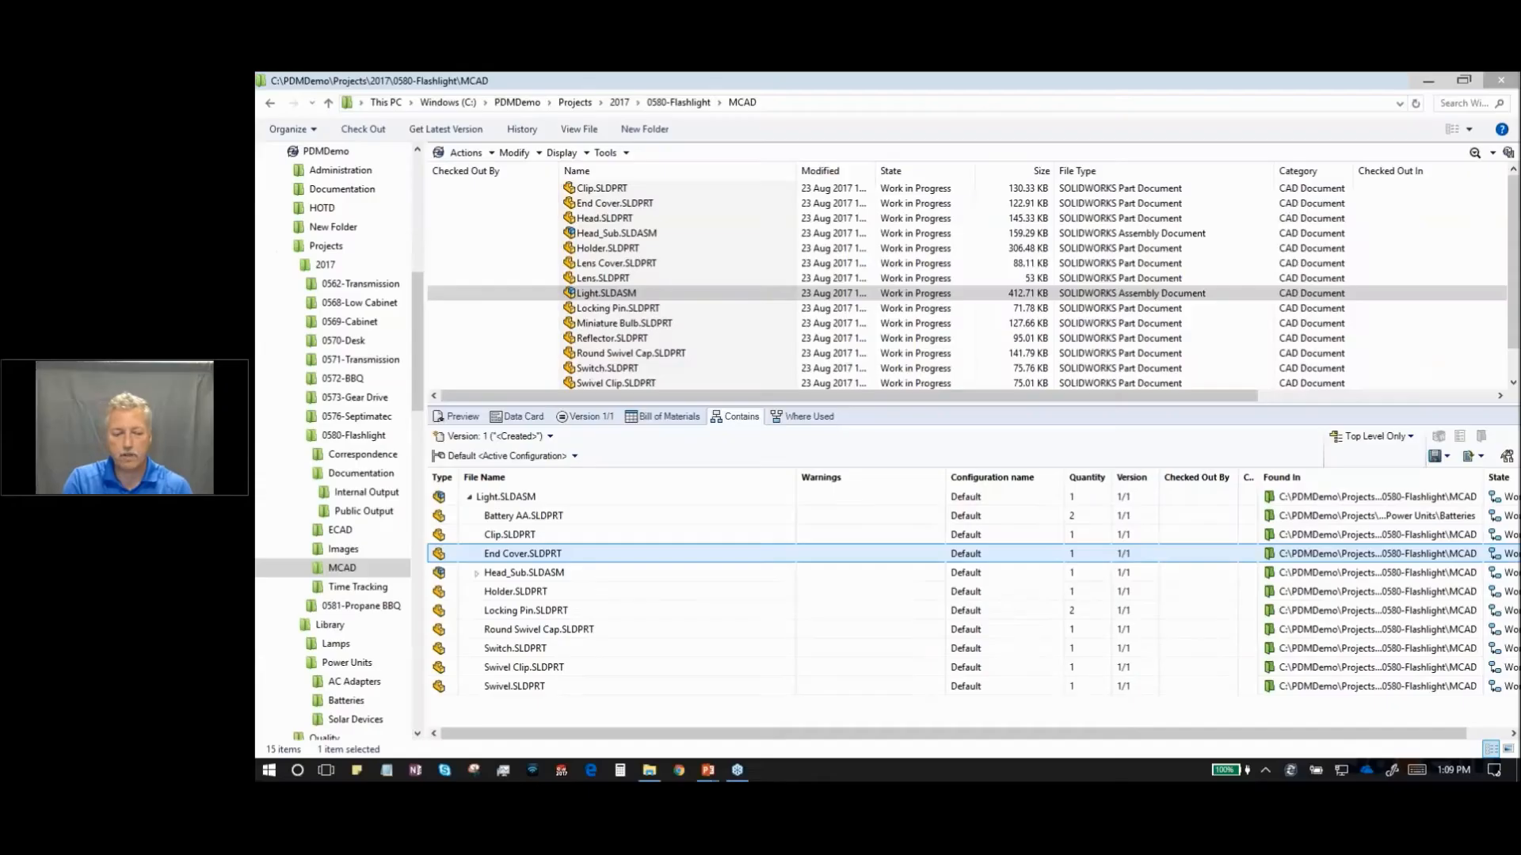
- Select Miniature Bulb.SLDPRT to list its contained lamps catalogue PDF from Public Output
click(605, 292)
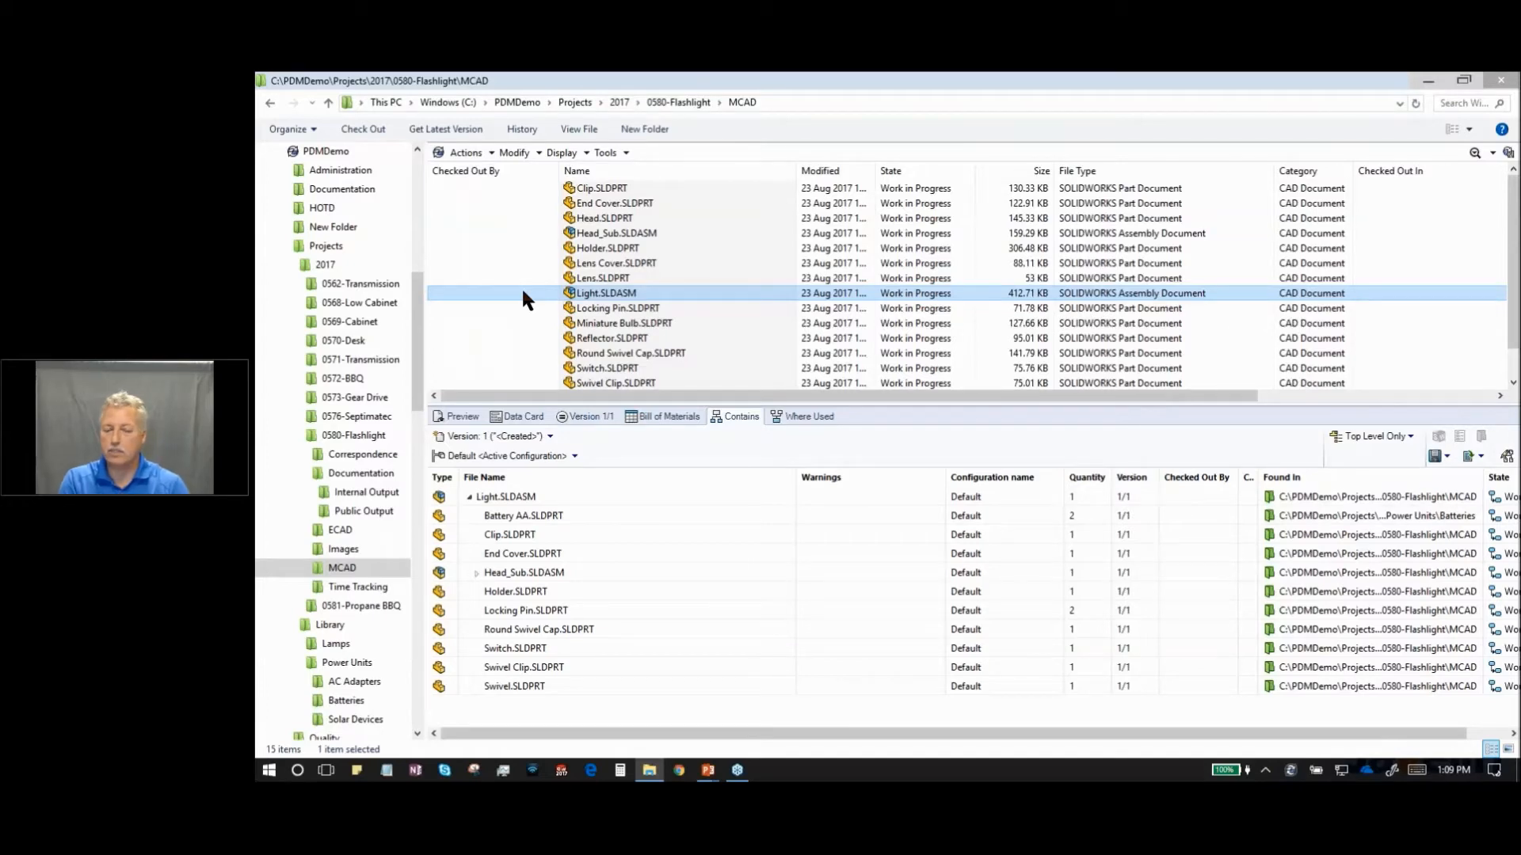
click(624, 323)
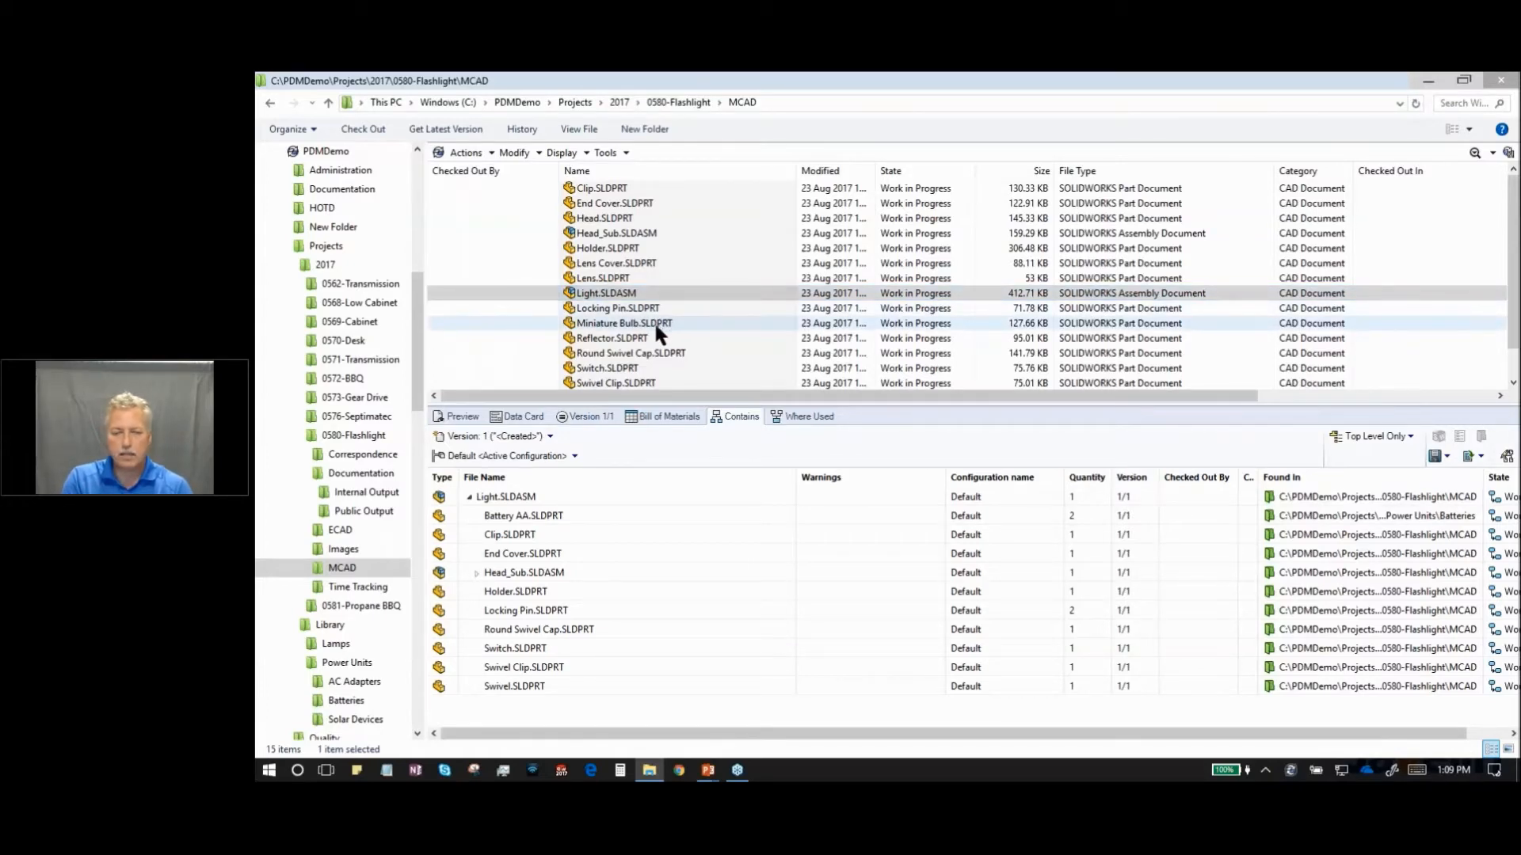
click(624, 323)
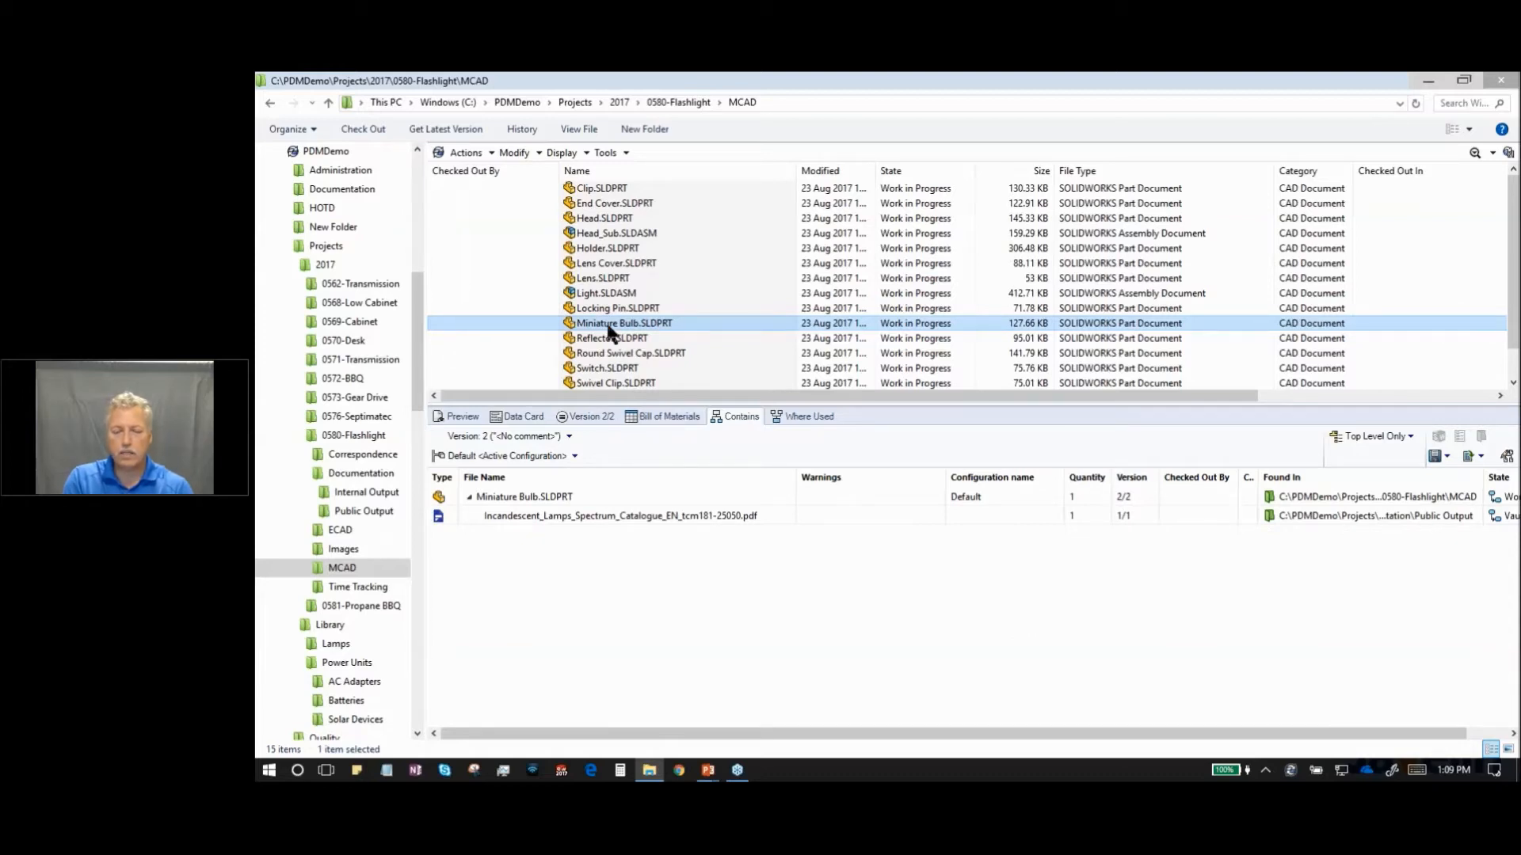
mouse_move(549, 329)
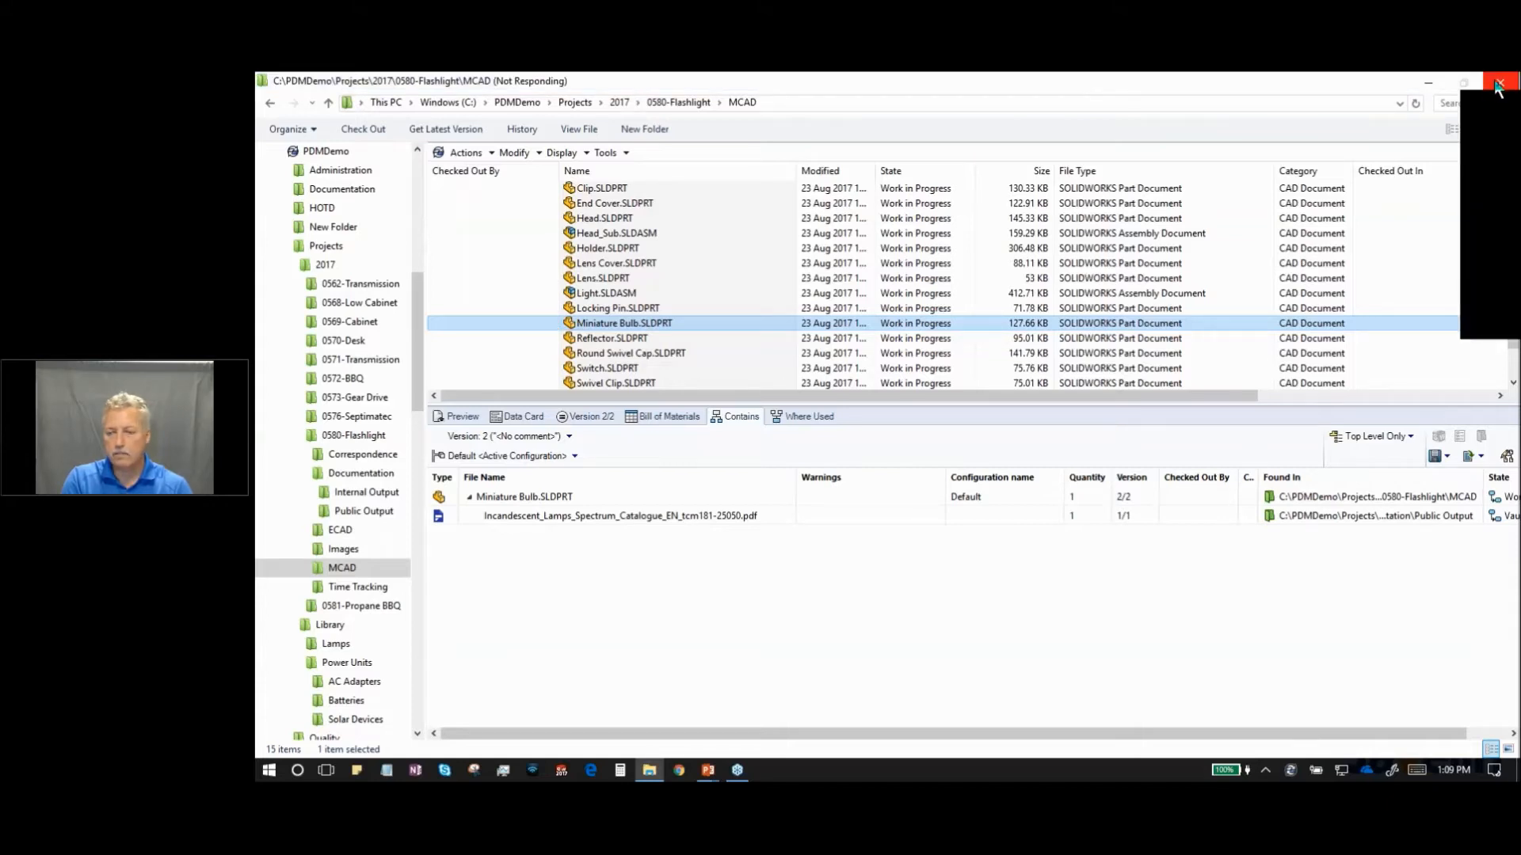
mouse_move(1498, 85)
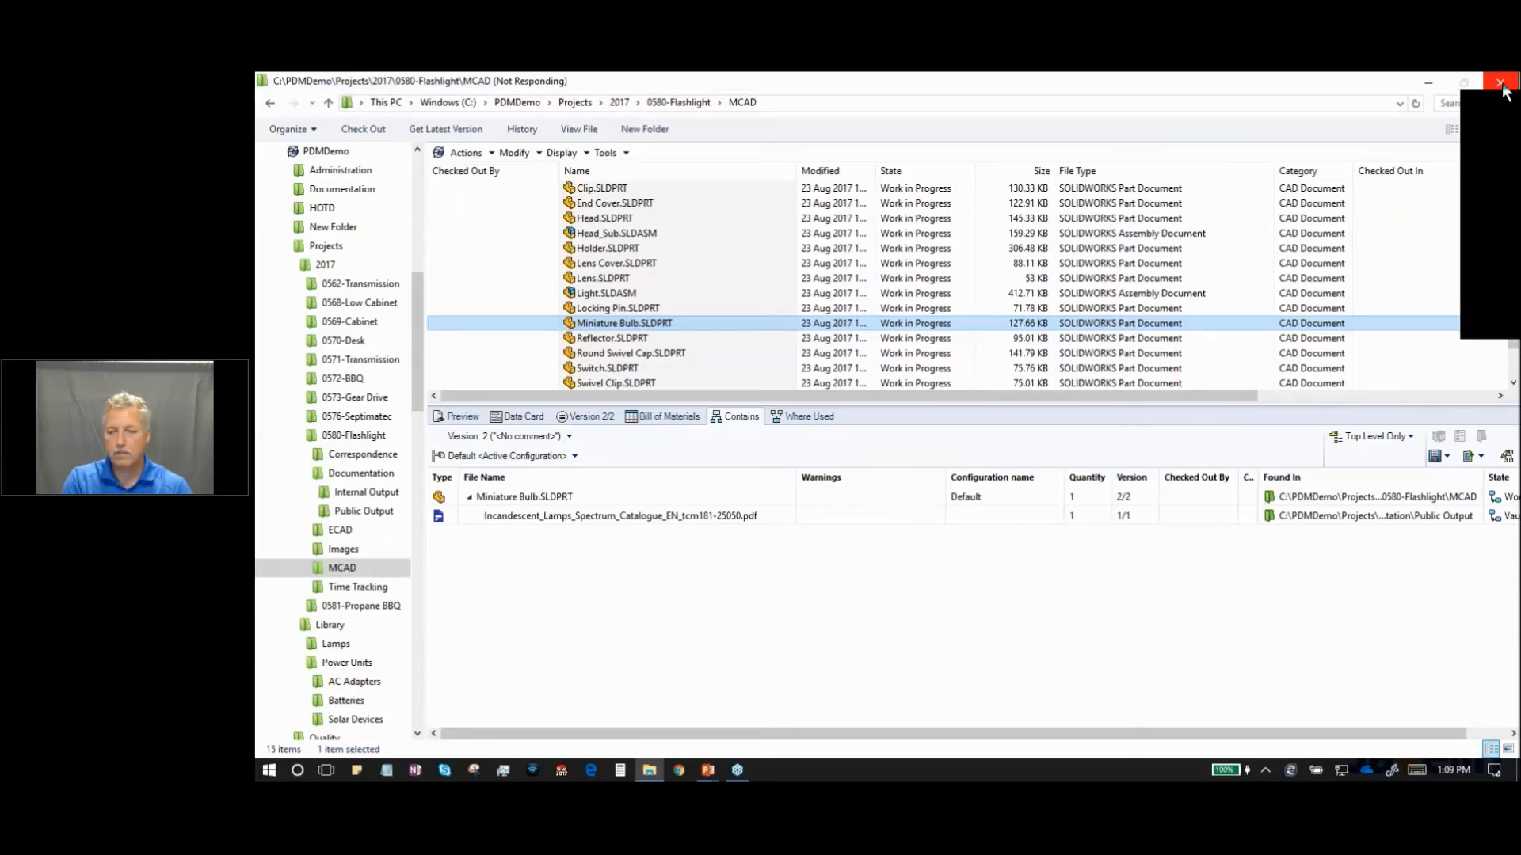
- Force the unresponsive vault window to close via the not-responding dialog
click(1502, 82)
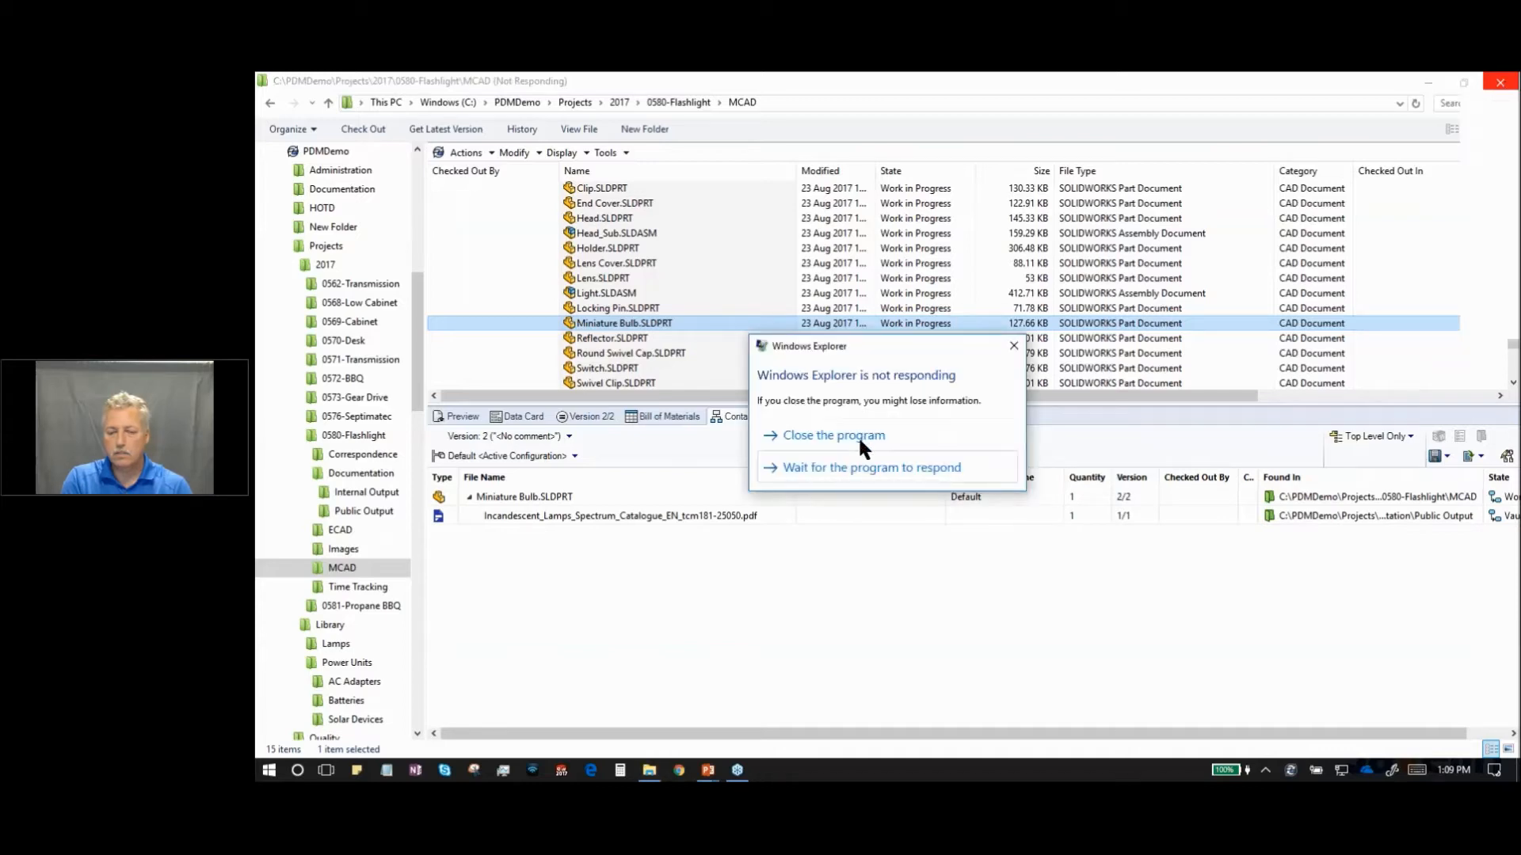
click(870, 465)
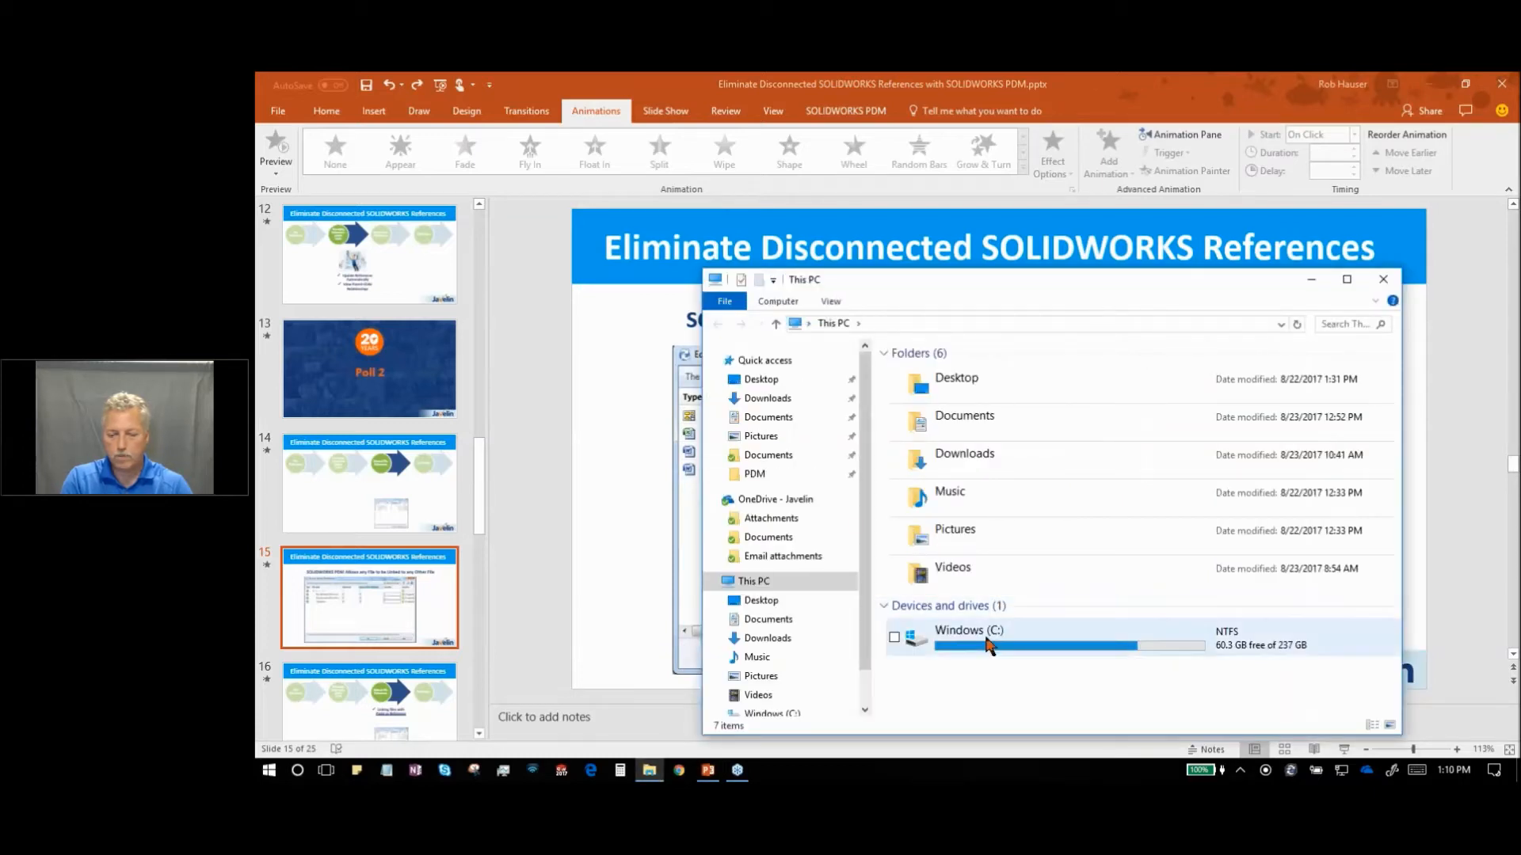
- Browse Windows (C:) into the PDMDemo vault's Projects folder
double_click(967, 630)
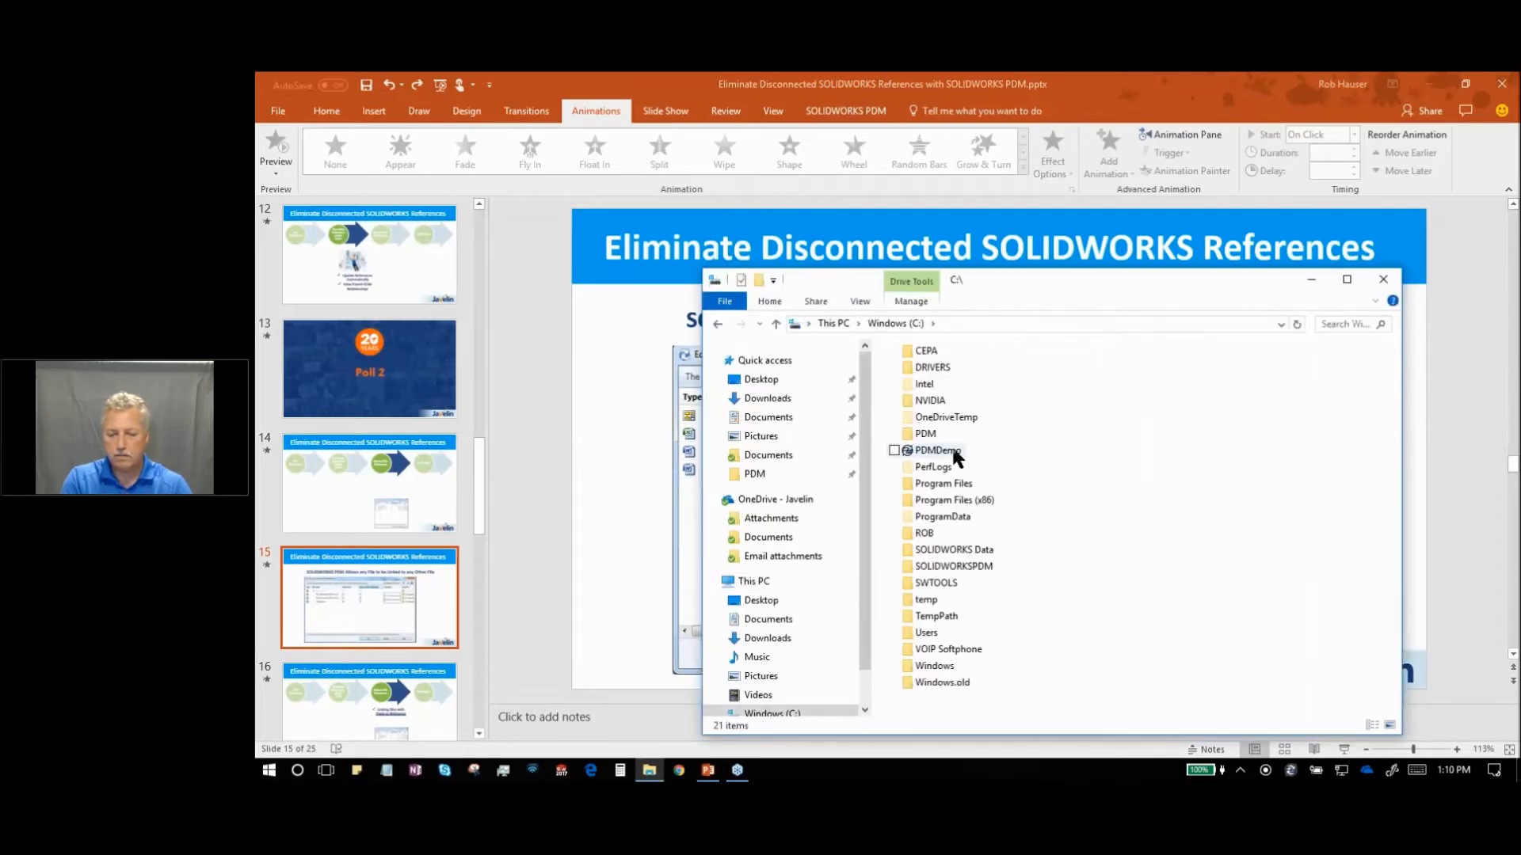
click(934, 450)
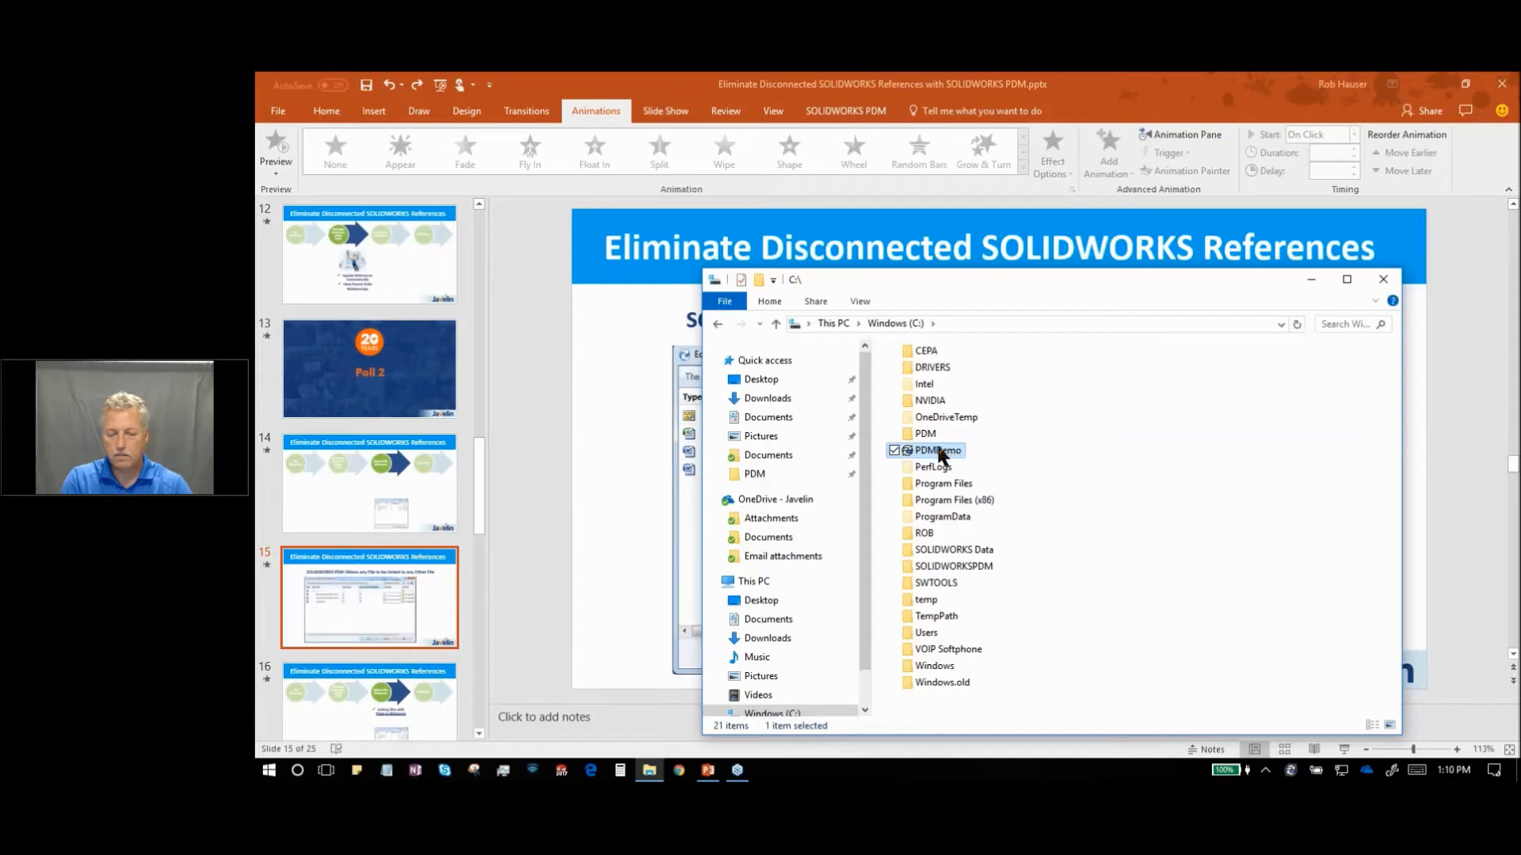
mouse_move(936, 450)
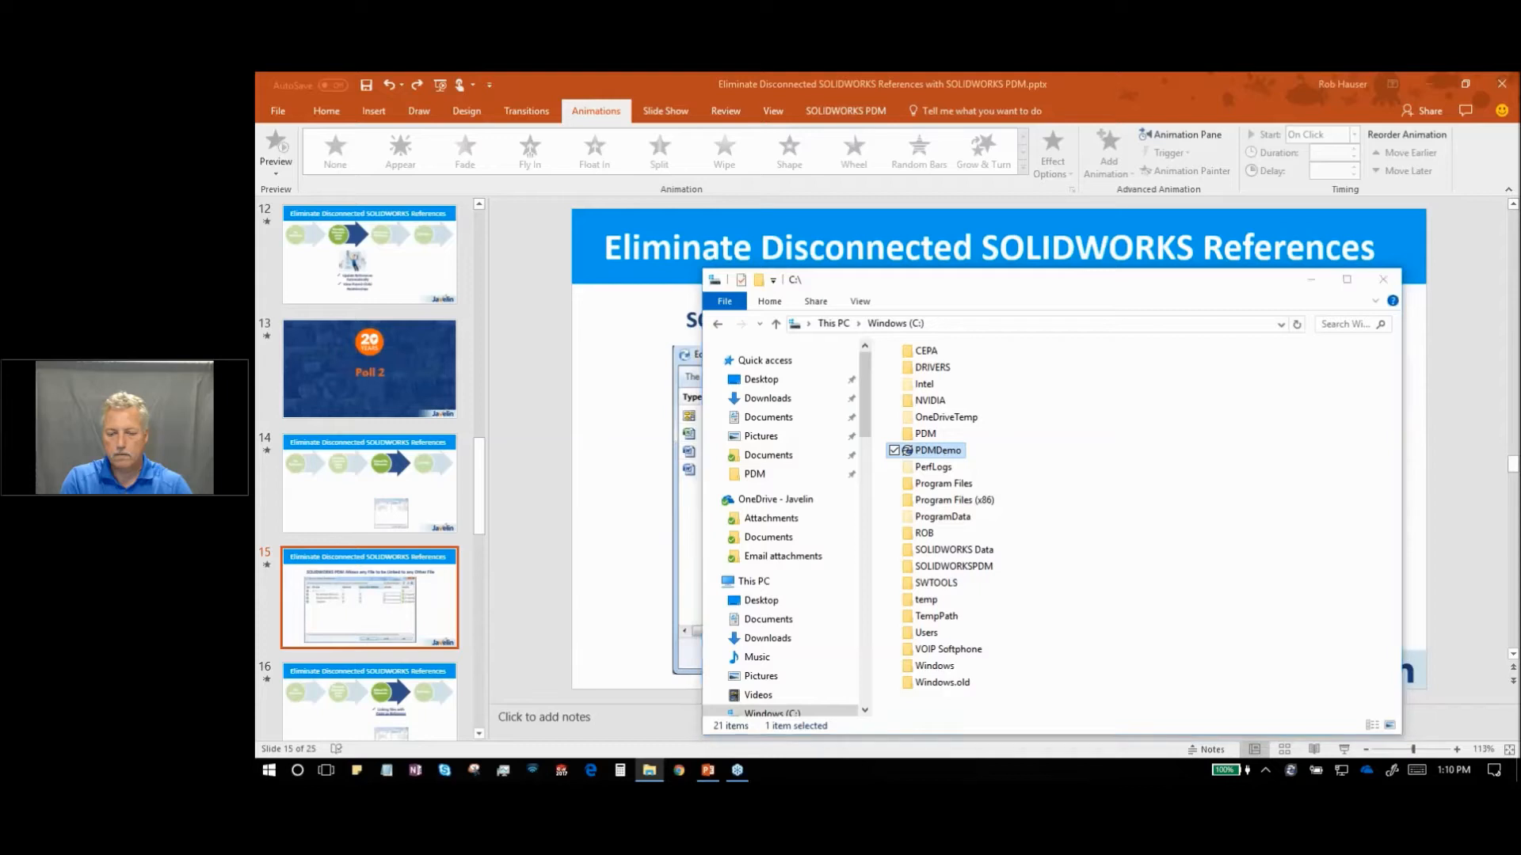
double_click(936, 450)
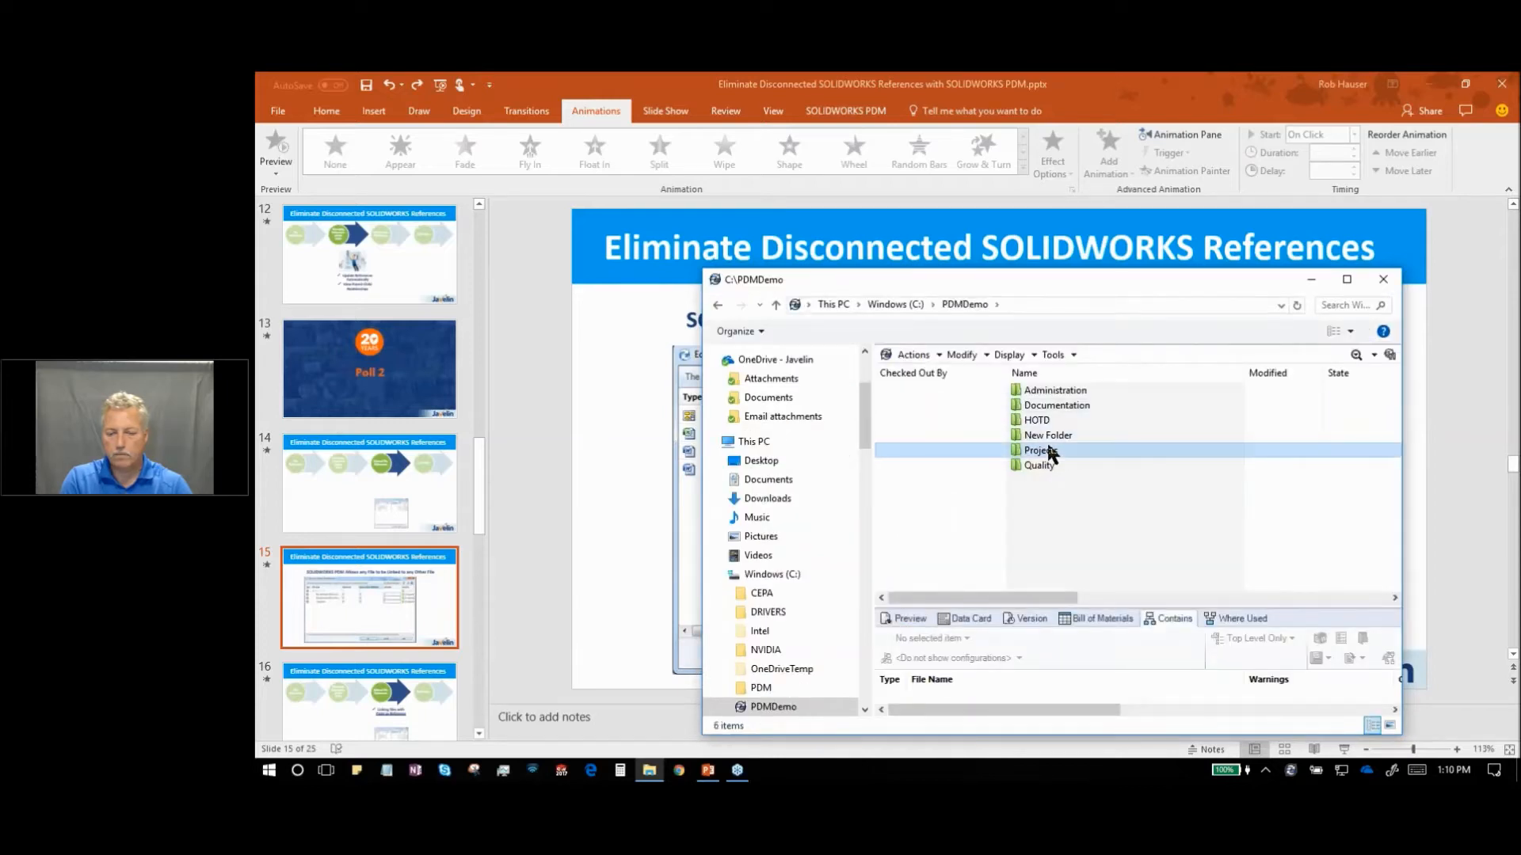
double_click(1037, 450)
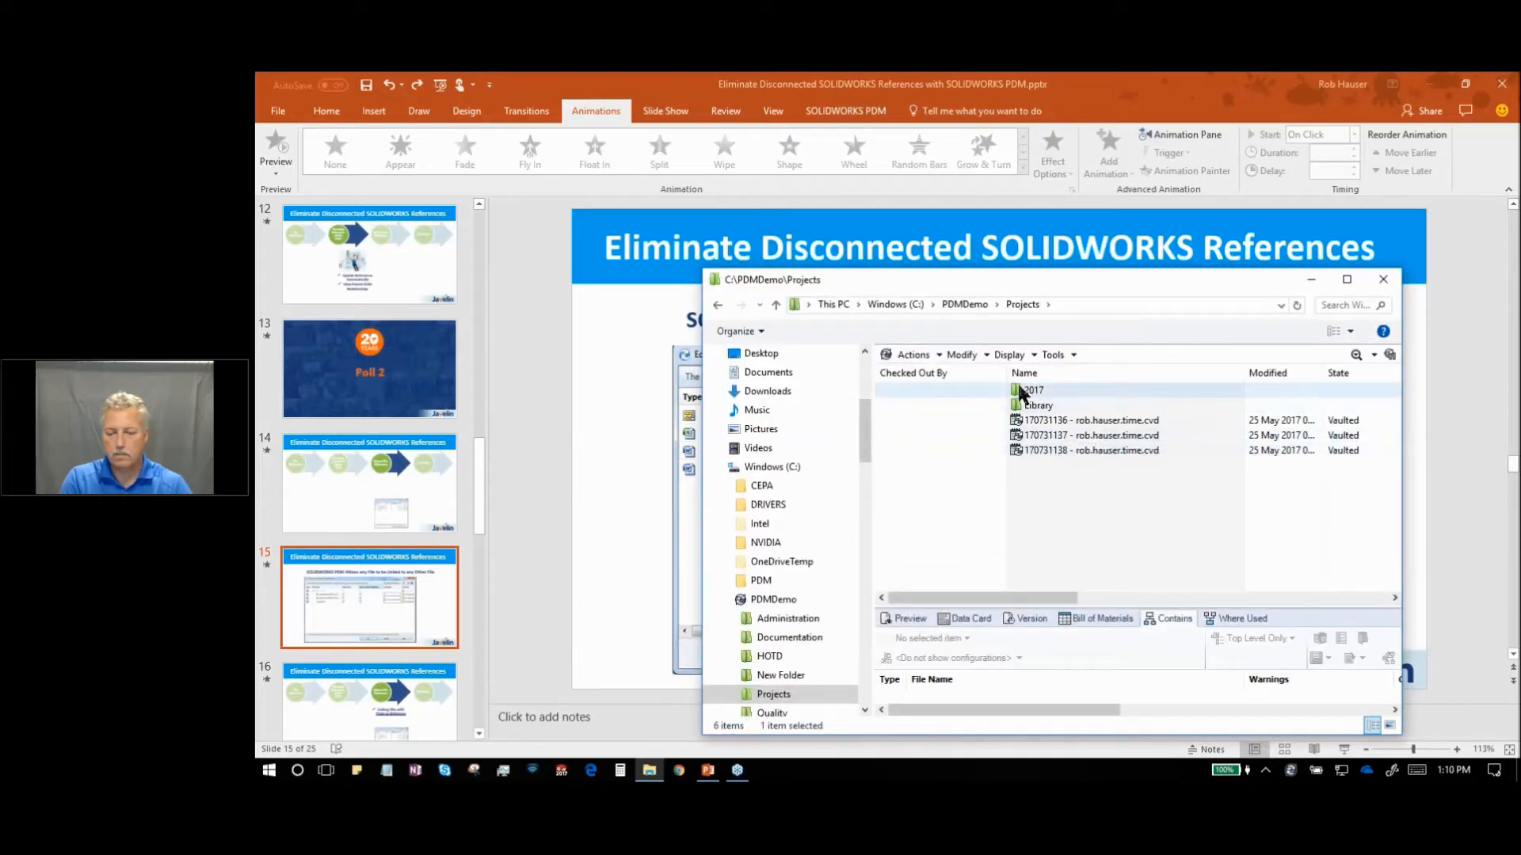
- Enter the 2017 > 0580-Flashlight project folder and maximize the window
click(1033, 389)
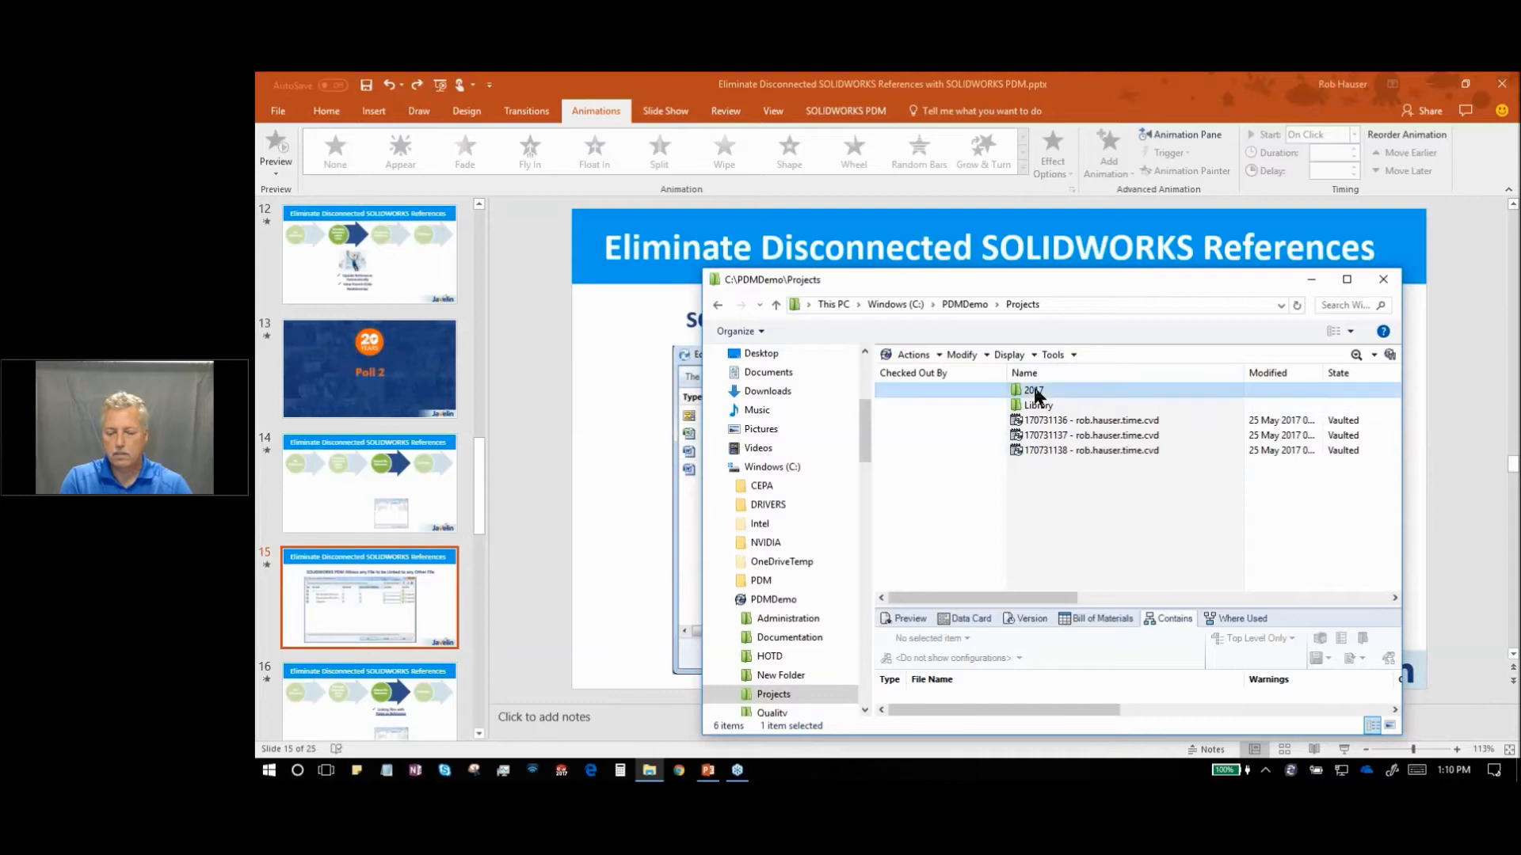
double_click(1031, 390)
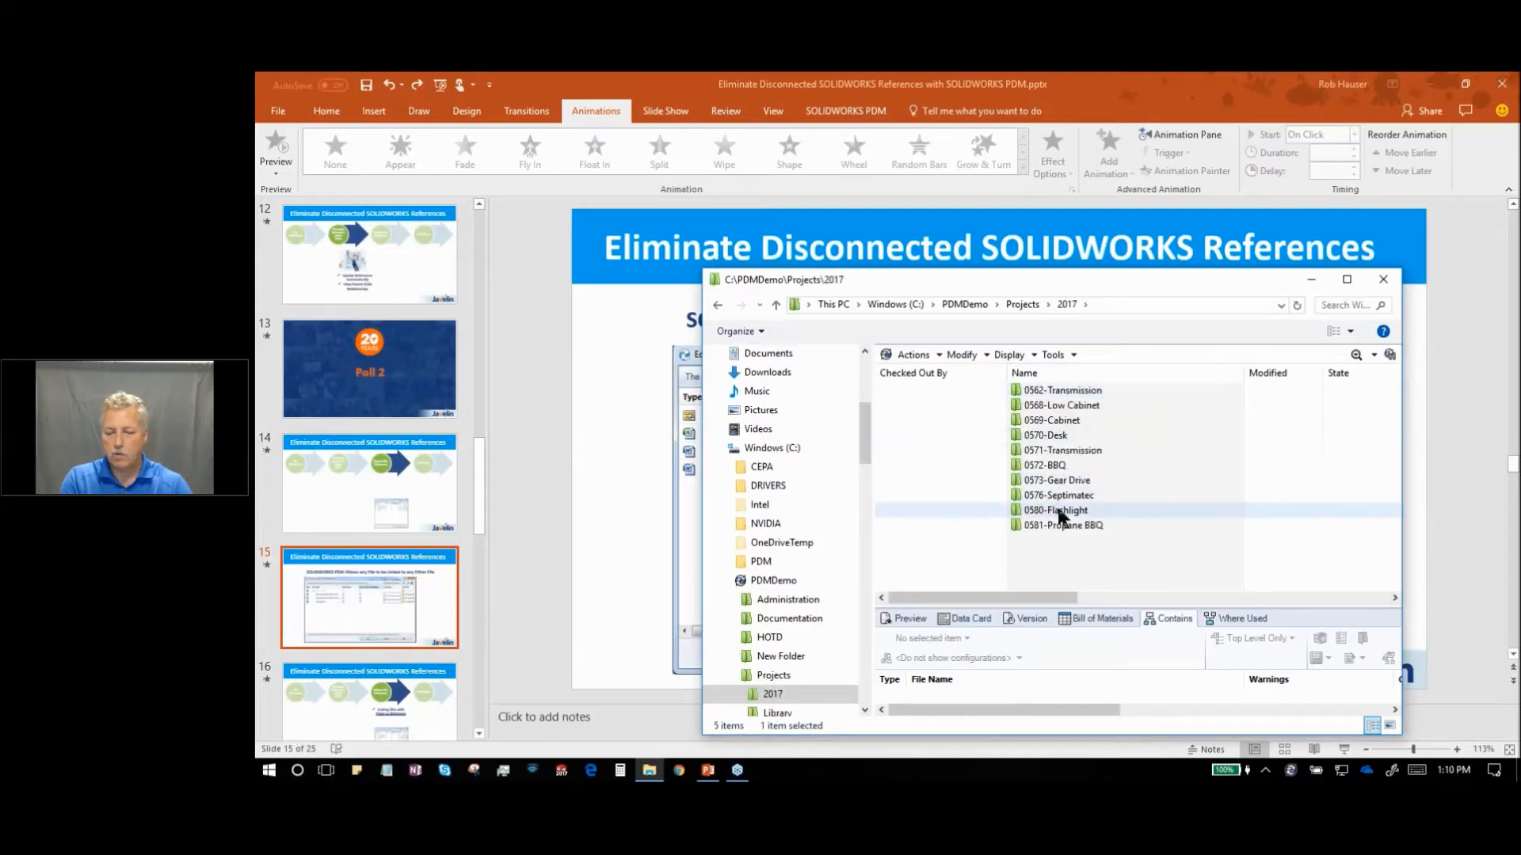
double_click(1055, 509)
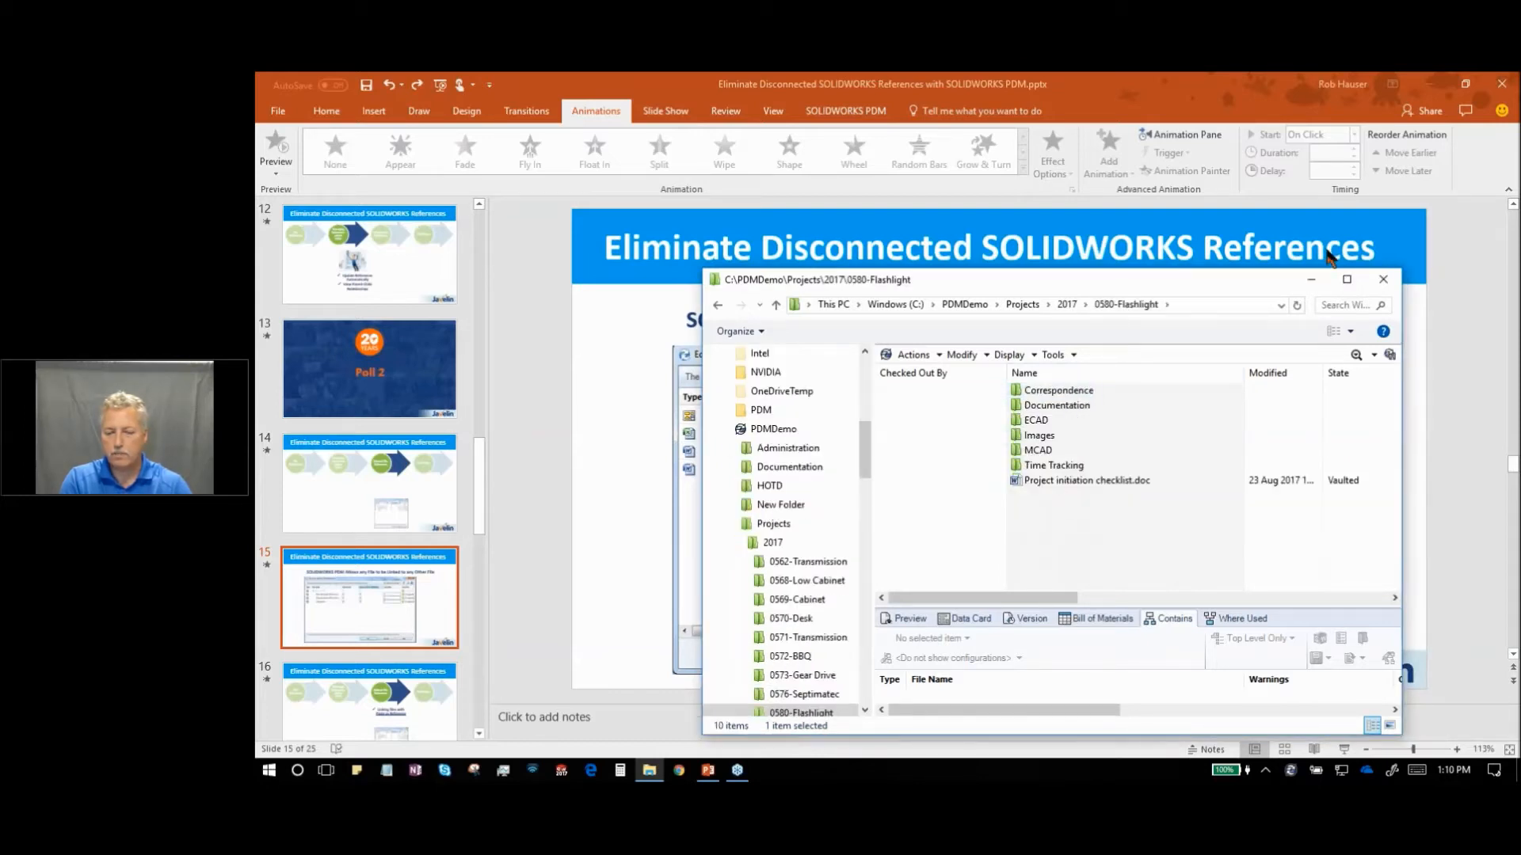
click(1346, 279)
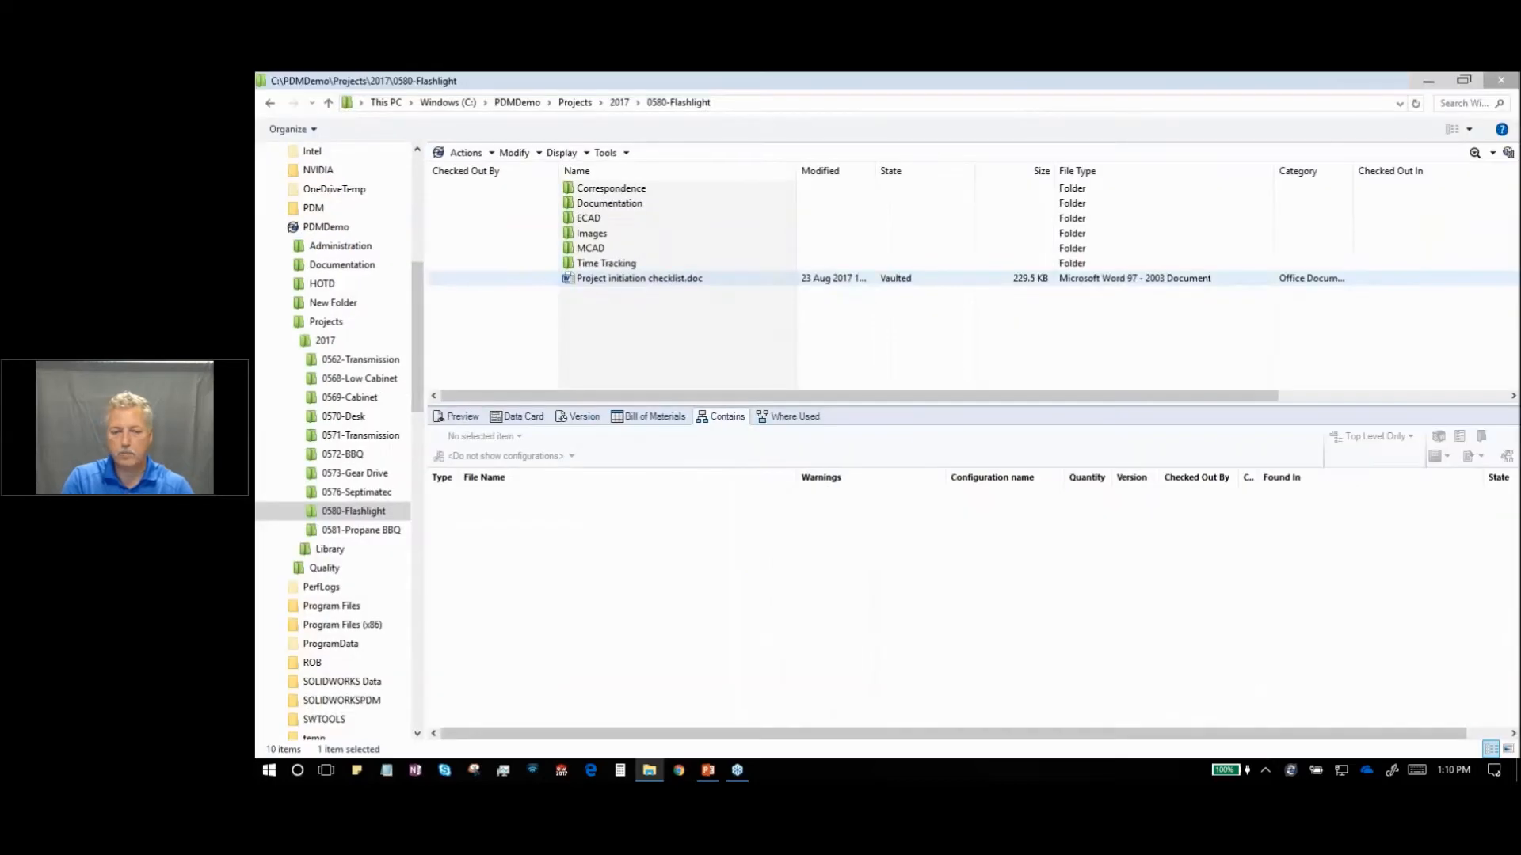
- Check out Miniature Bulb.SLDPRT in the MCAD folder and list its referenced files
click(589, 249)
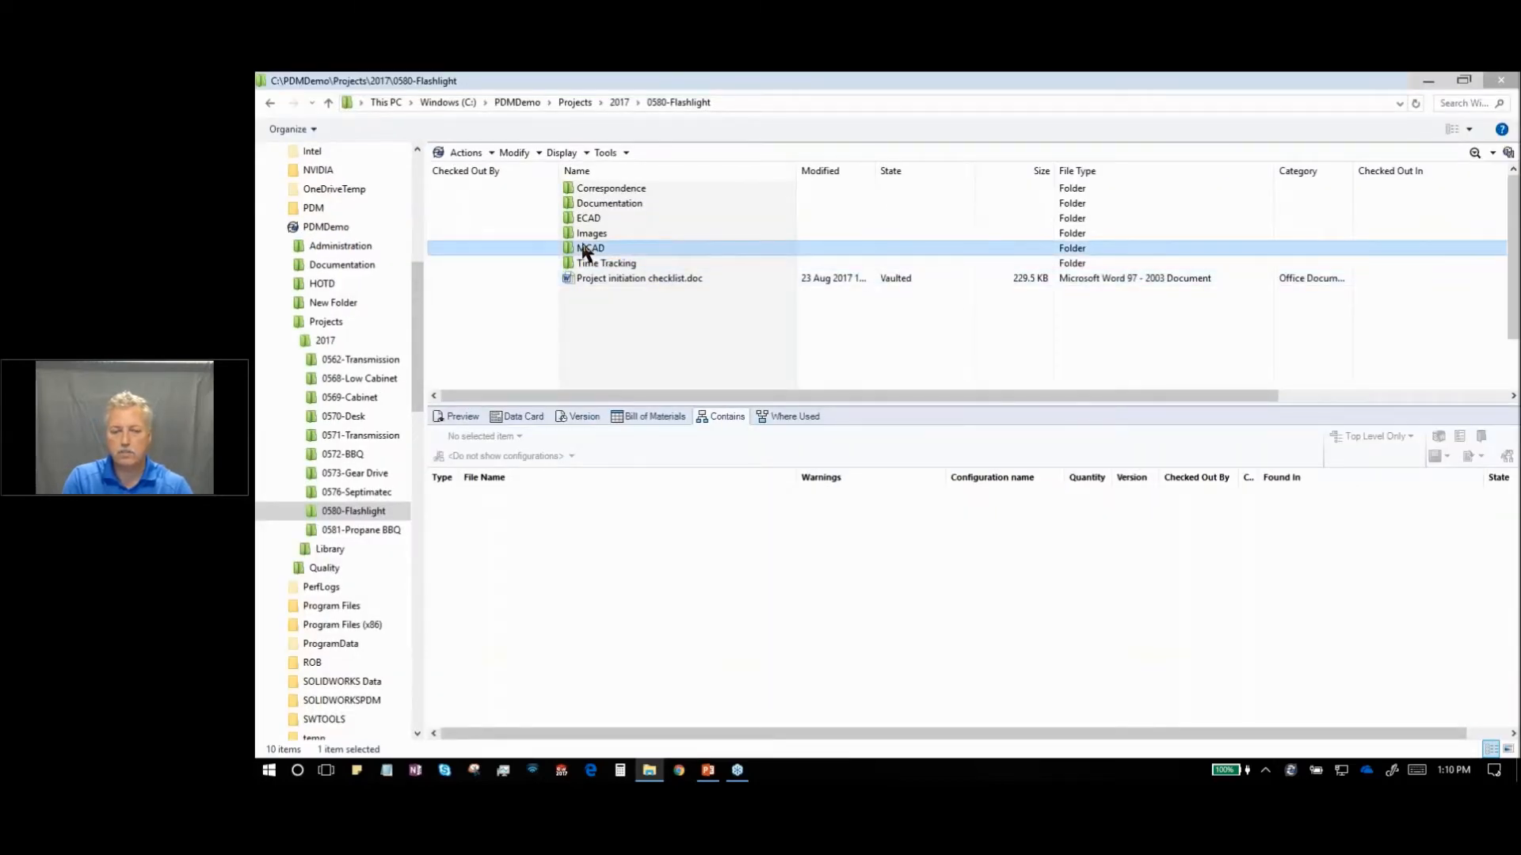
double_click(590, 247)
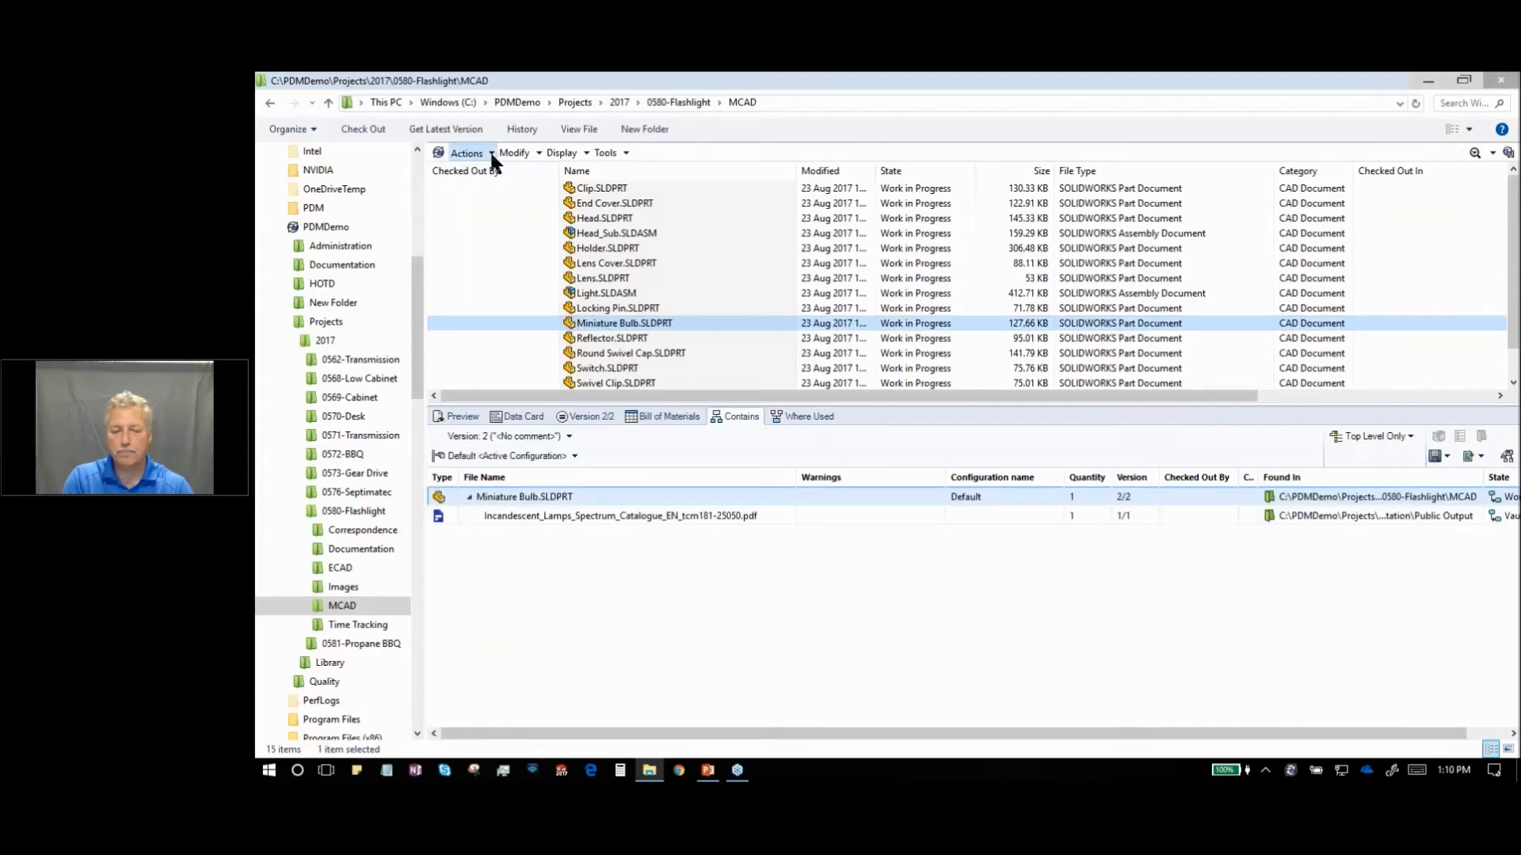
click(467, 152)
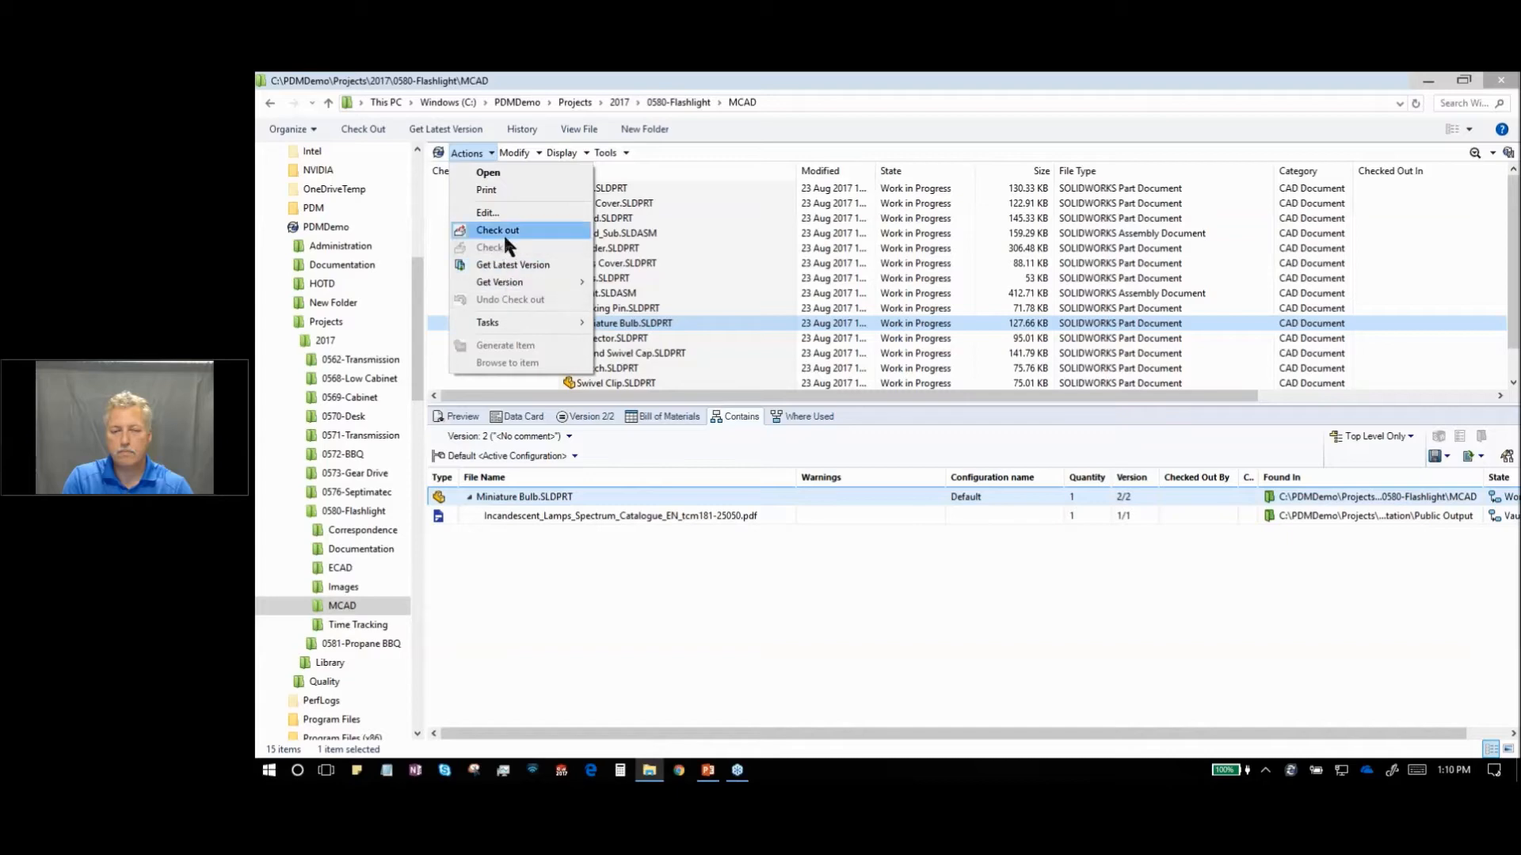
click(498, 230)
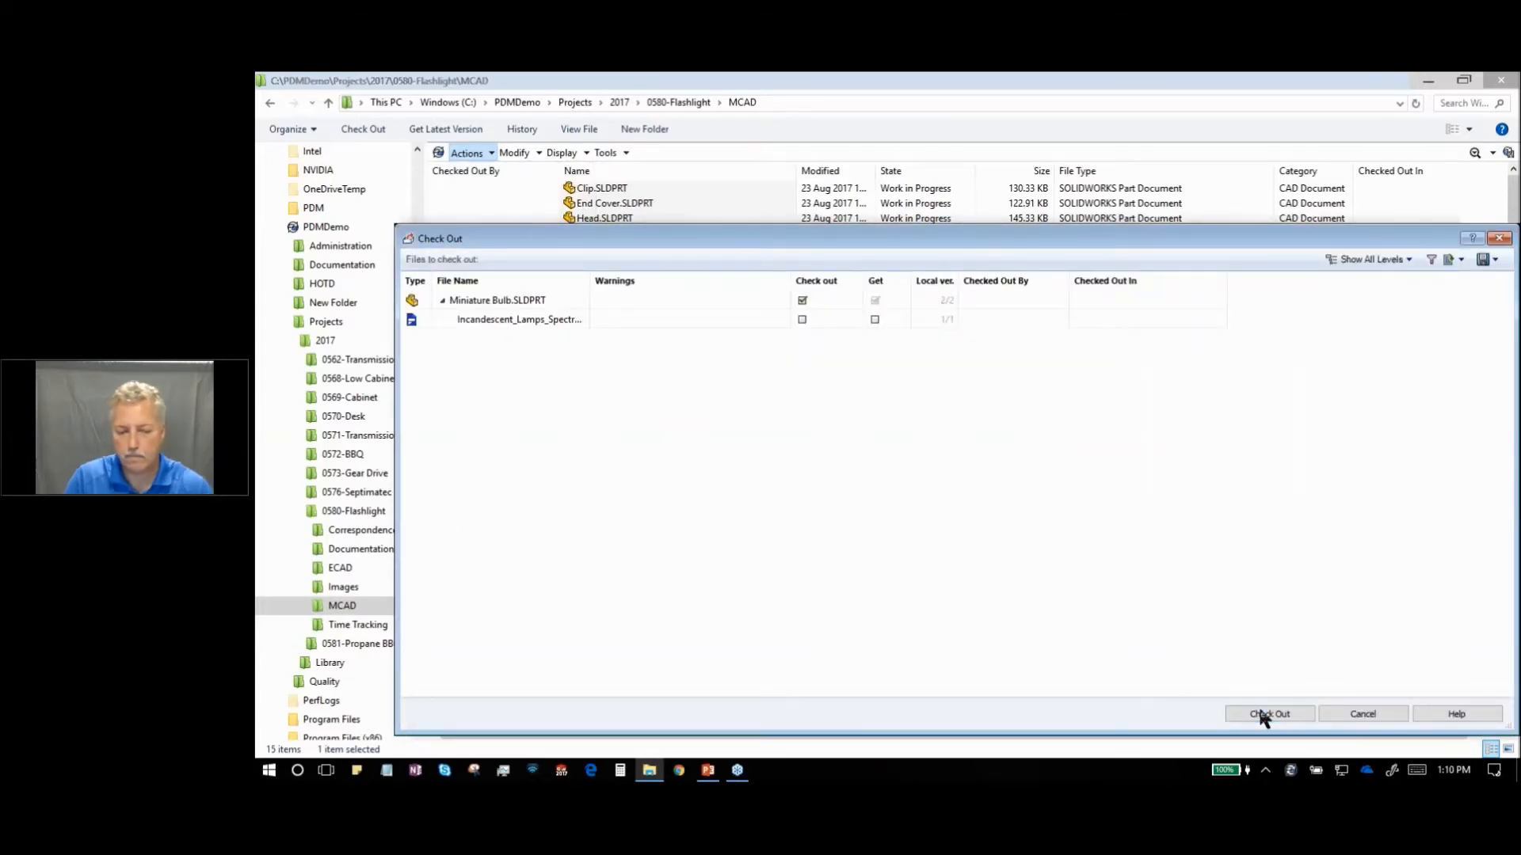
click(1269, 714)
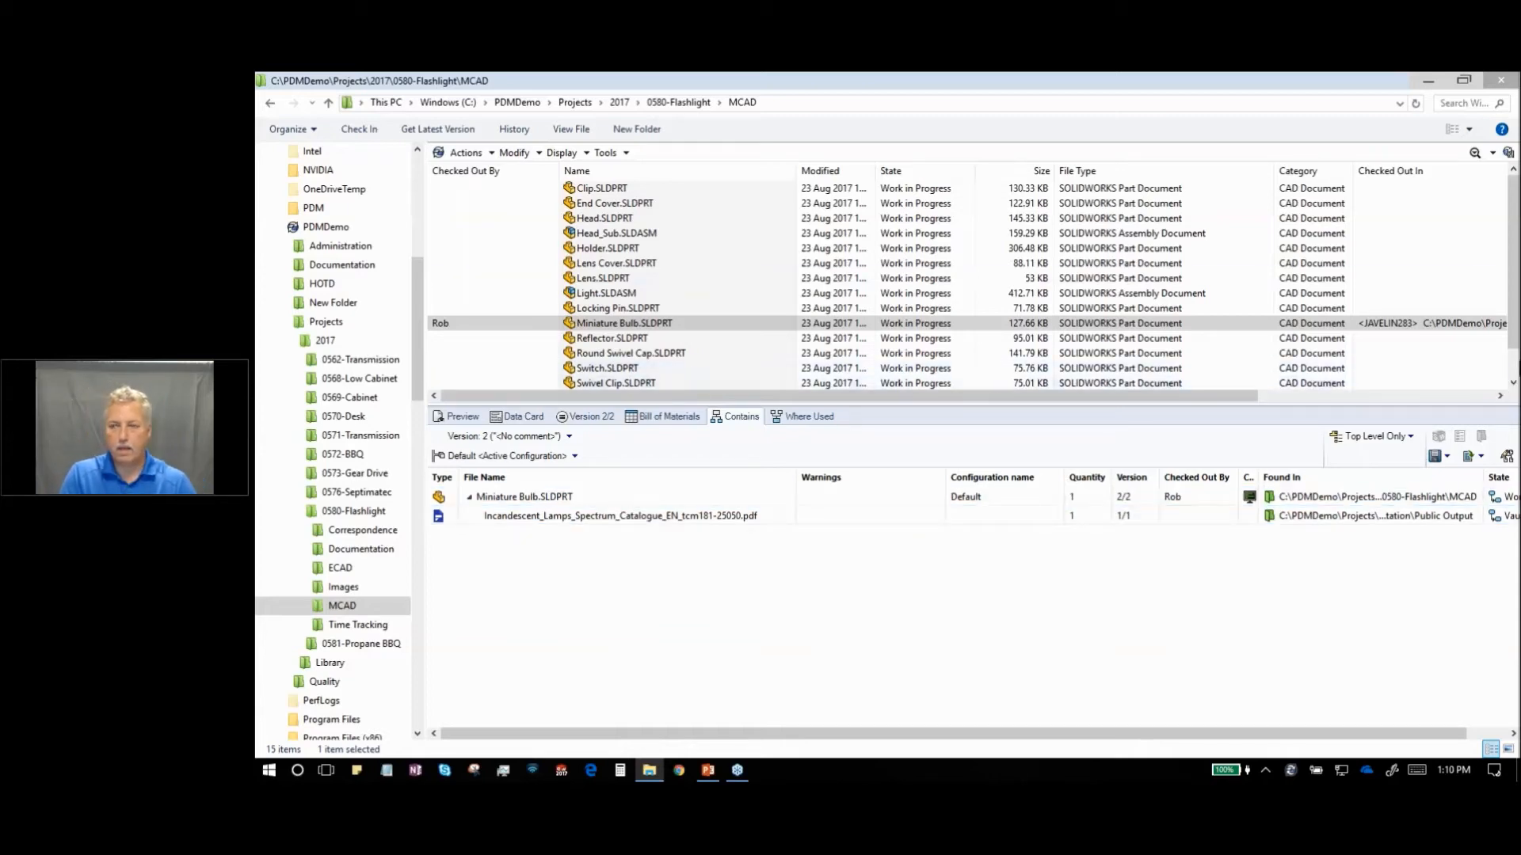
- Select the lamps catalogue PDF in Documentation > Public Output, vaulted at version 1
scroll(down, 3)
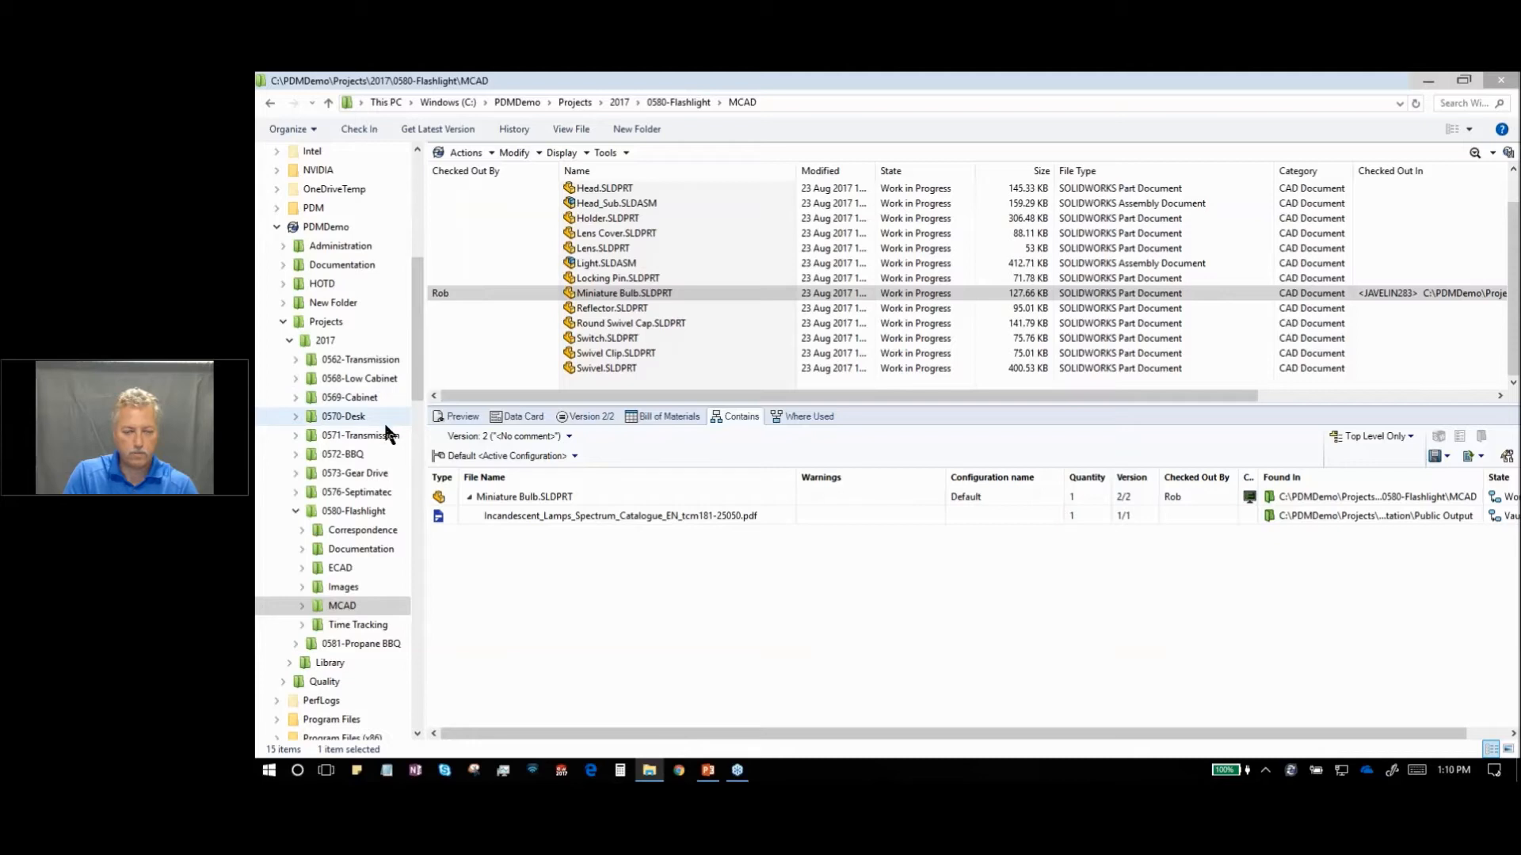
click(359, 550)
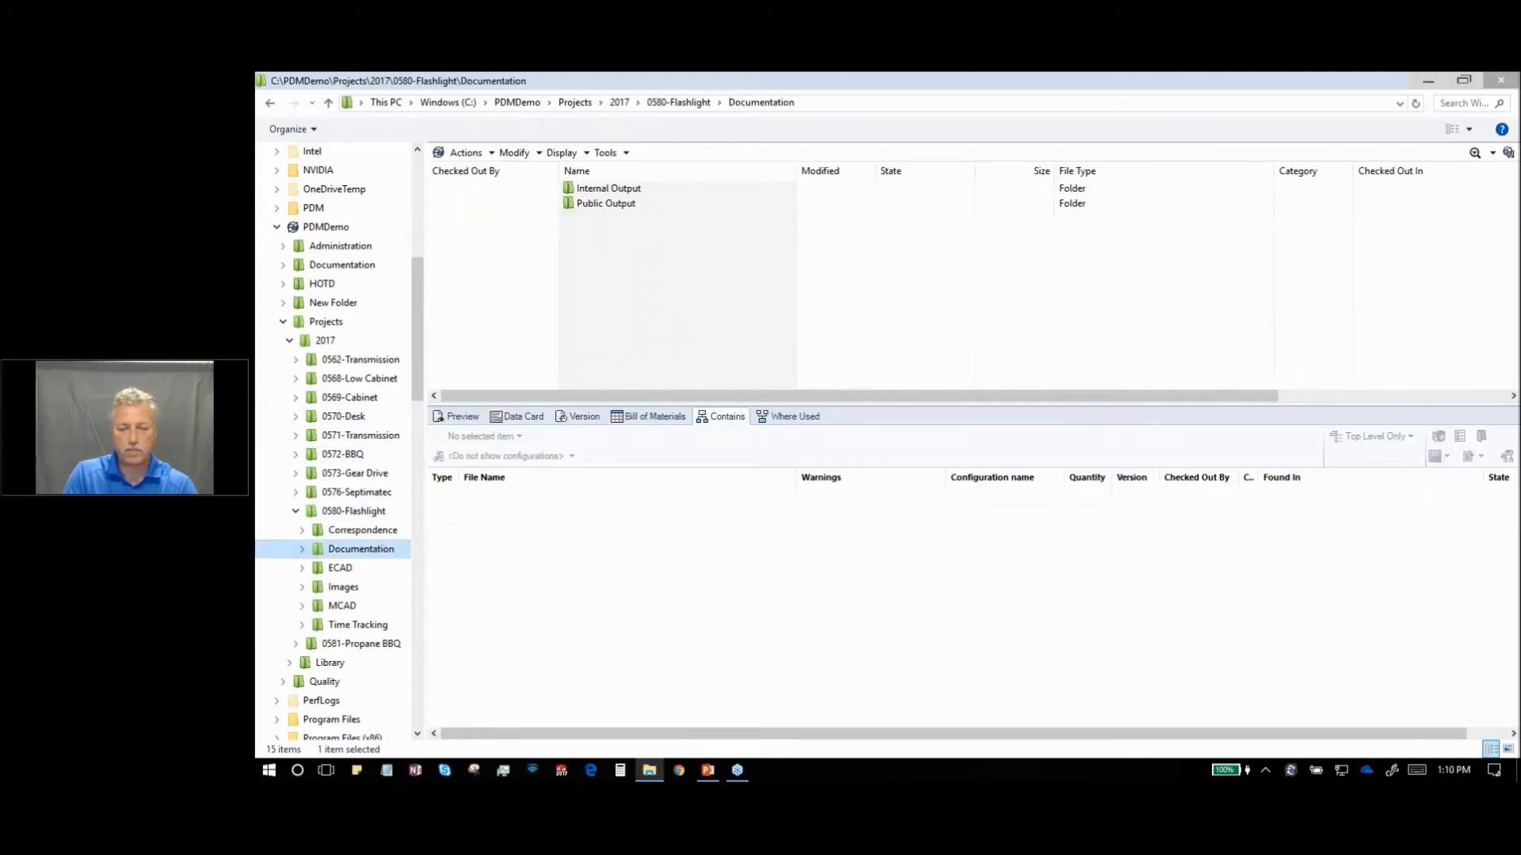
double_click(605, 203)
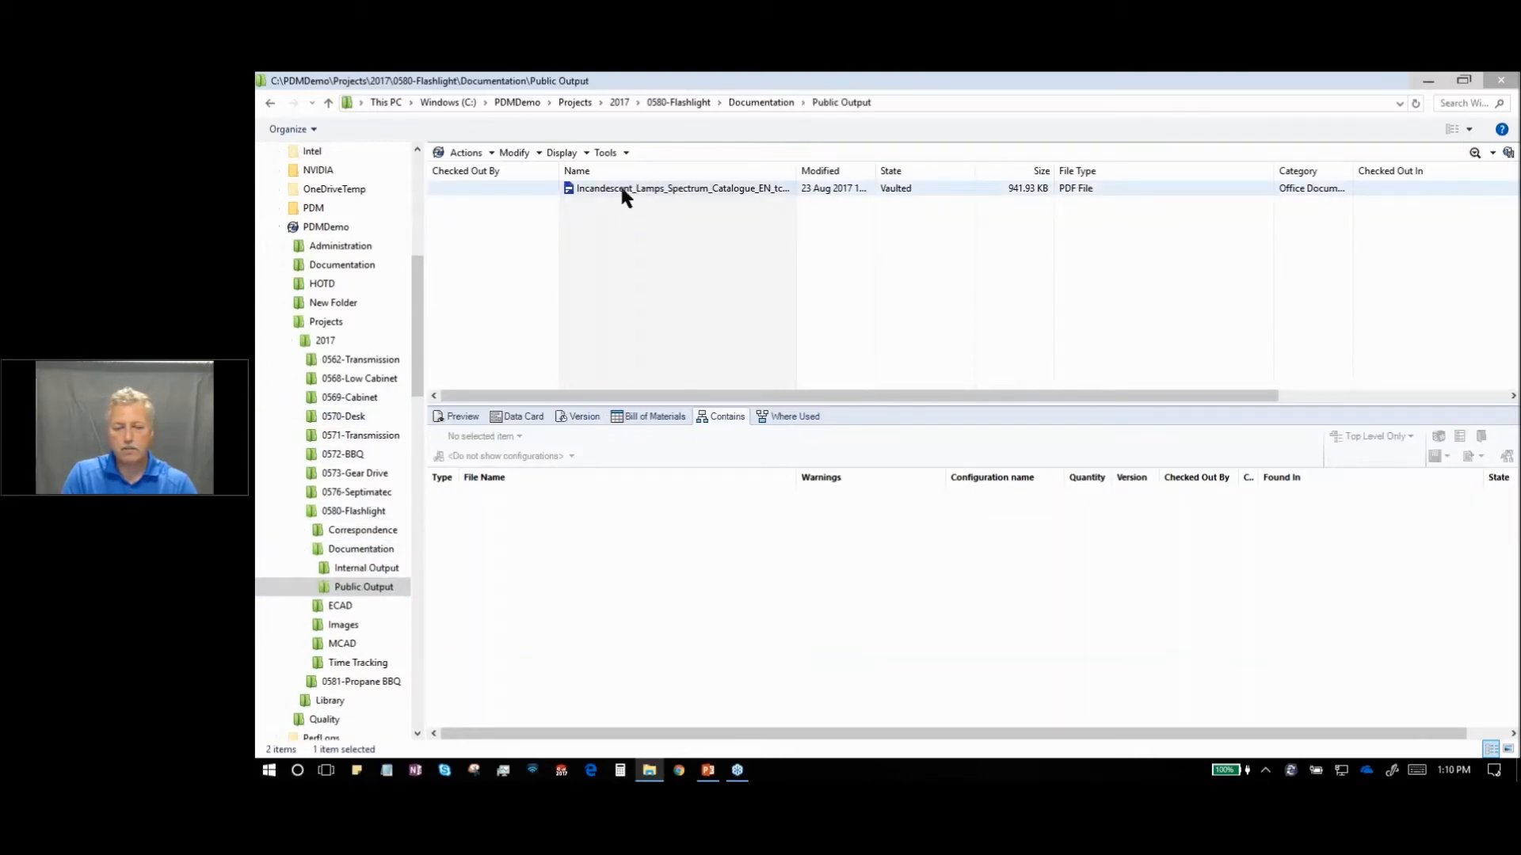
click(680, 188)
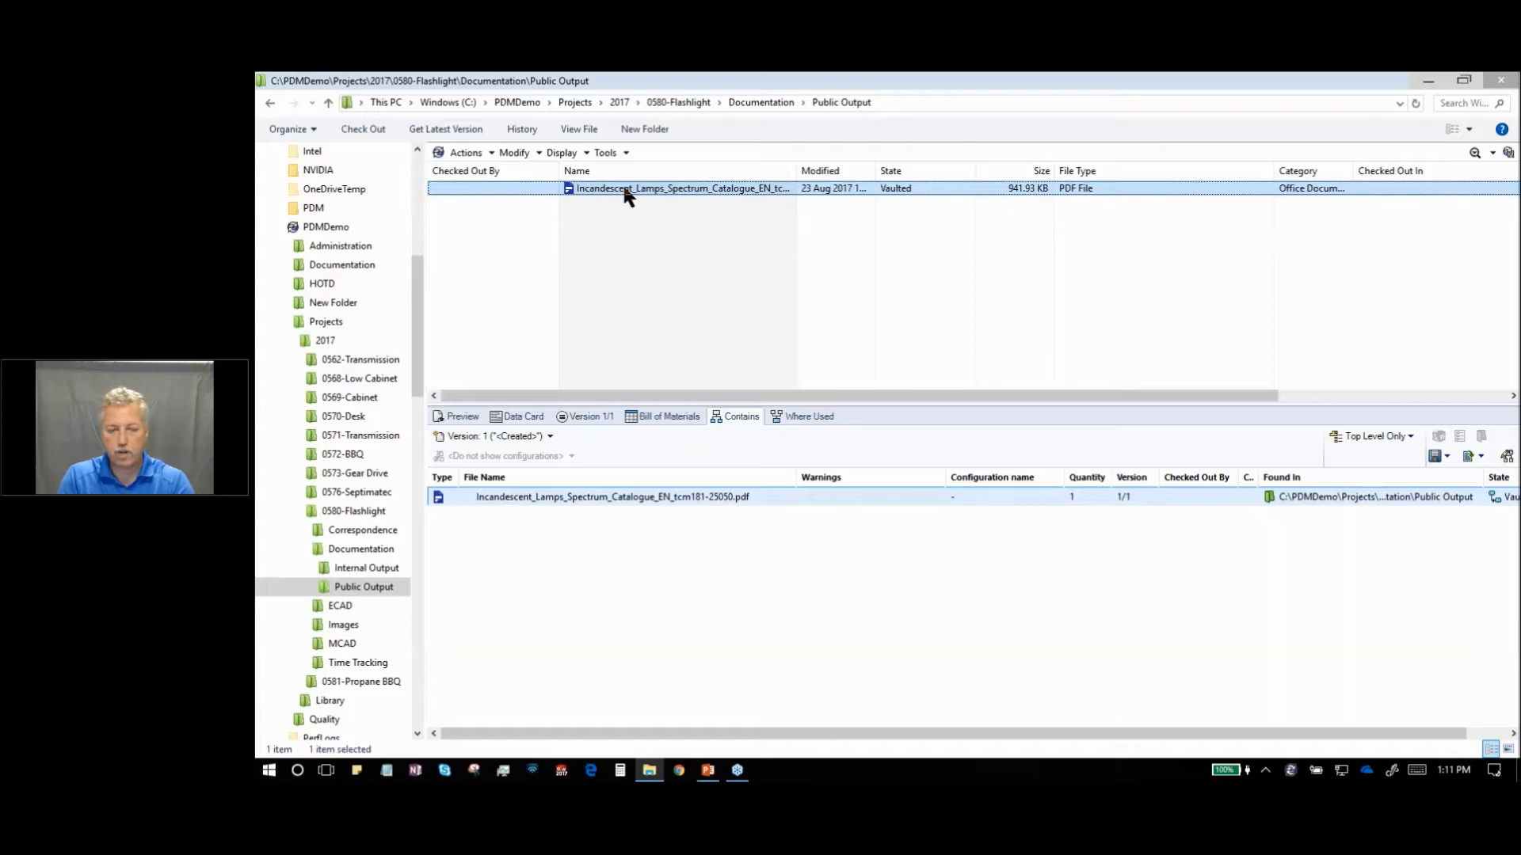
mouse_move(431, 612)
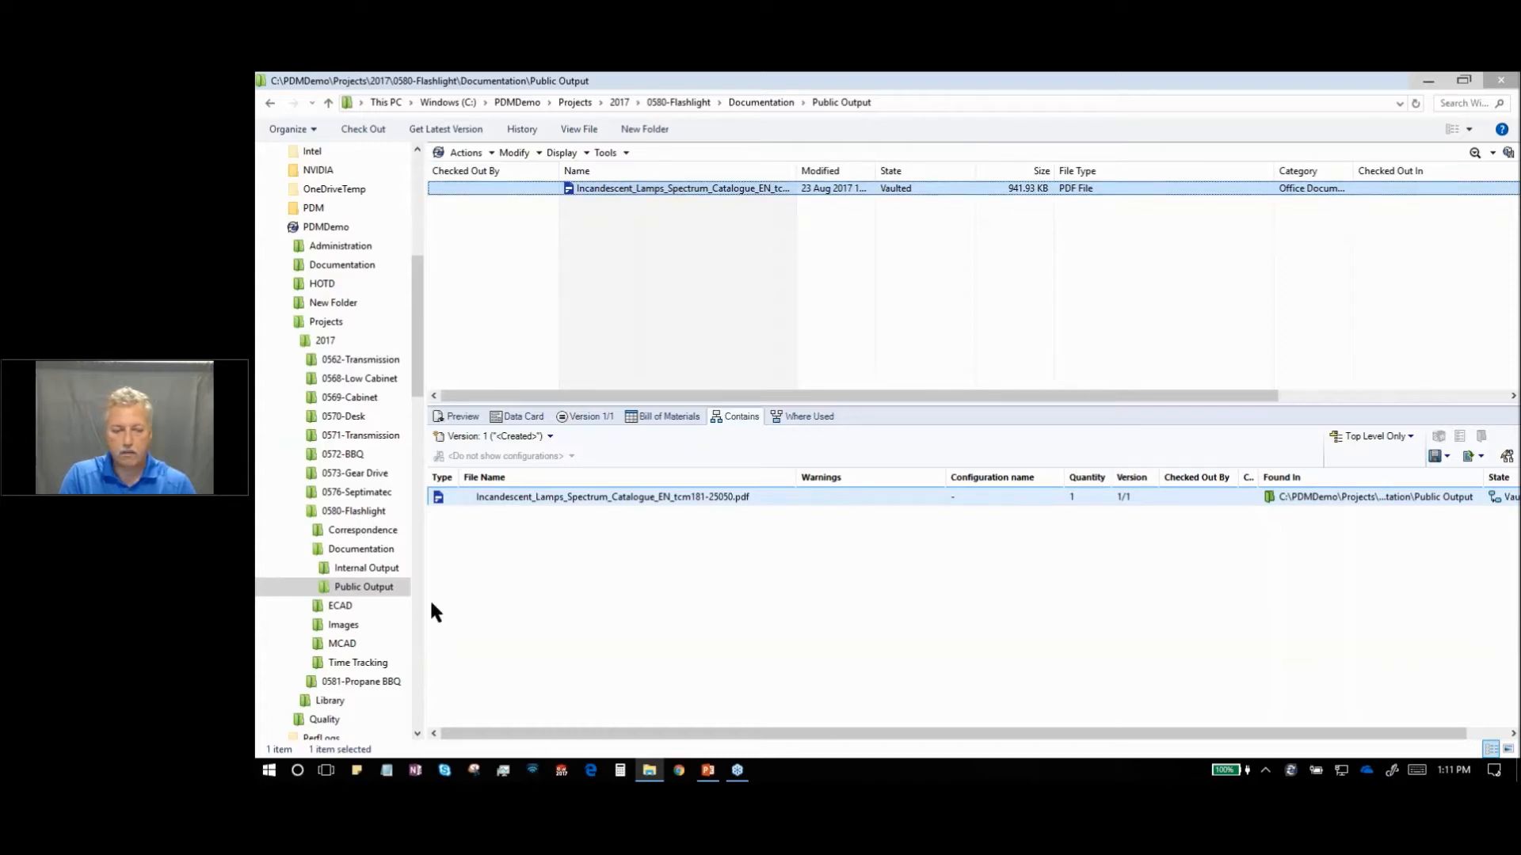
click(342, 643)
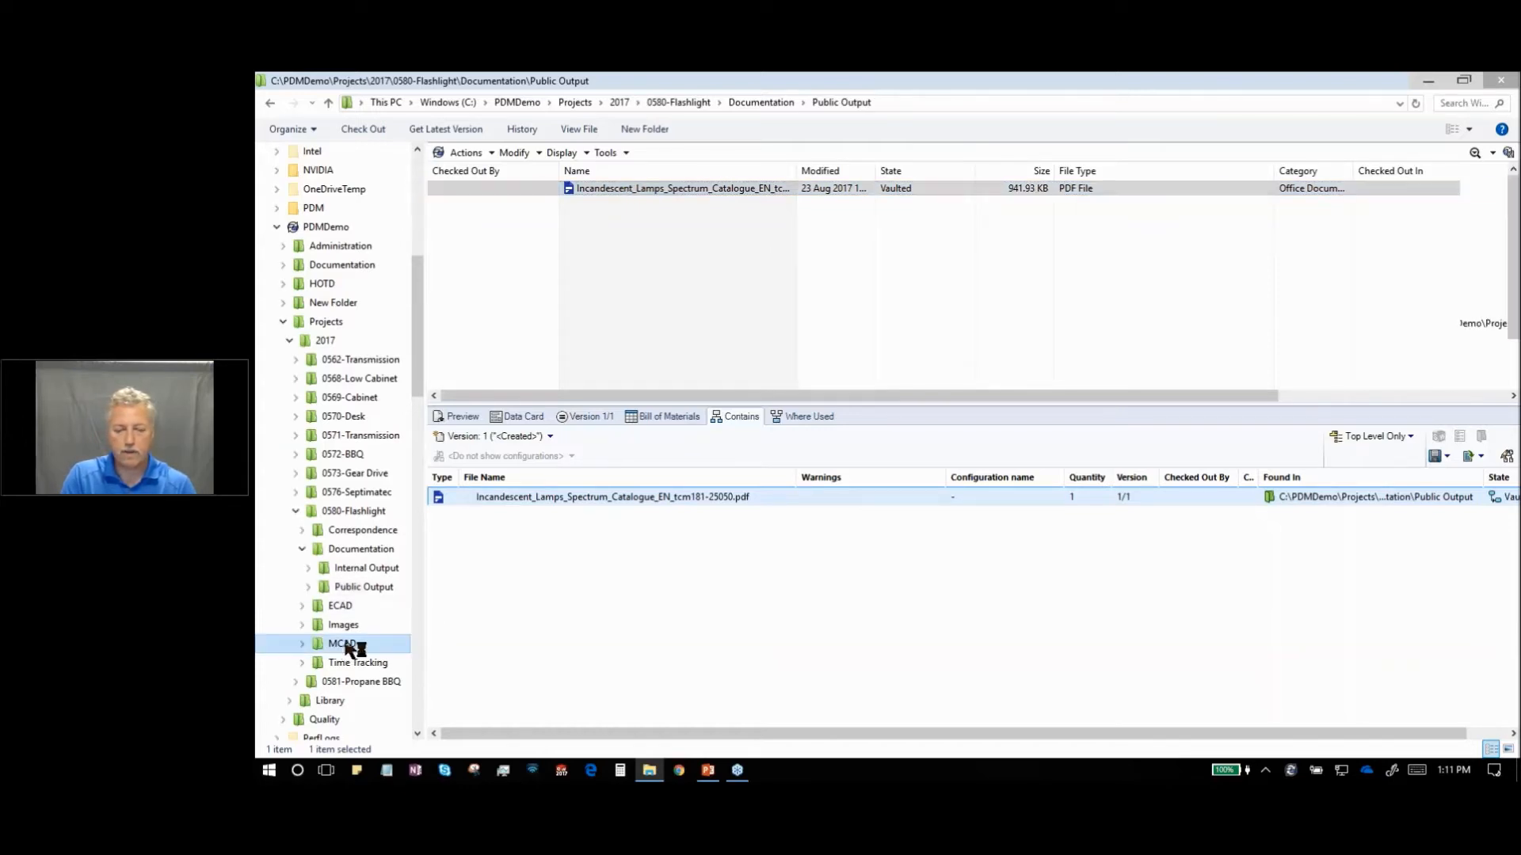
- Paste the lamps catalogue PDF as a file reference into Miniature Bulb.SLDPRT
click(339, 643)
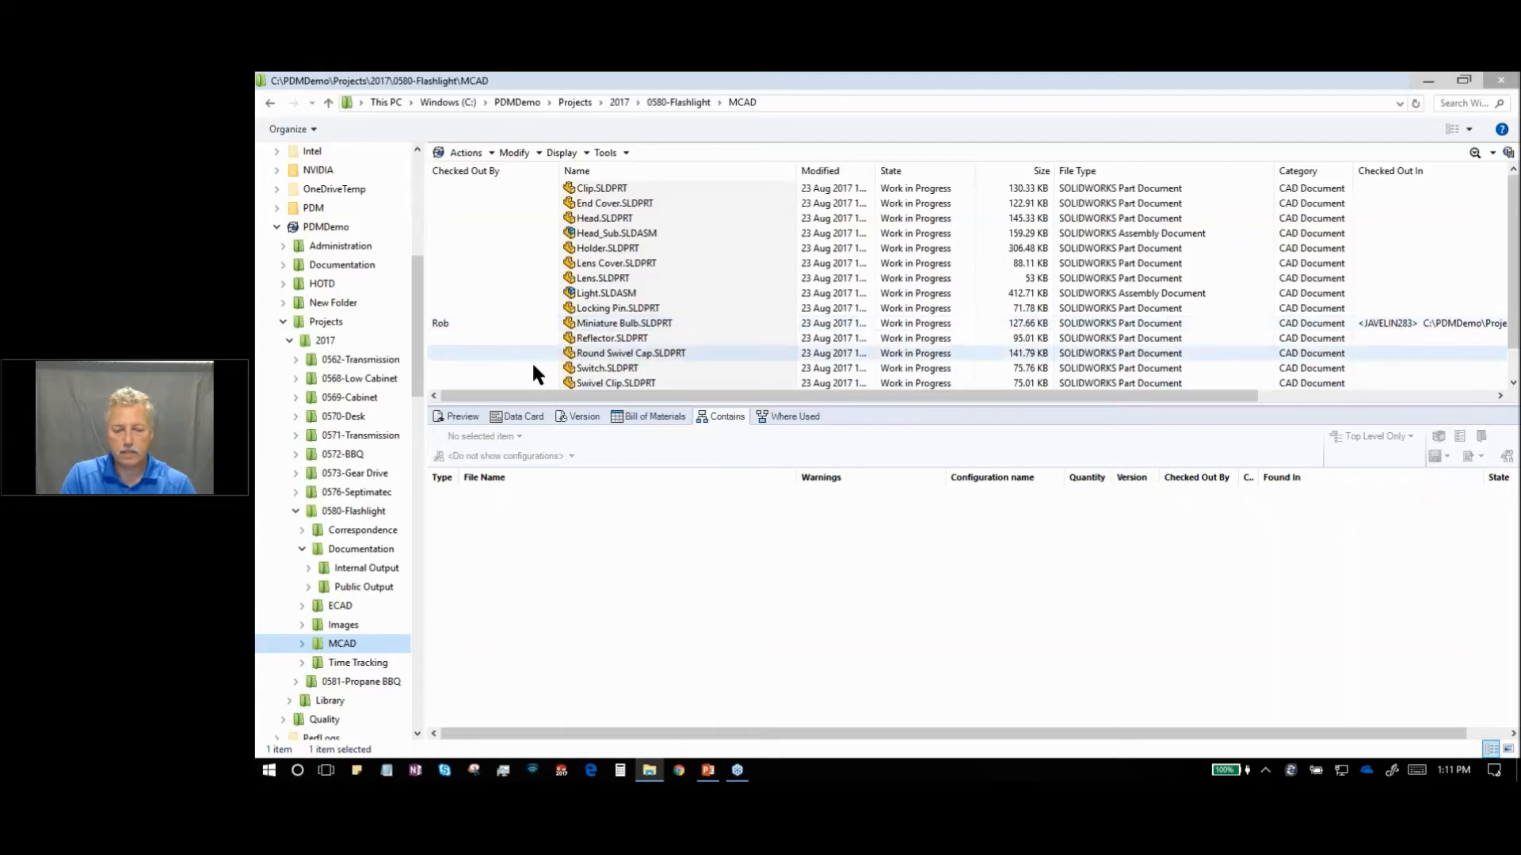
click(624, 323)
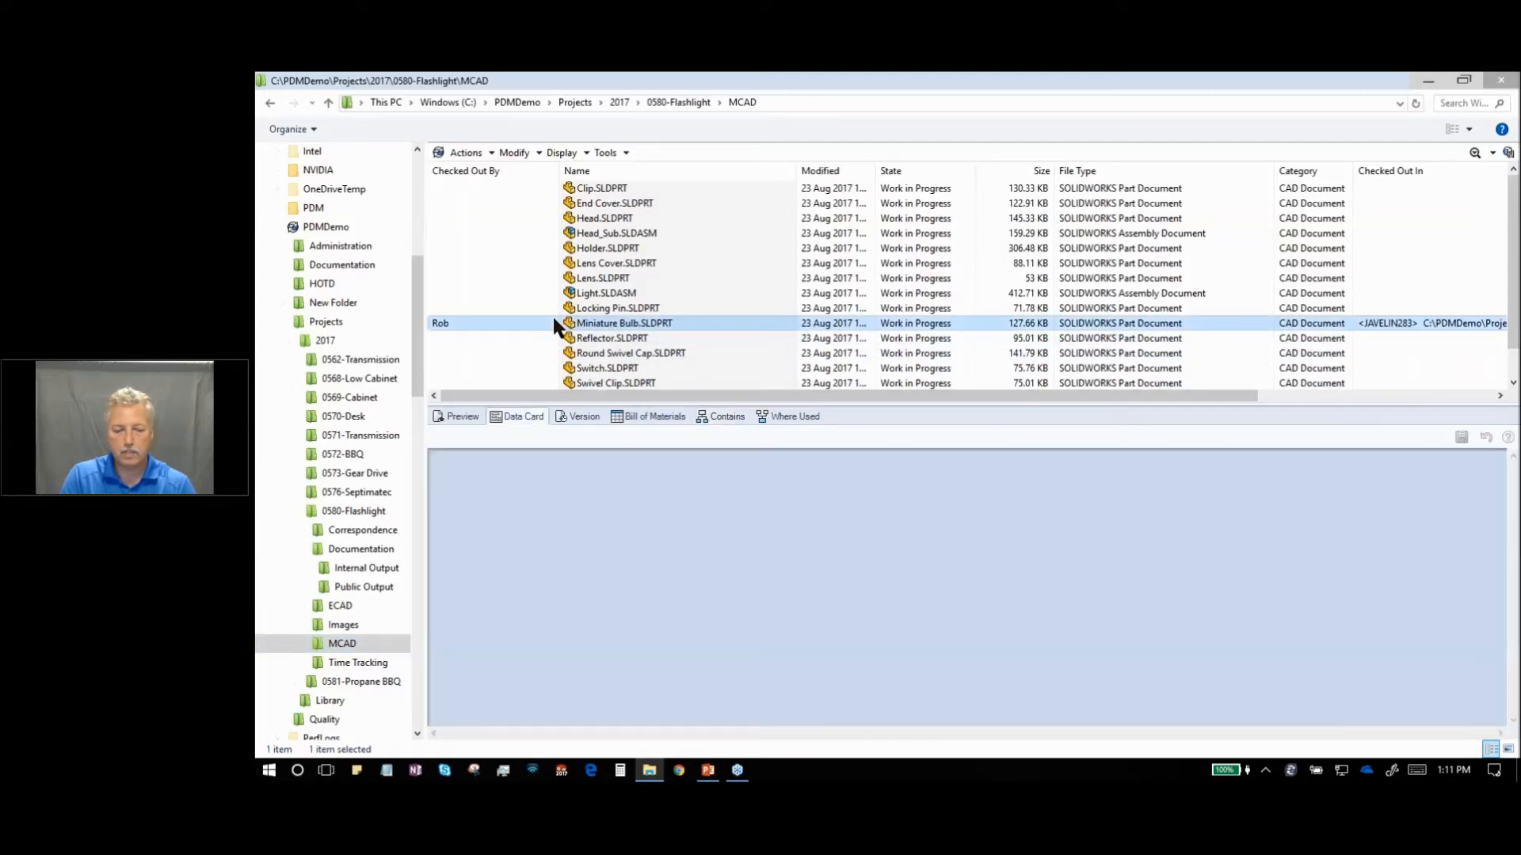
right_click(625, 323)
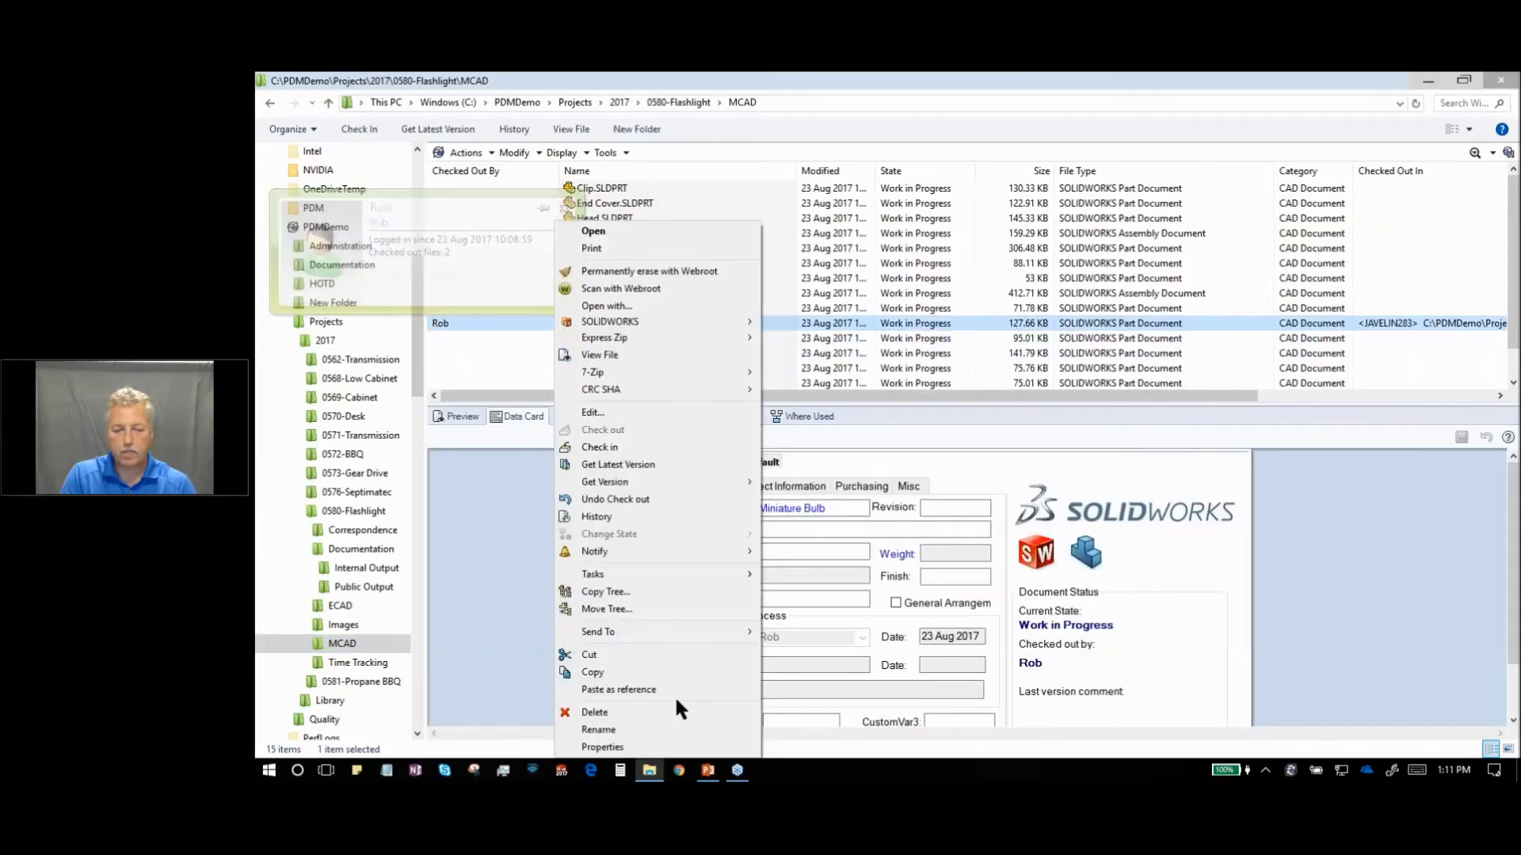
click(617, 689)
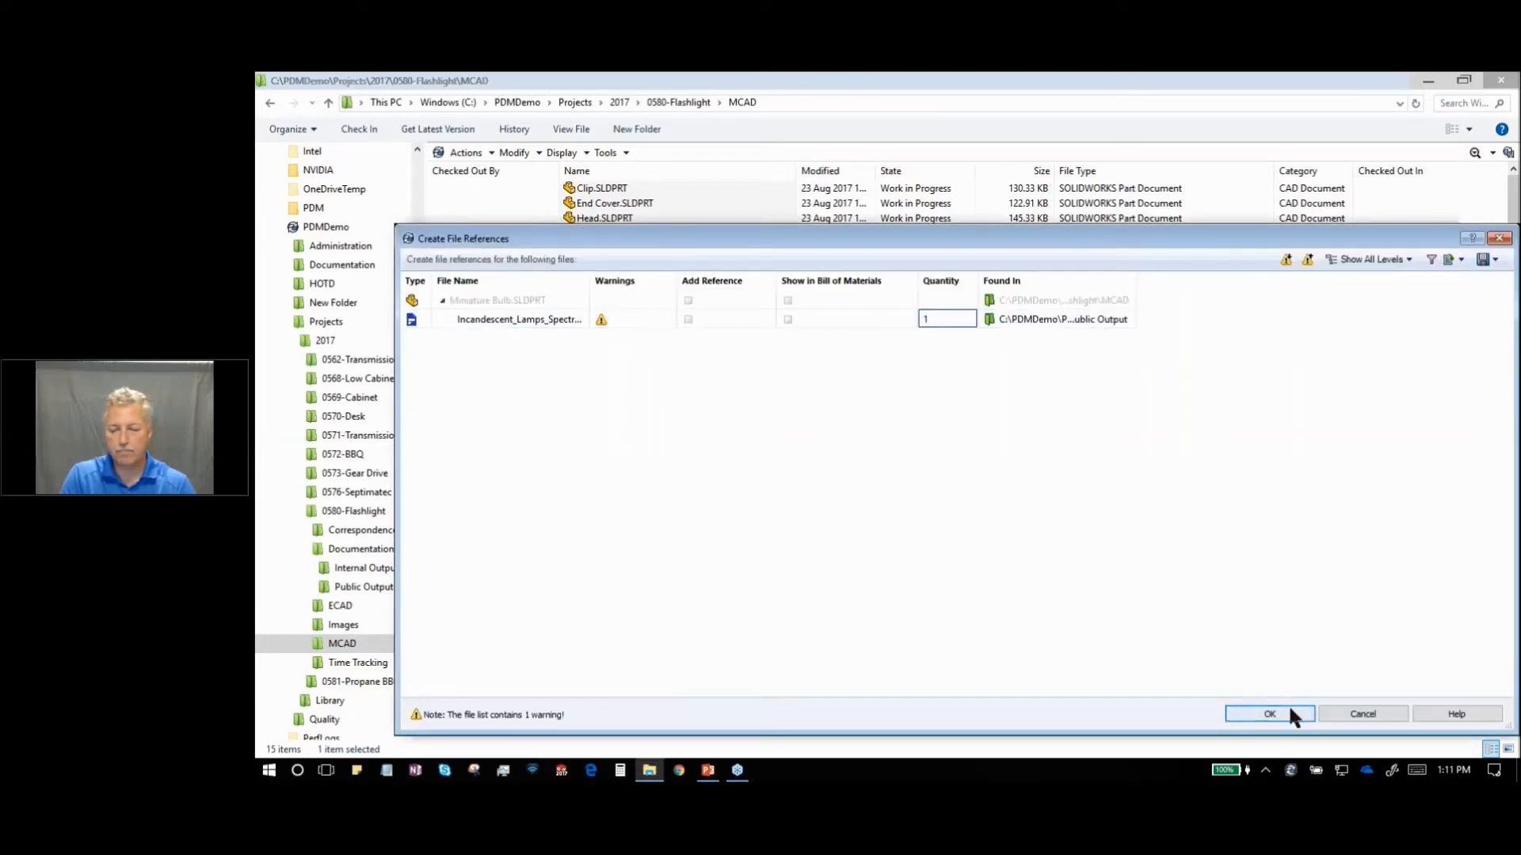
click(1268, 715)
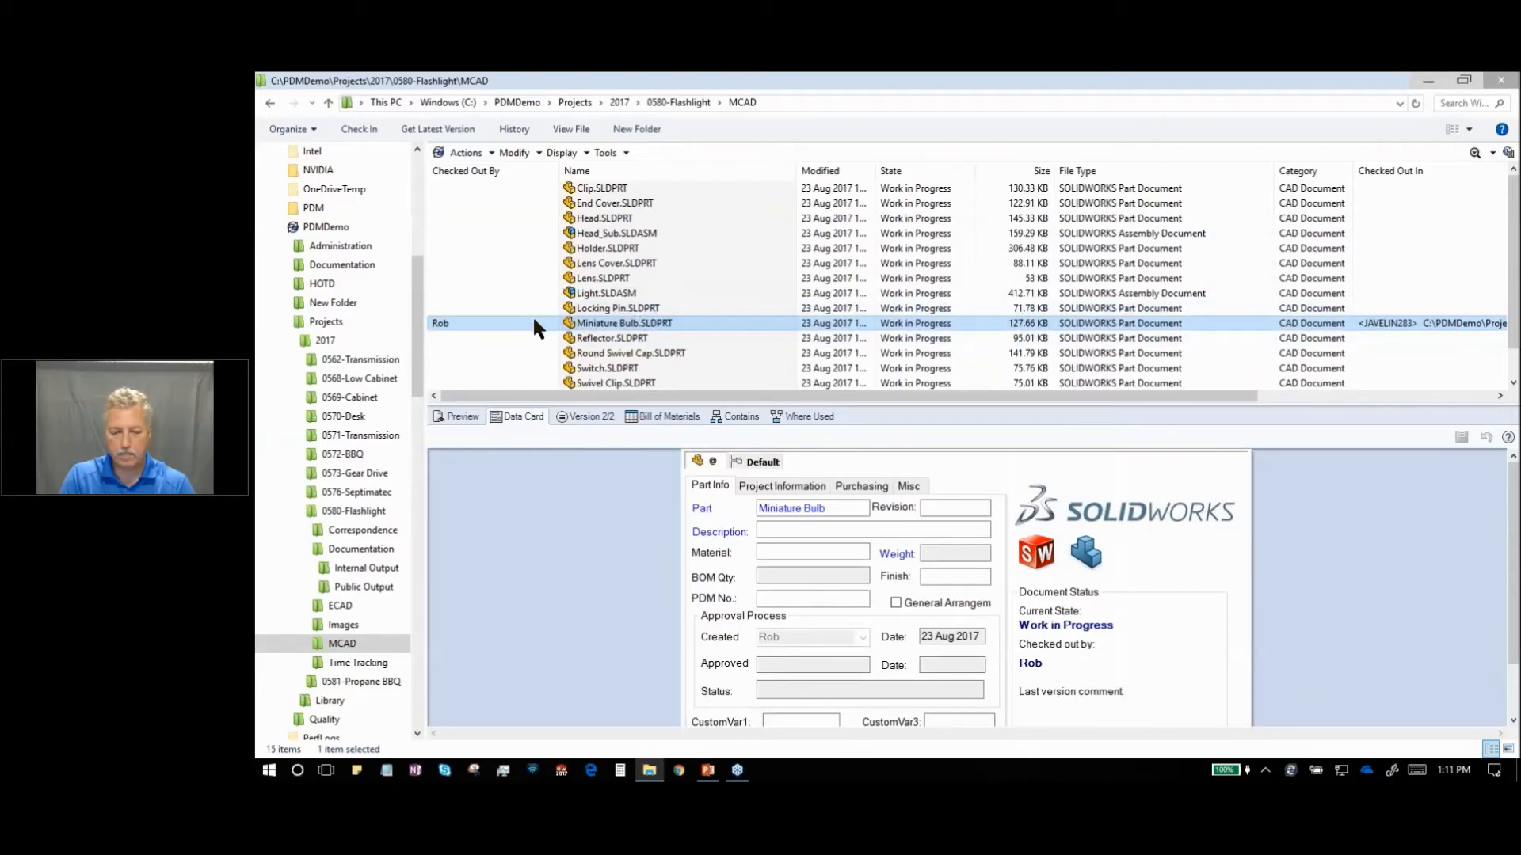
- Check Miniature Bulb back into the vault at version 2
right_click(624, 323)
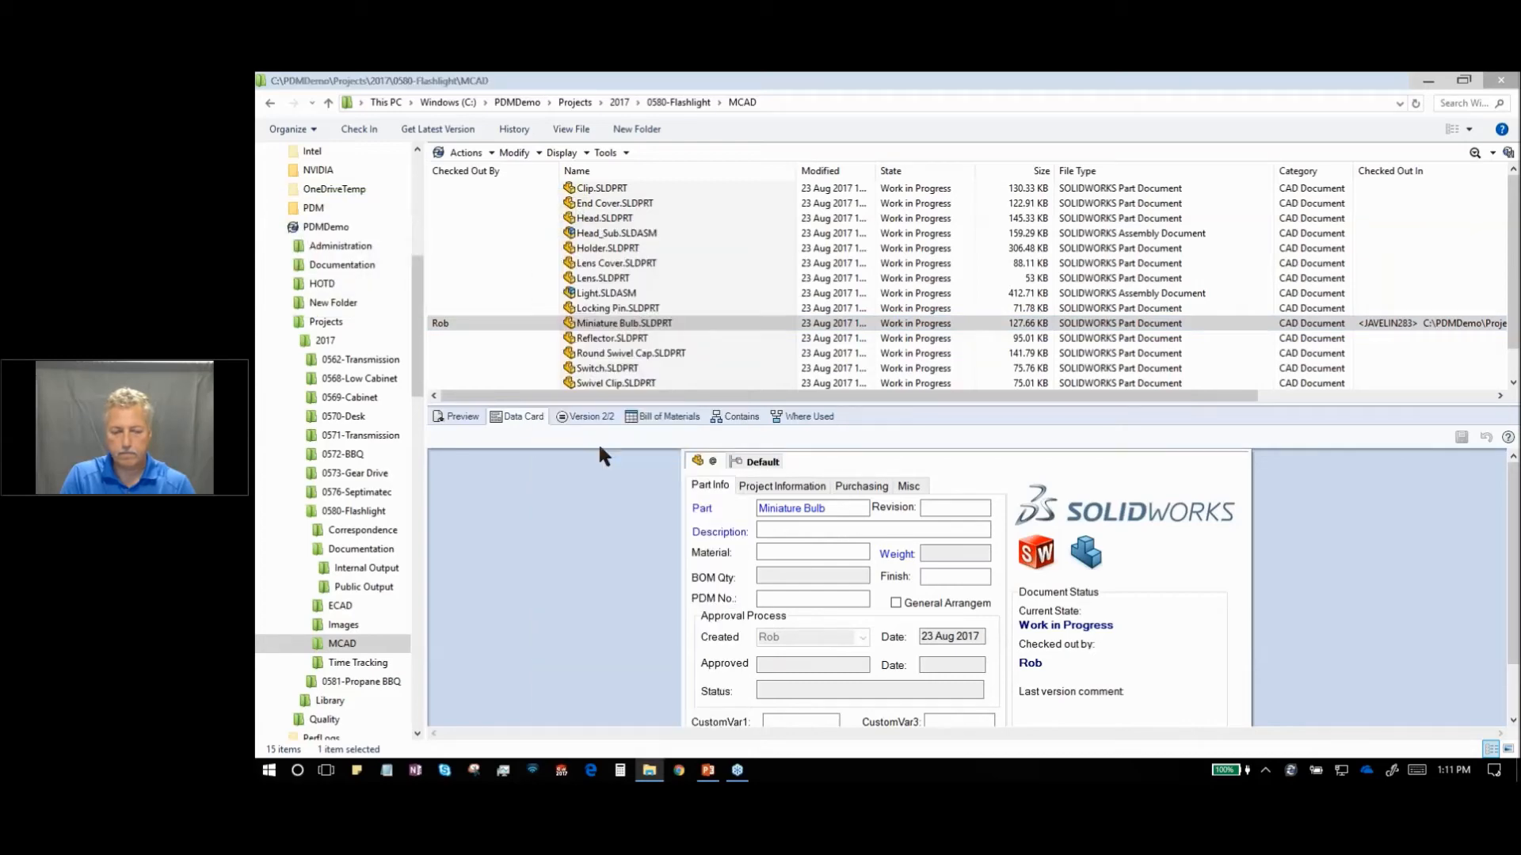
click(358, 128)
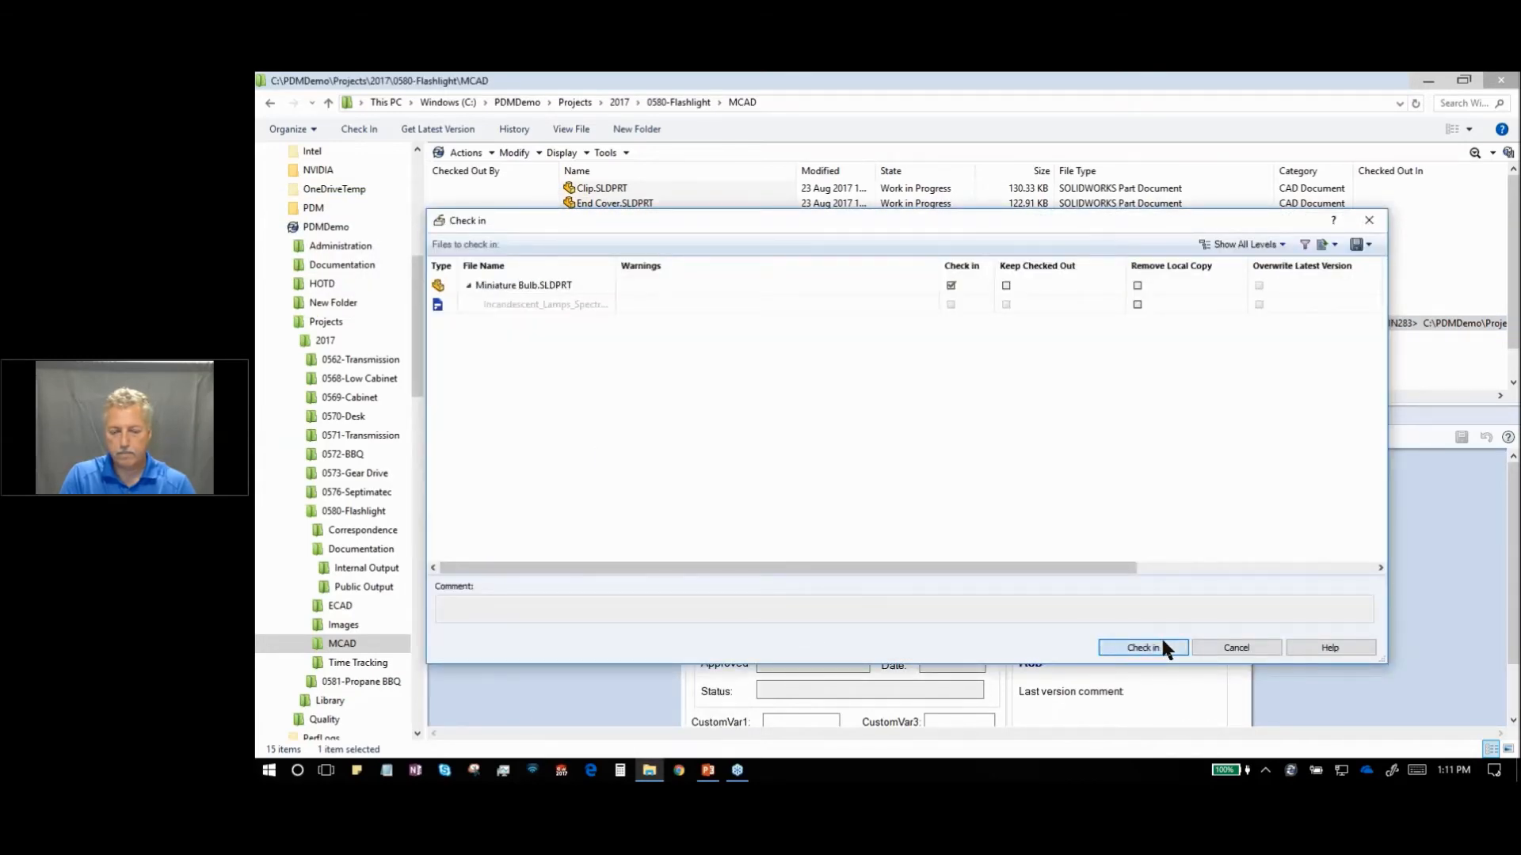
click(1142, 648)
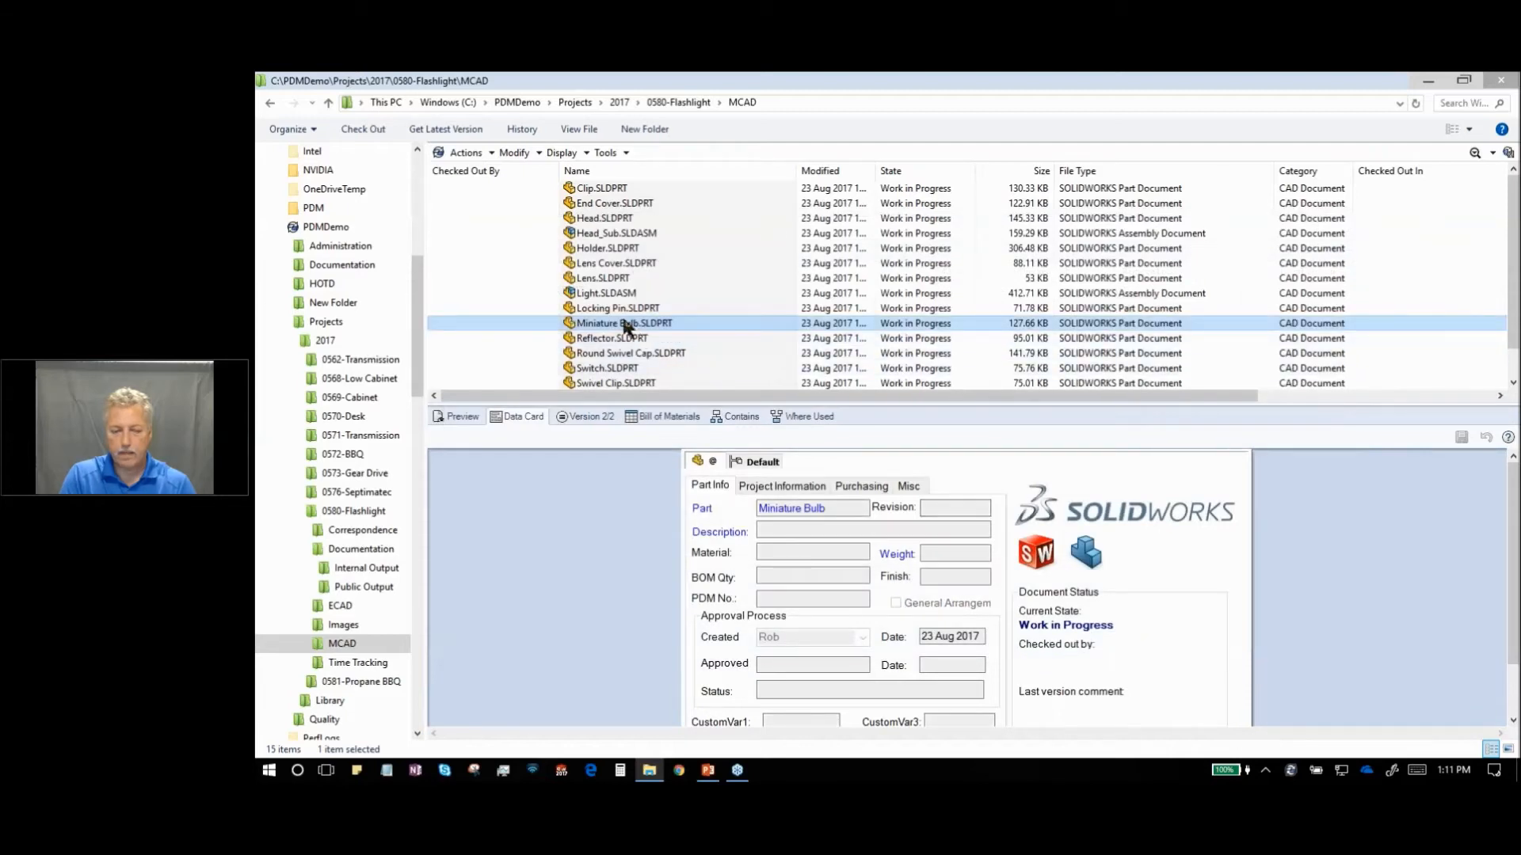
- Show Miniature Bulb's contained files, now listing the lamps catalogue PDF at version 1
click(741, 416)
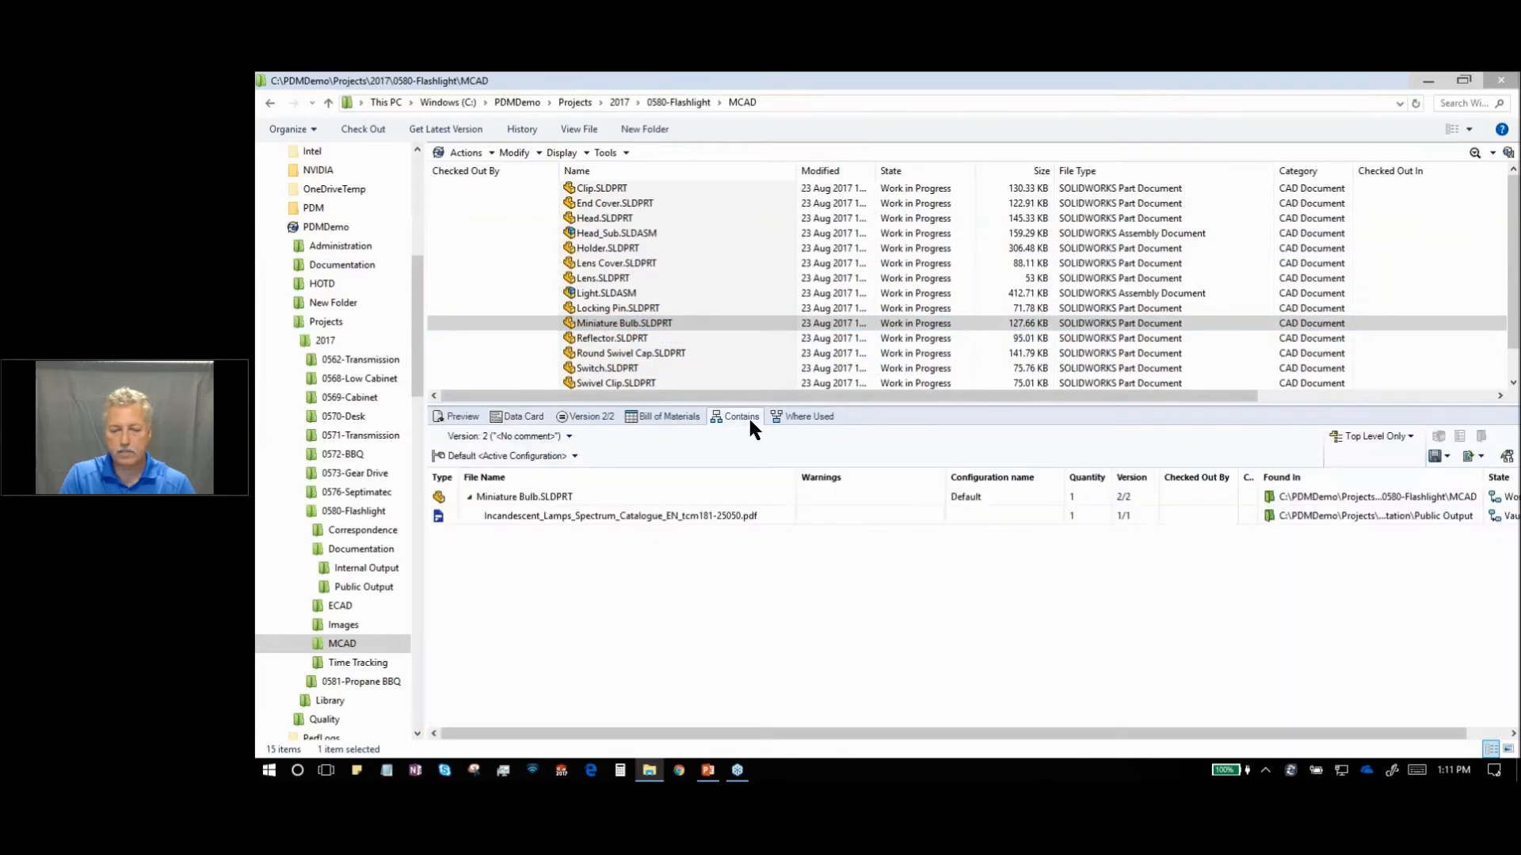
click(525, 496)
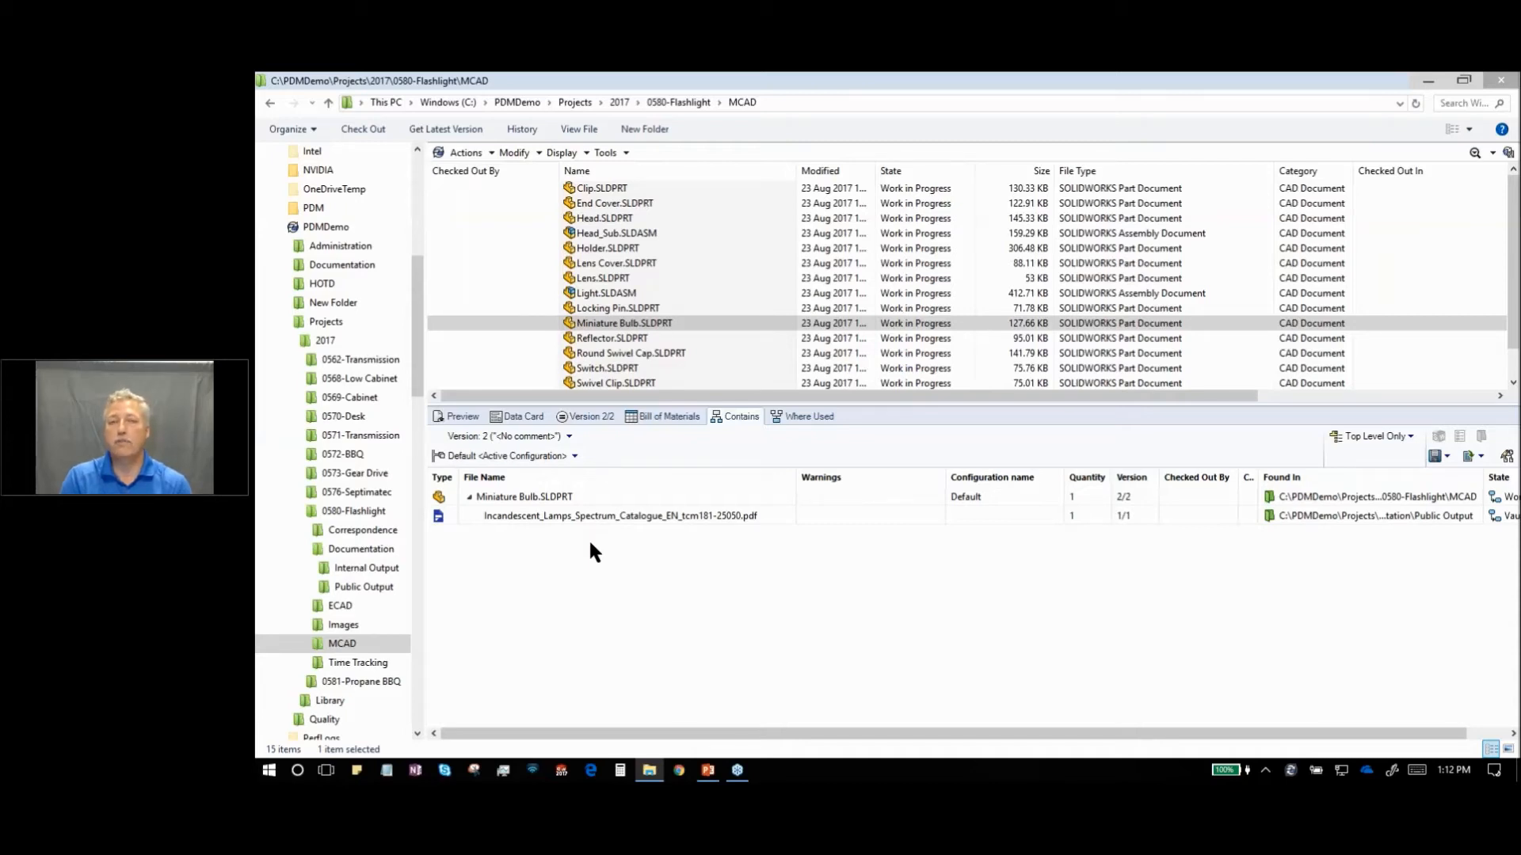
mouse_move(667, 517)
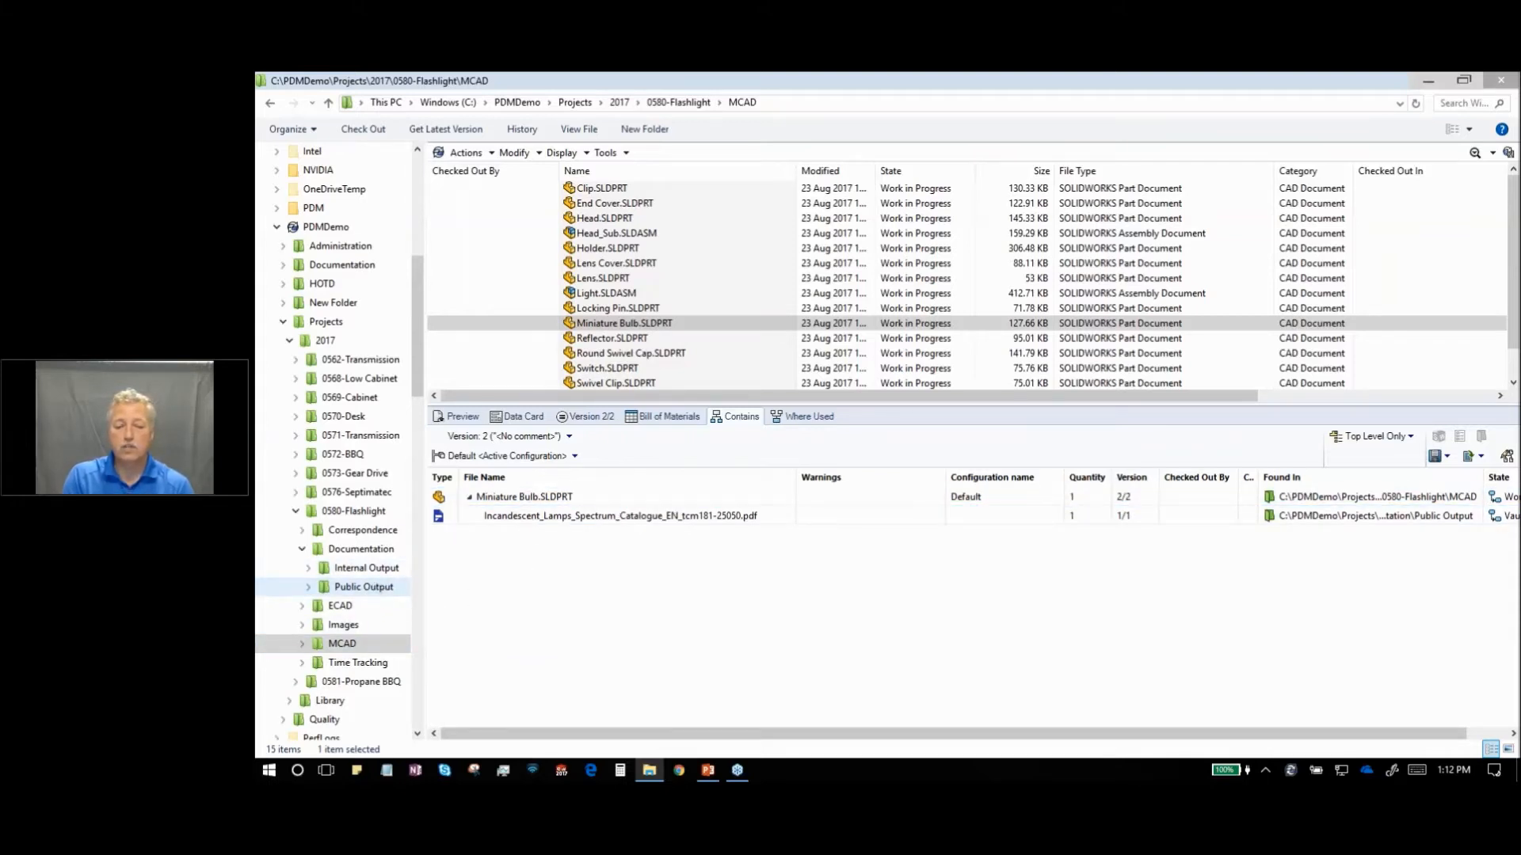
click(363, 586)
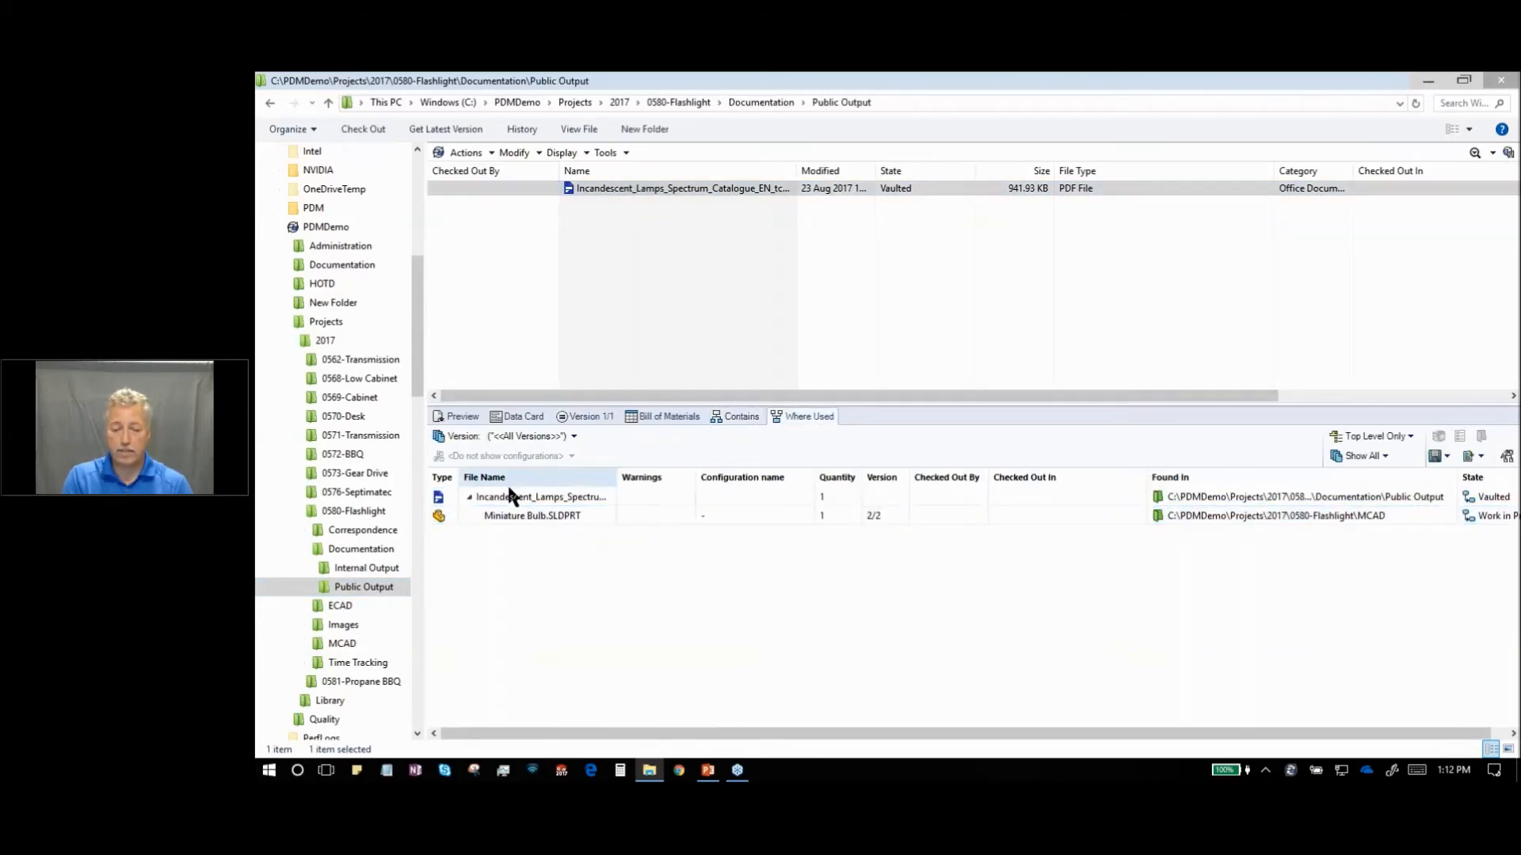
mouse_move(553, 572)
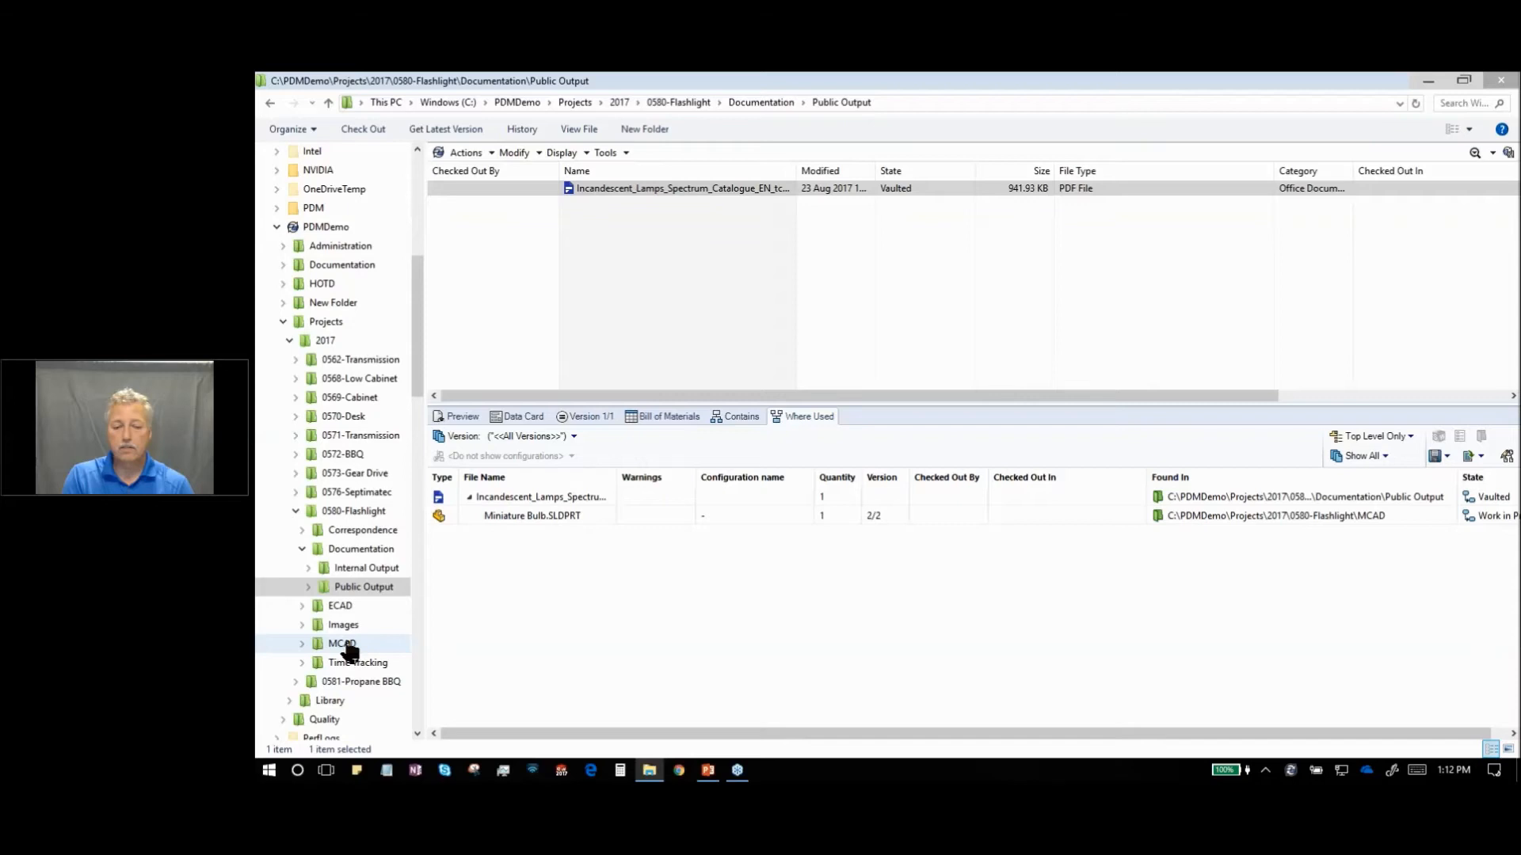
click(342, 643)
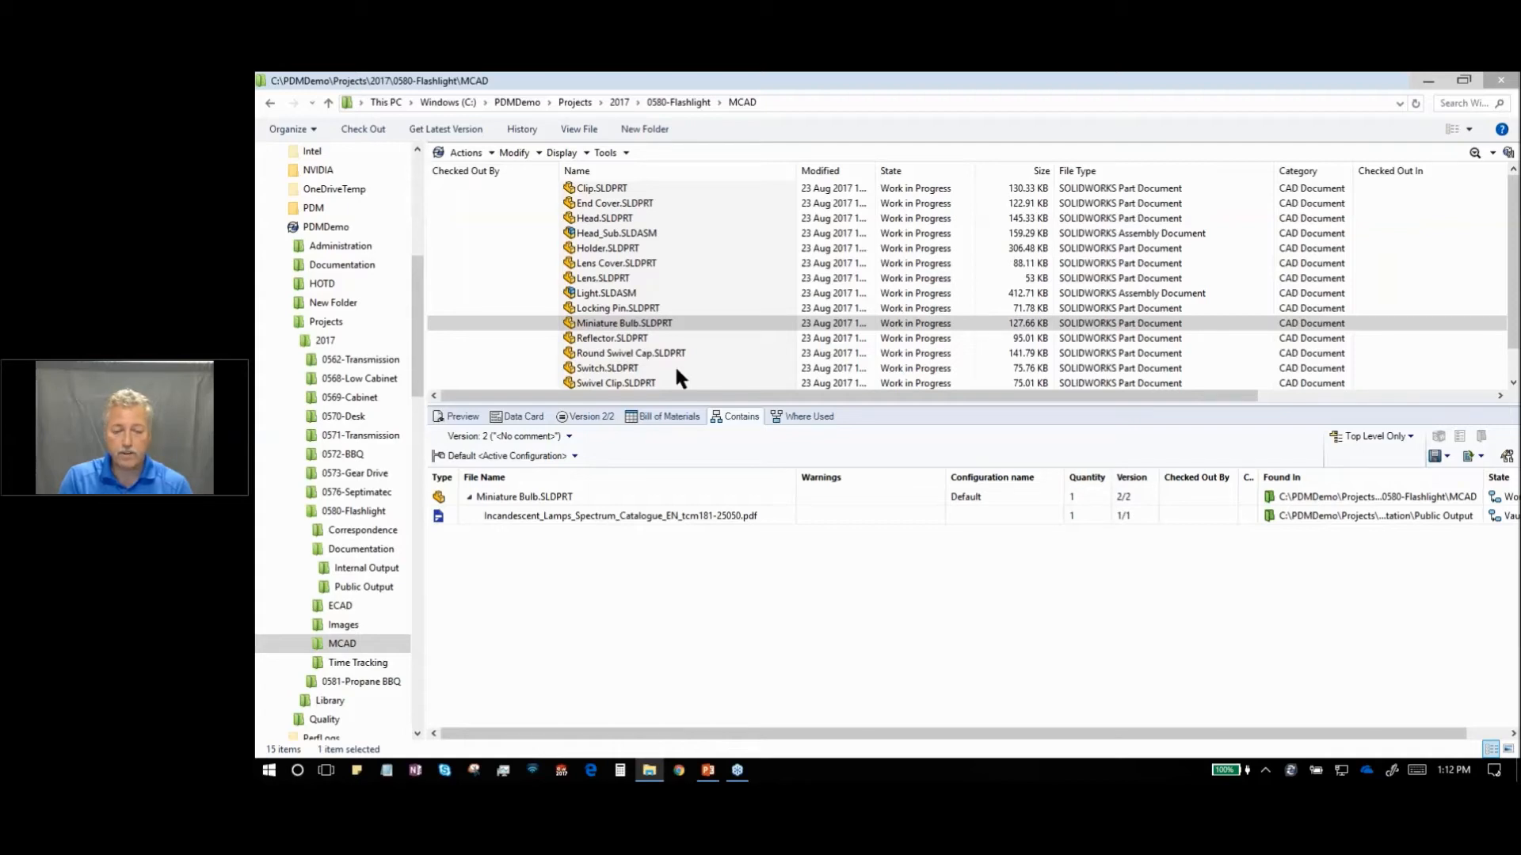
- Select Light.SLDASM in the MCAD folder and list its components, including Battery AA
click(606, 293)
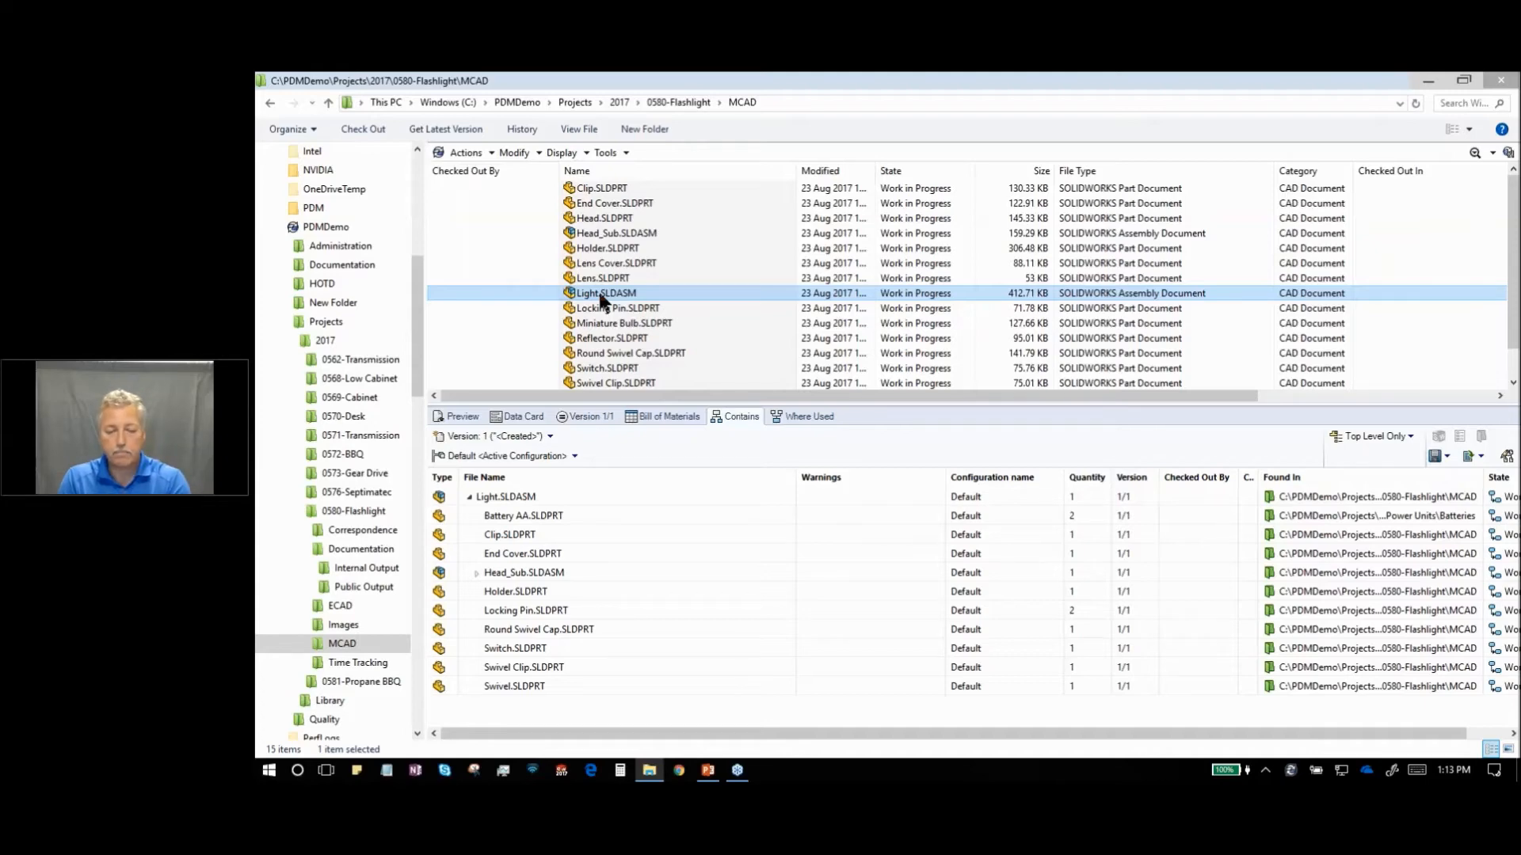
key(alt+tab)
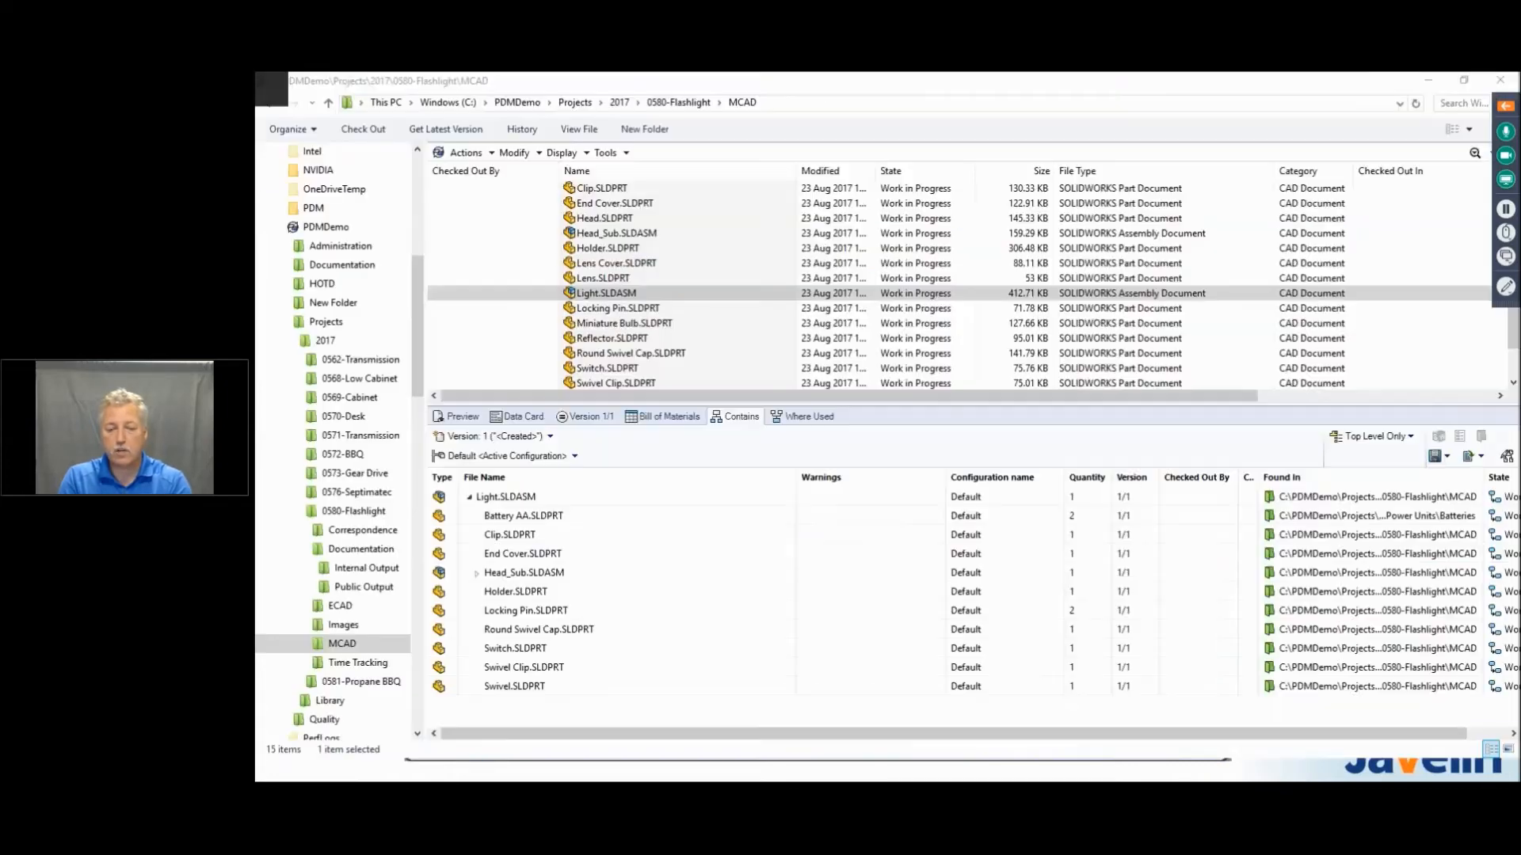
click(604, 293)
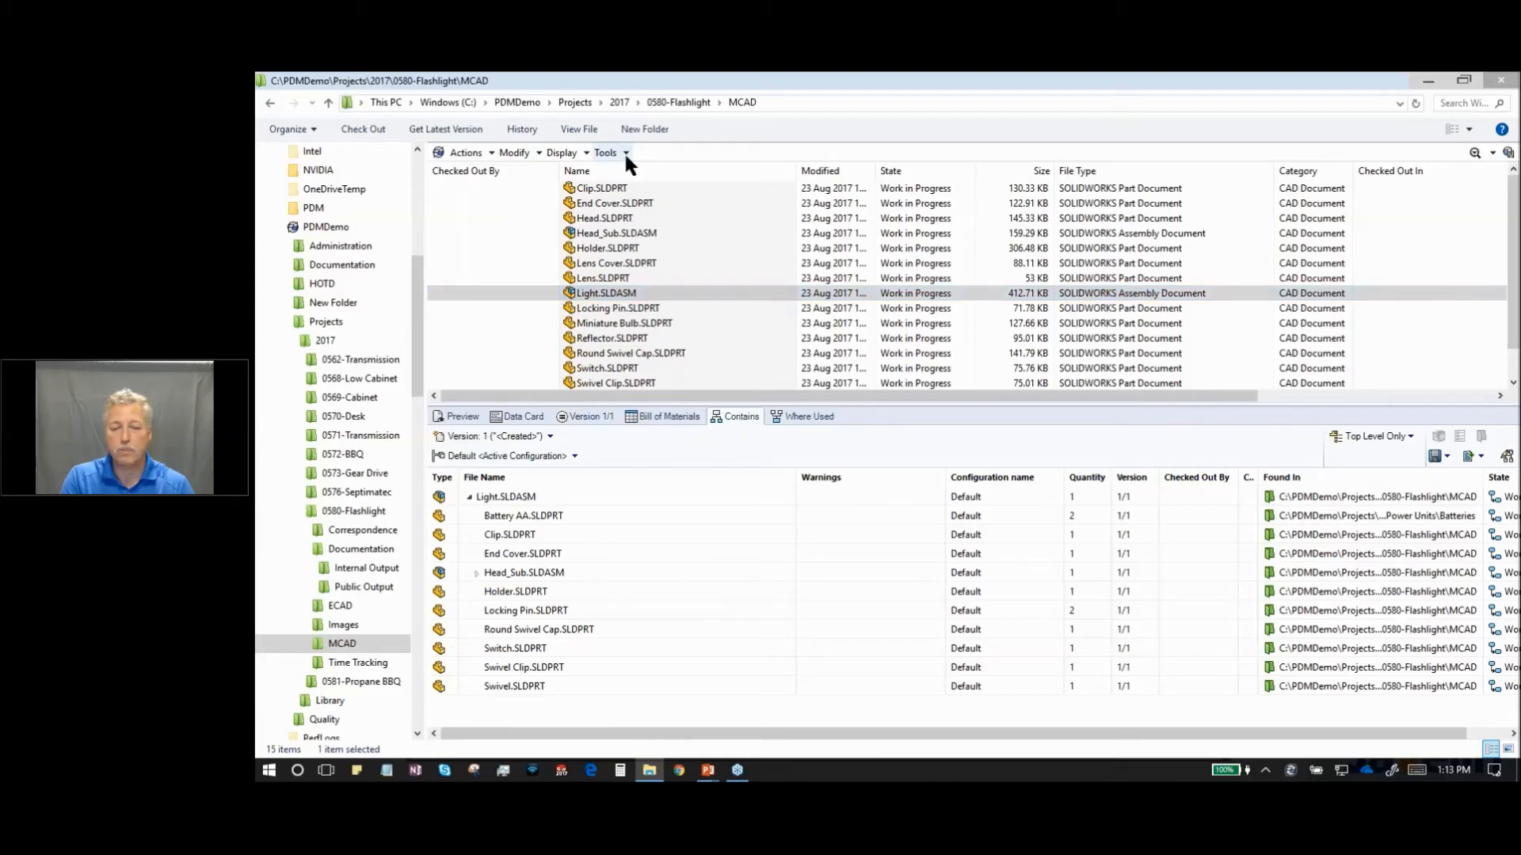
- Run Tools > Update References on Light.SLDASM and review the Light and Battery AA found-in paths
click(607, 152)
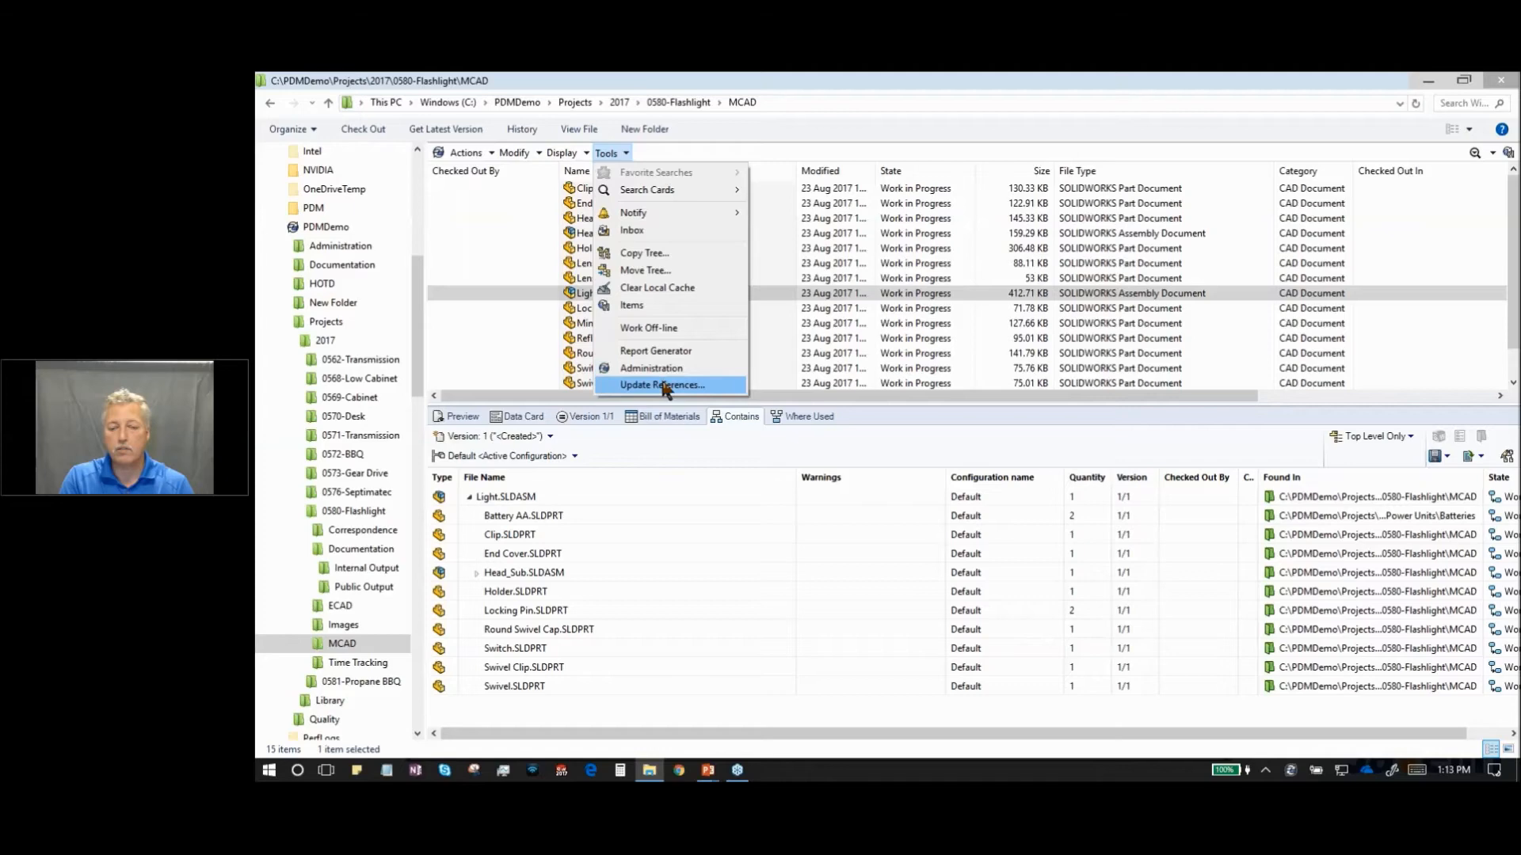
click(661, 385)
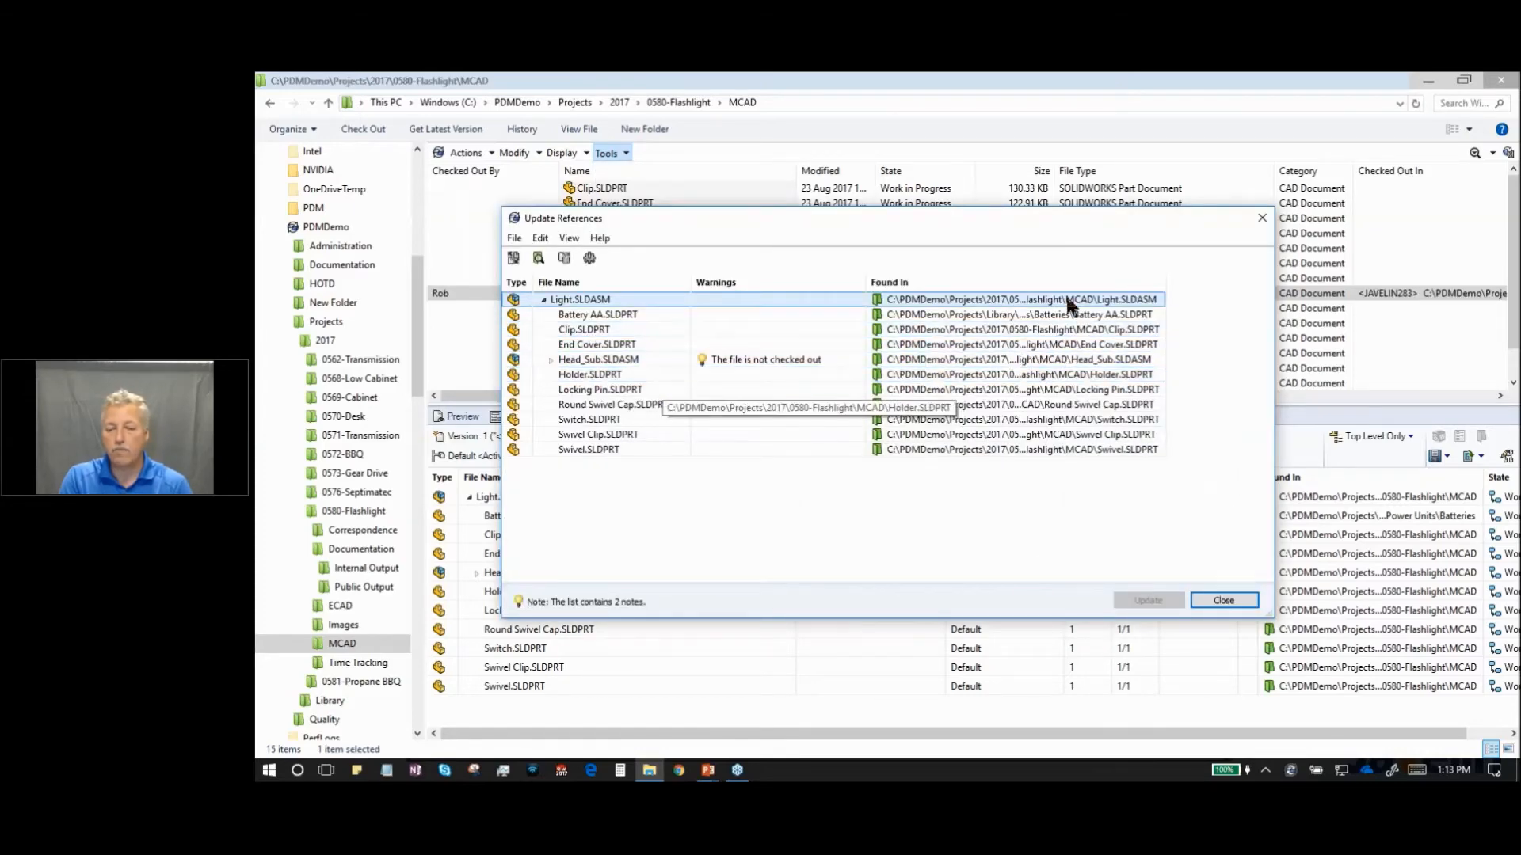
click(597, 313)
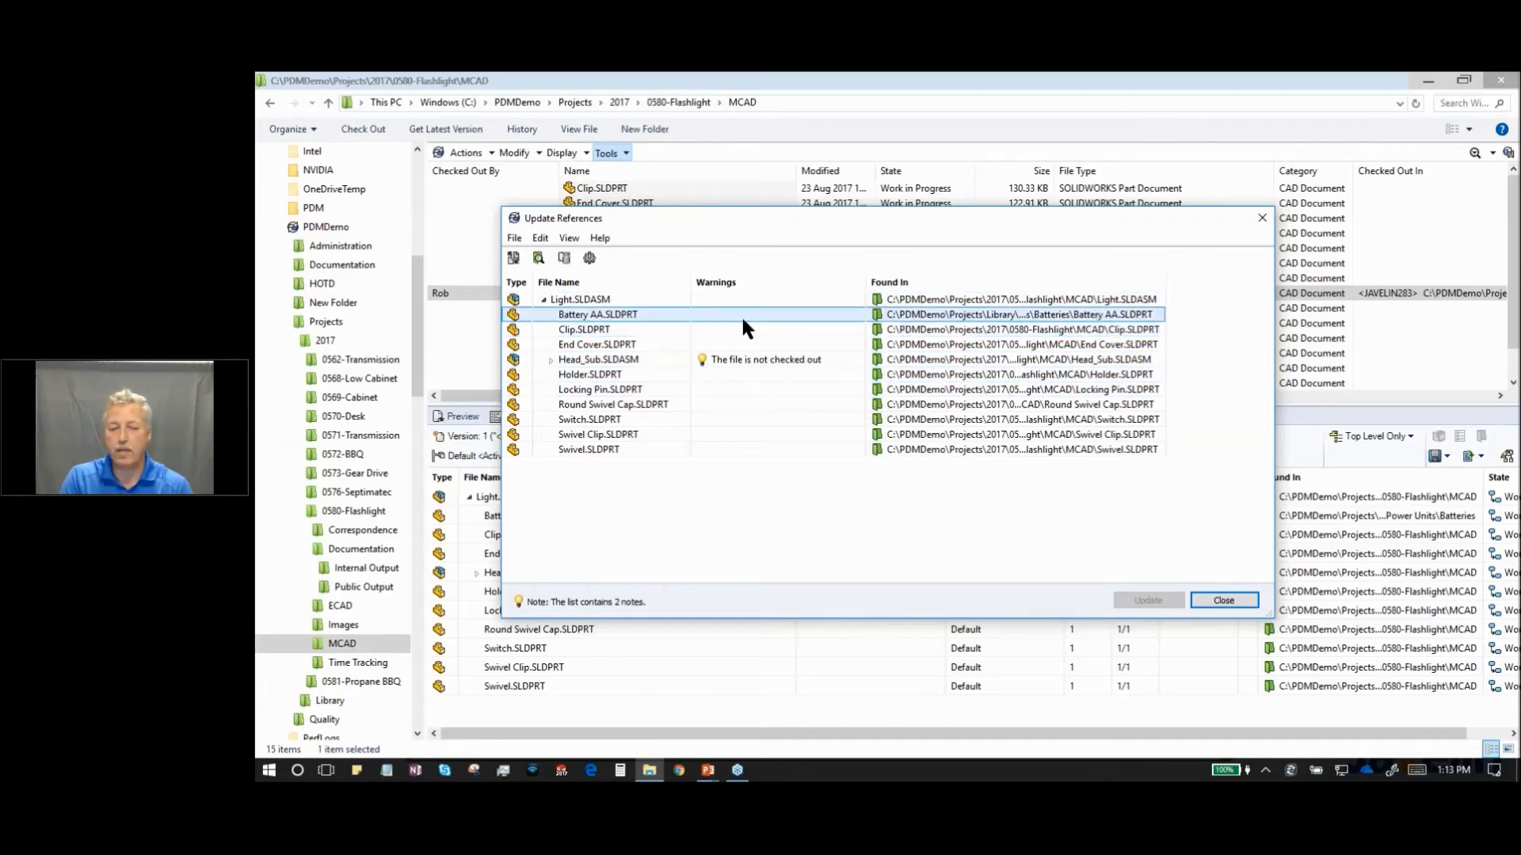
click(599, 359)
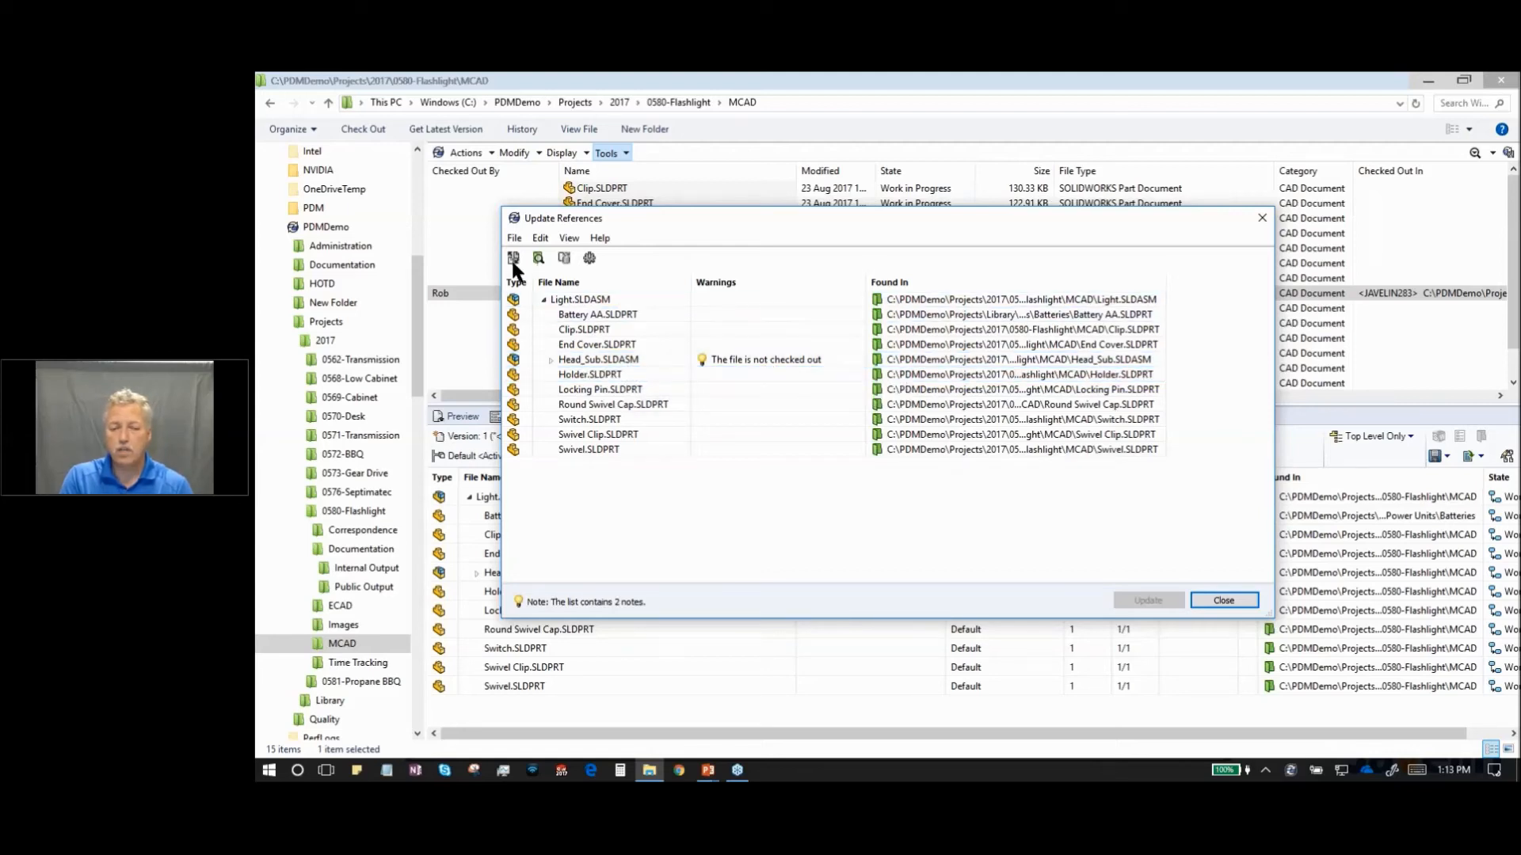
click(599, 360)
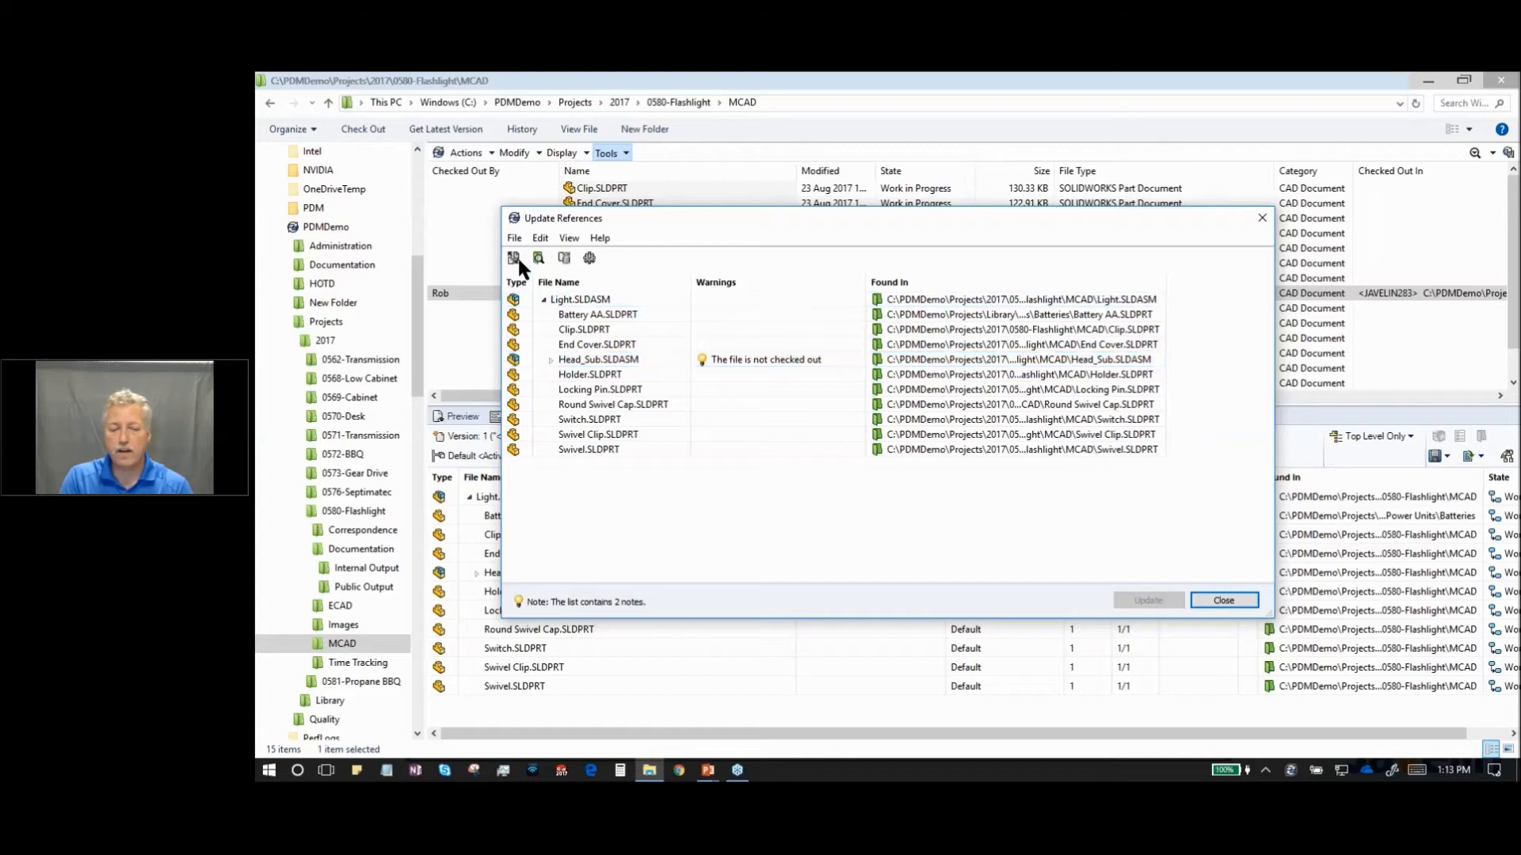
mouse_move(513, 258)
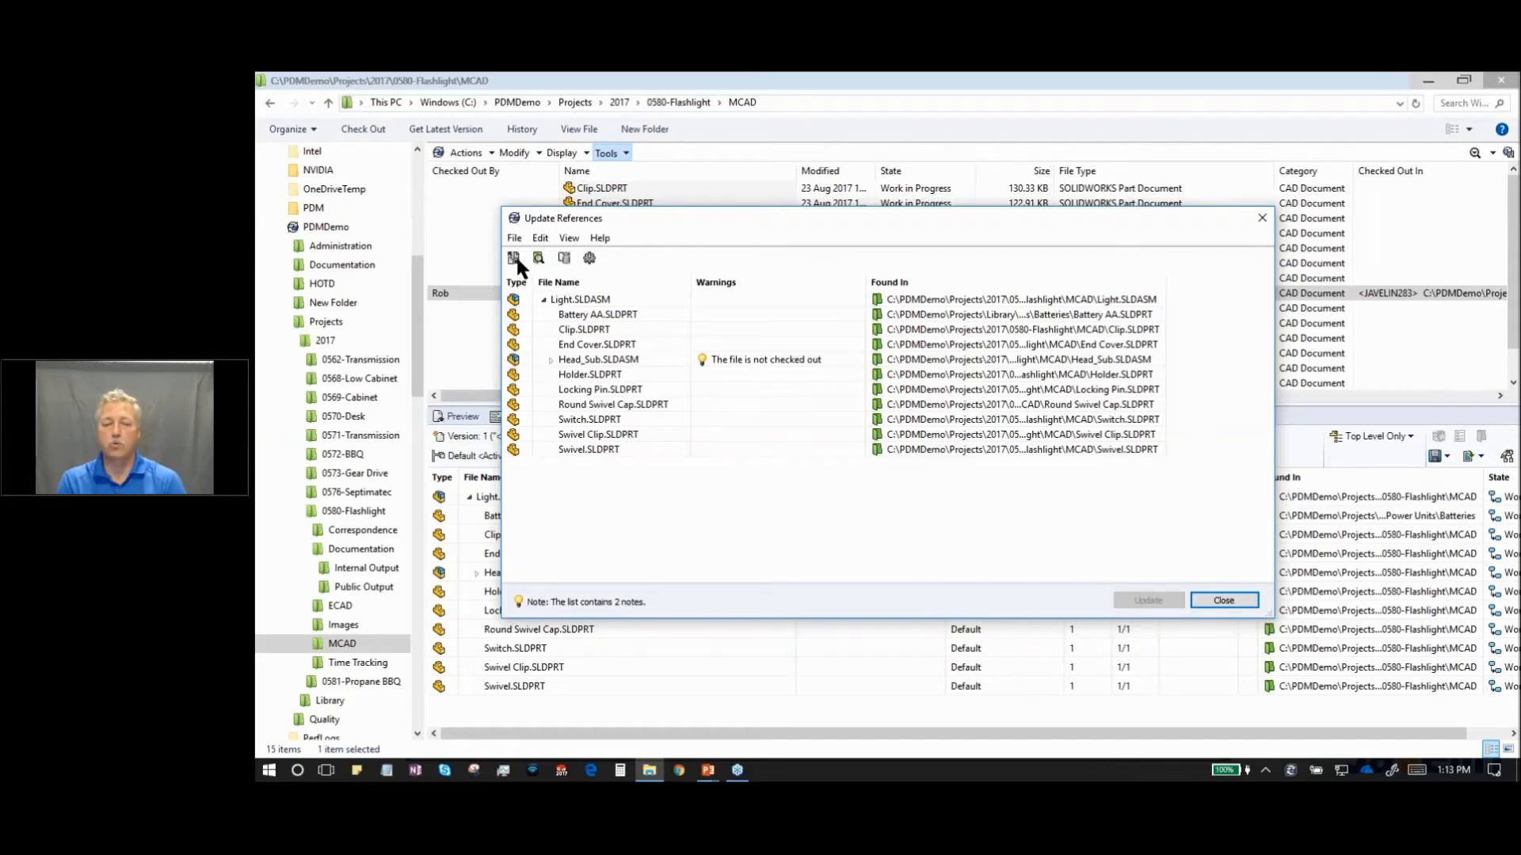
mouse_move(537, 259)
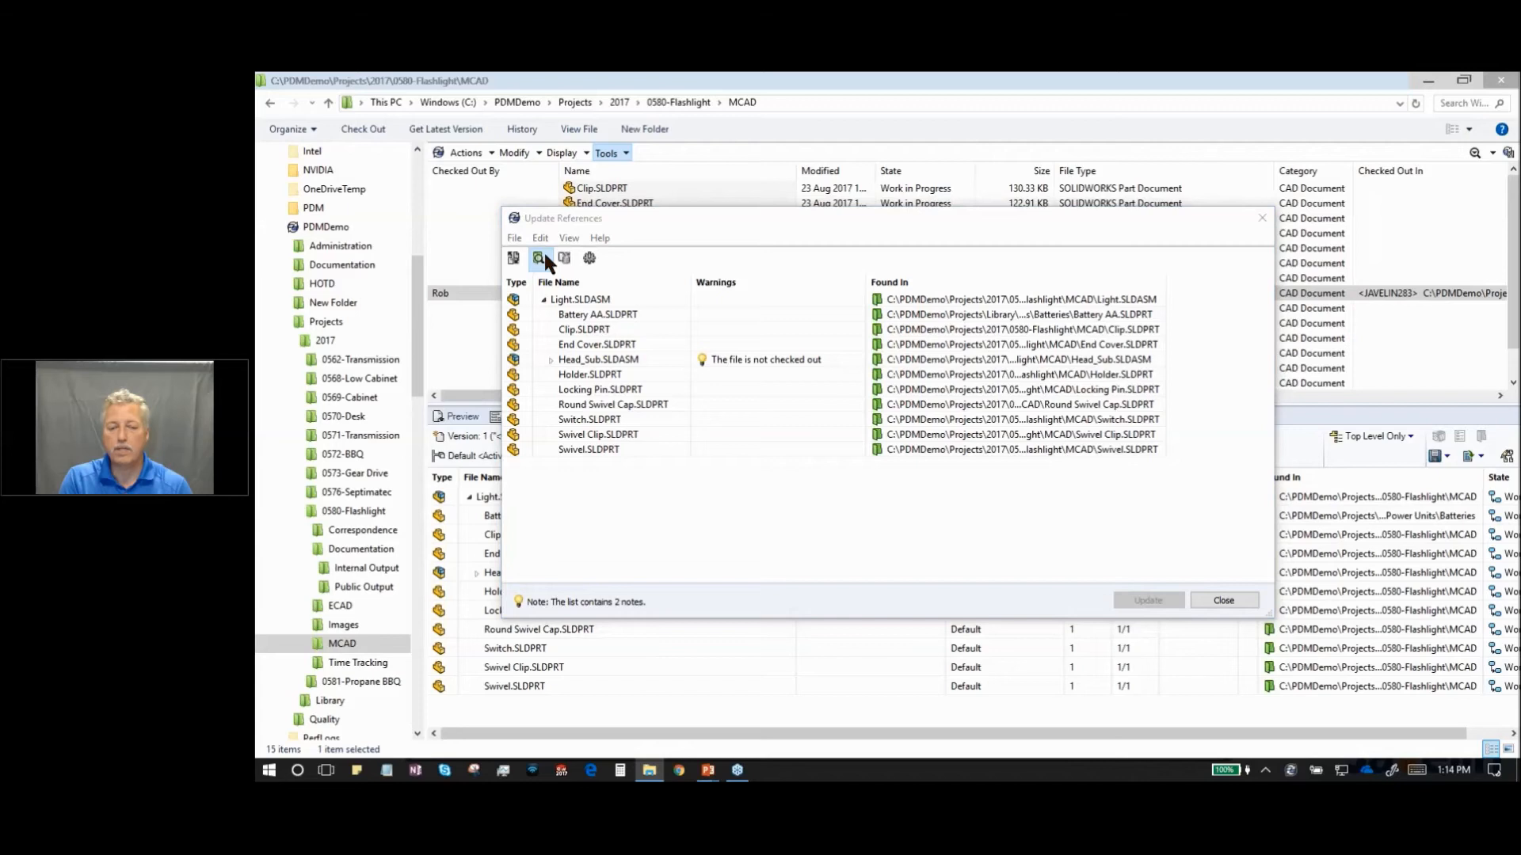
- Find Files across the 2017 projects folder beyond warnings only, then inspect the Locking Pin reference
click(538, 257)
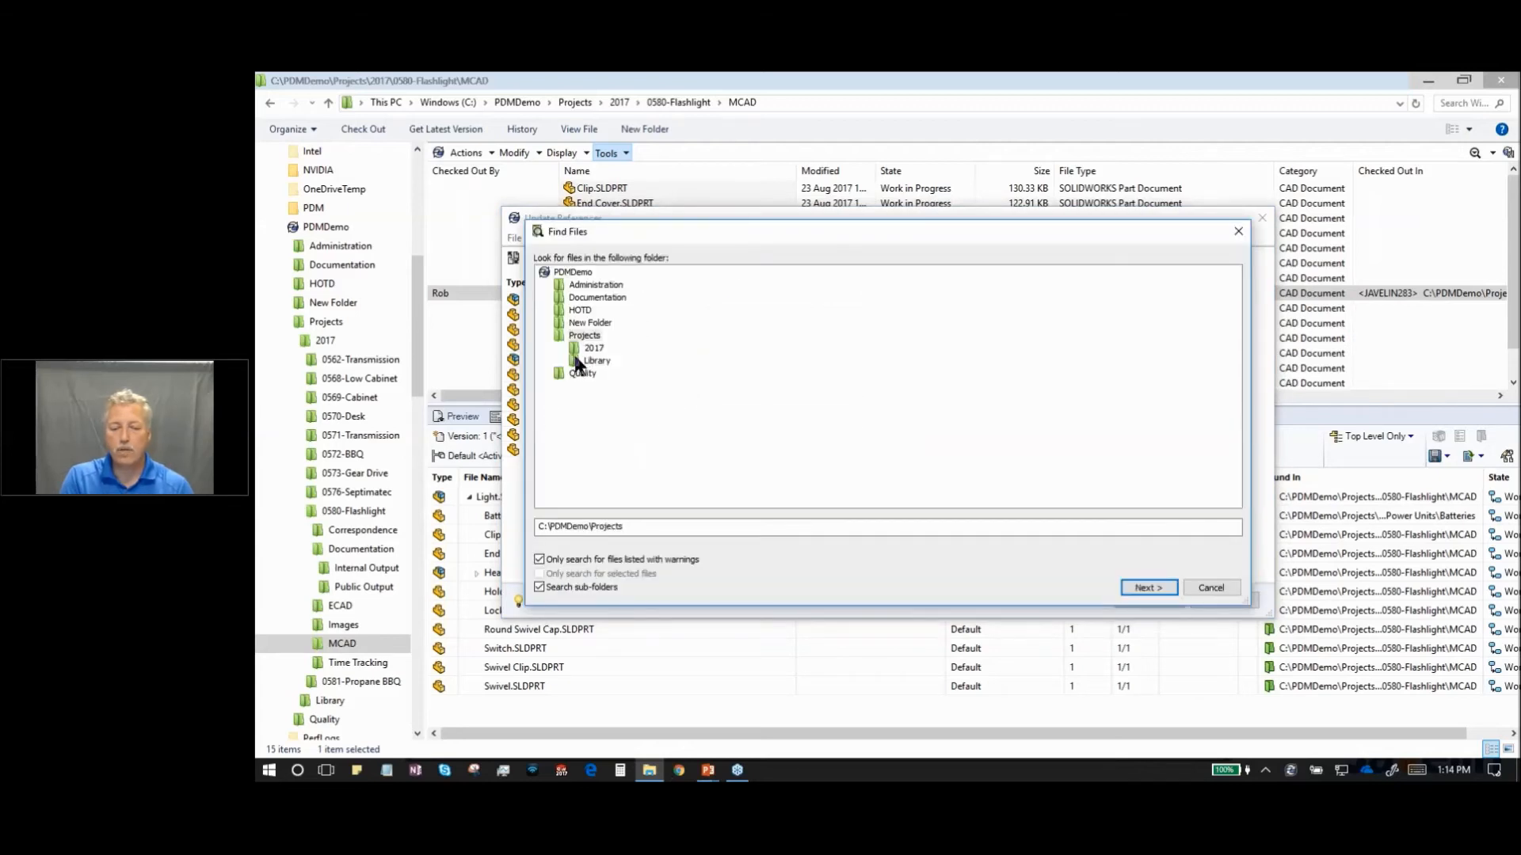
click(592, 347)
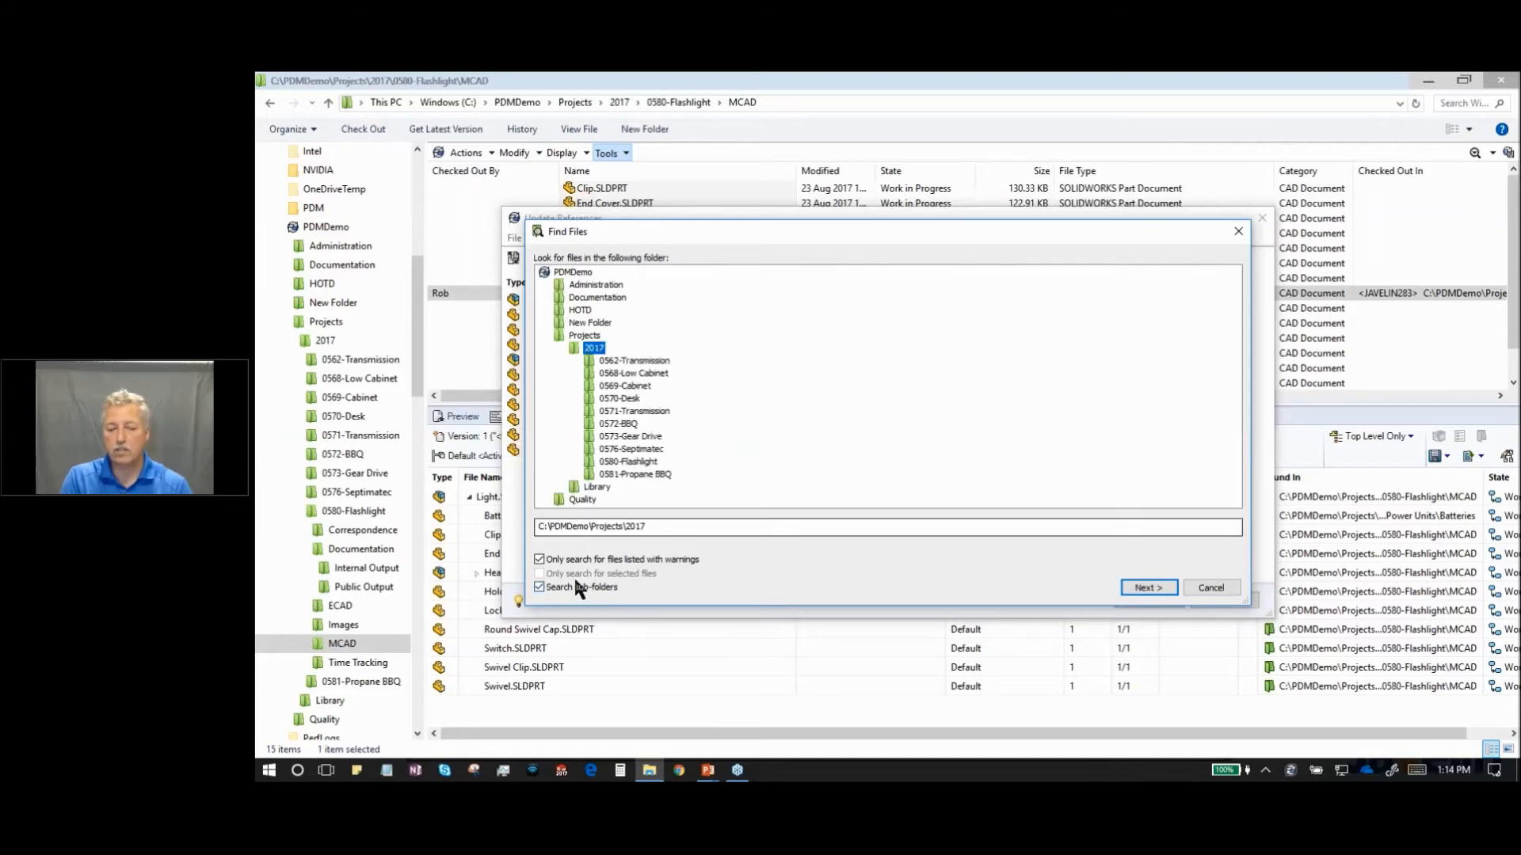
click(539, 559)
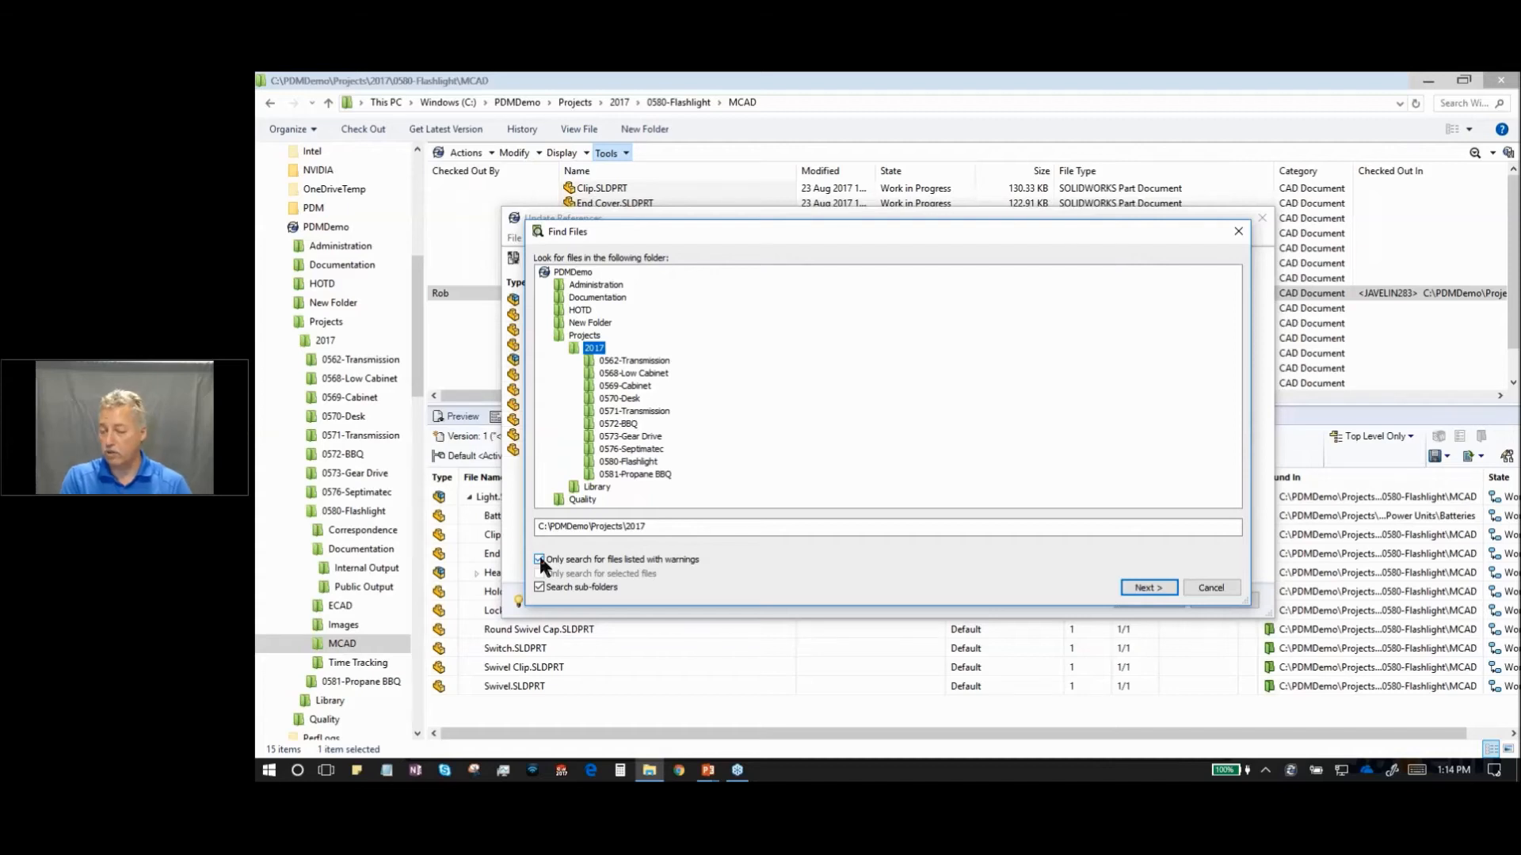
click(538, 559)
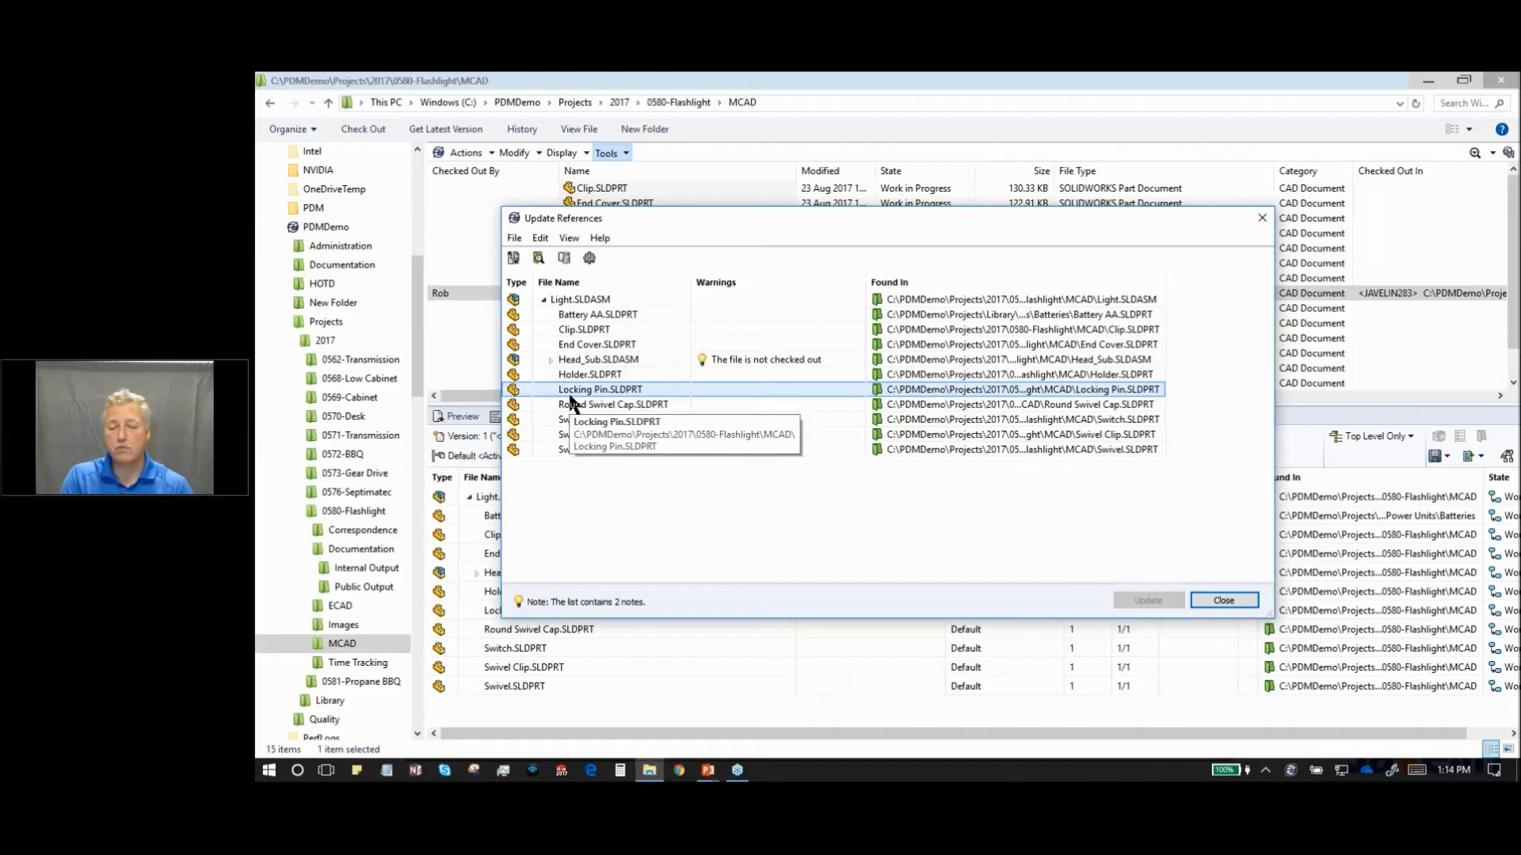
click(615, 404)
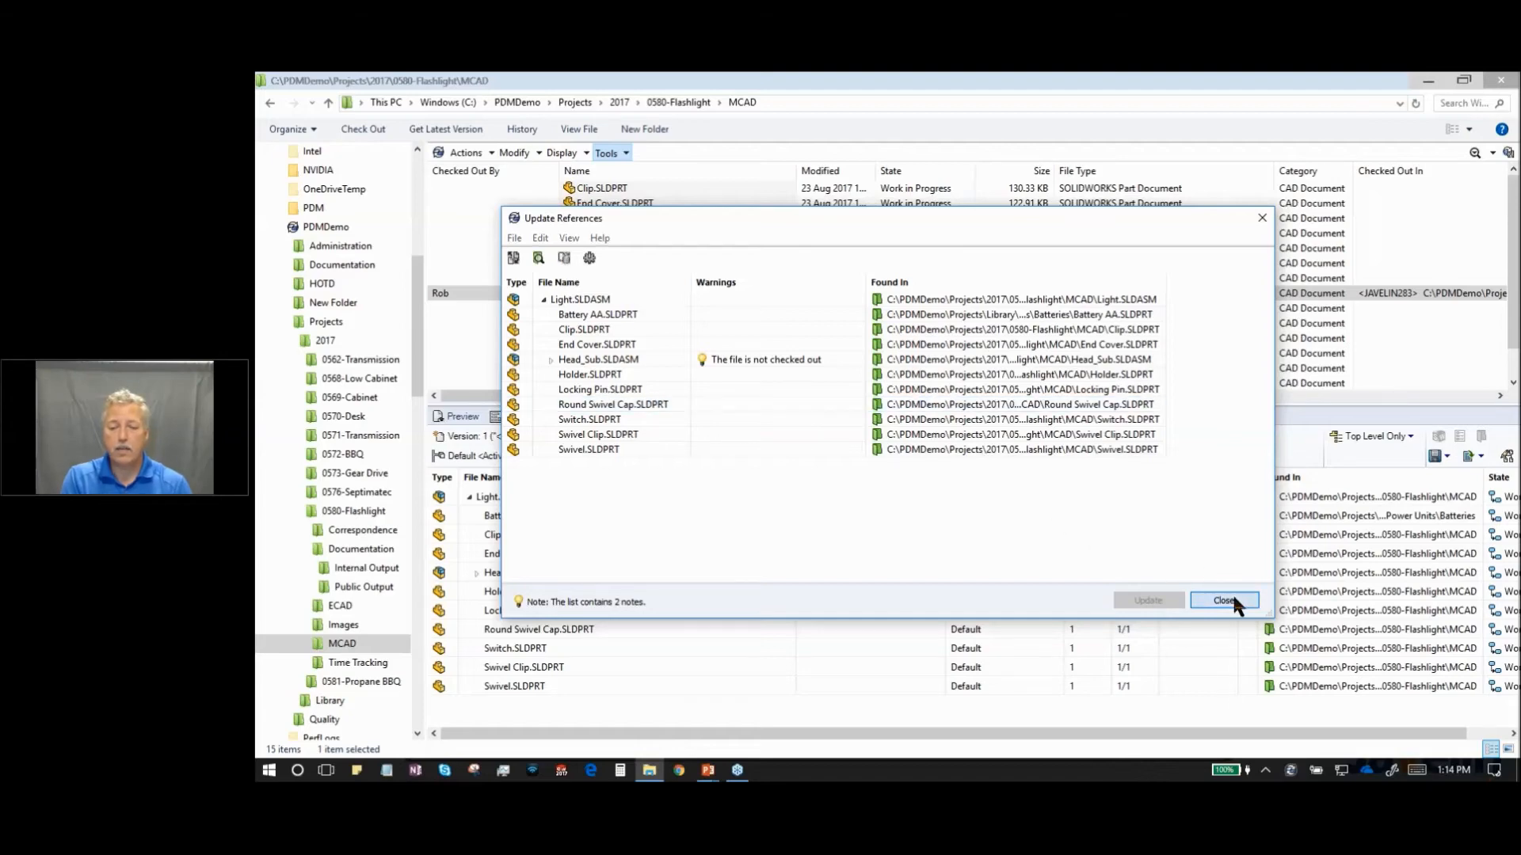
- Close Update References and reselect Light.SLDASM in the file list
click(1225, 599)
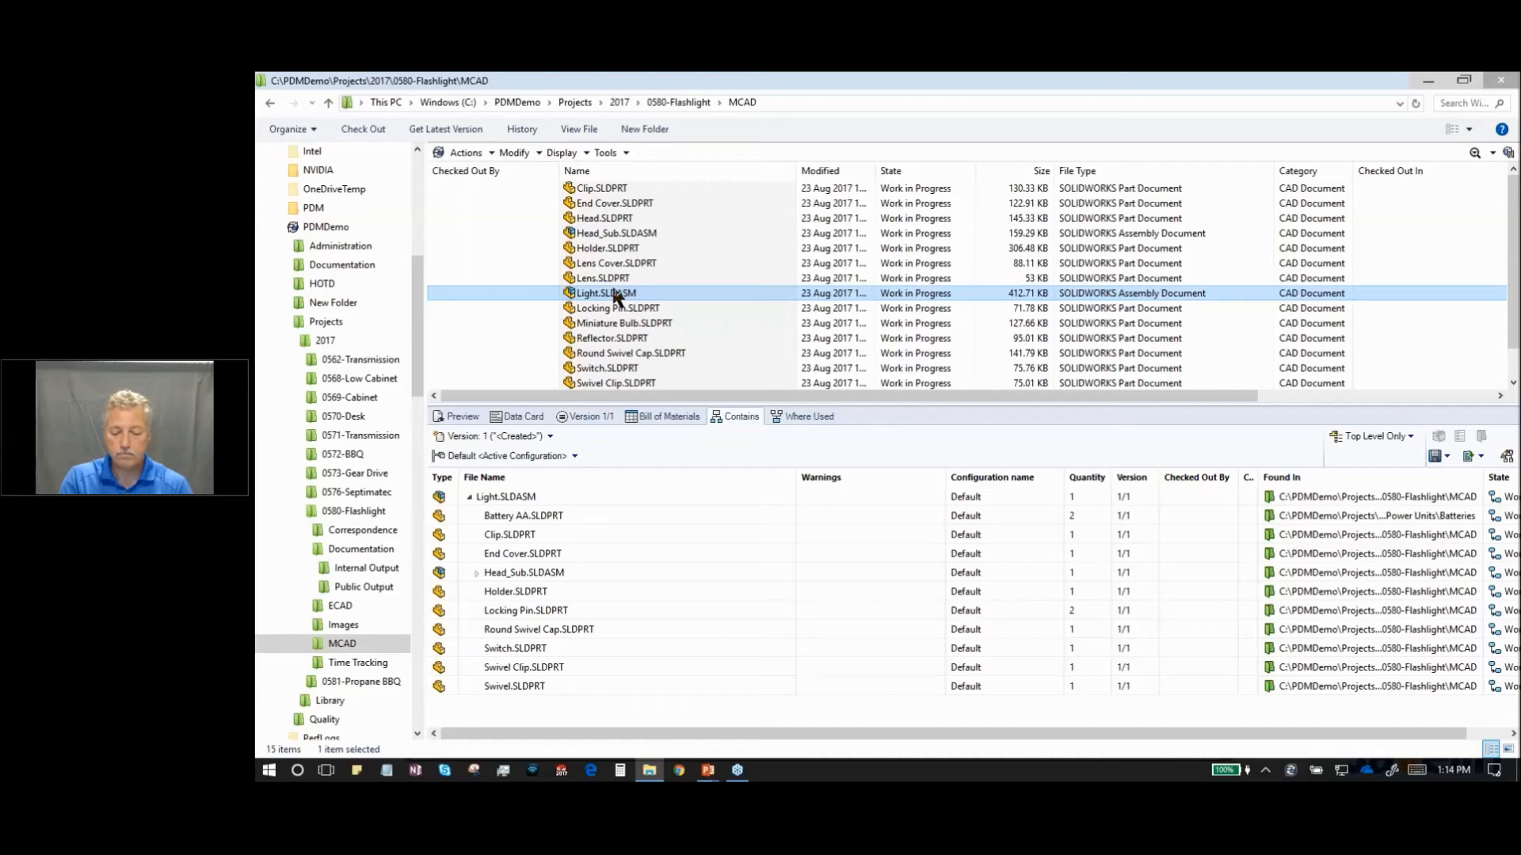
click(524, 572)
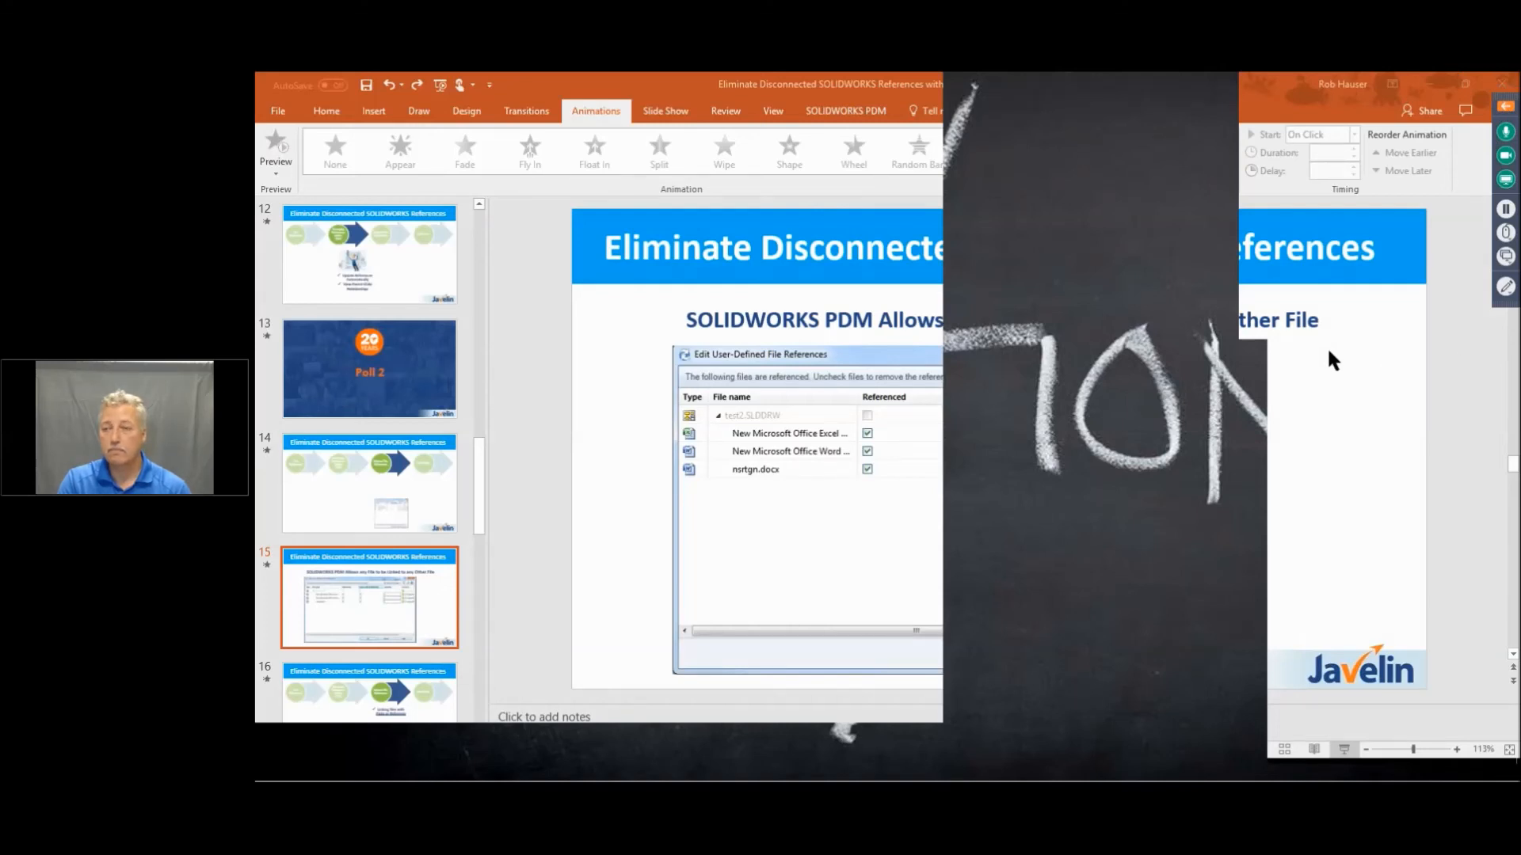
mouse_move(1367, 361)
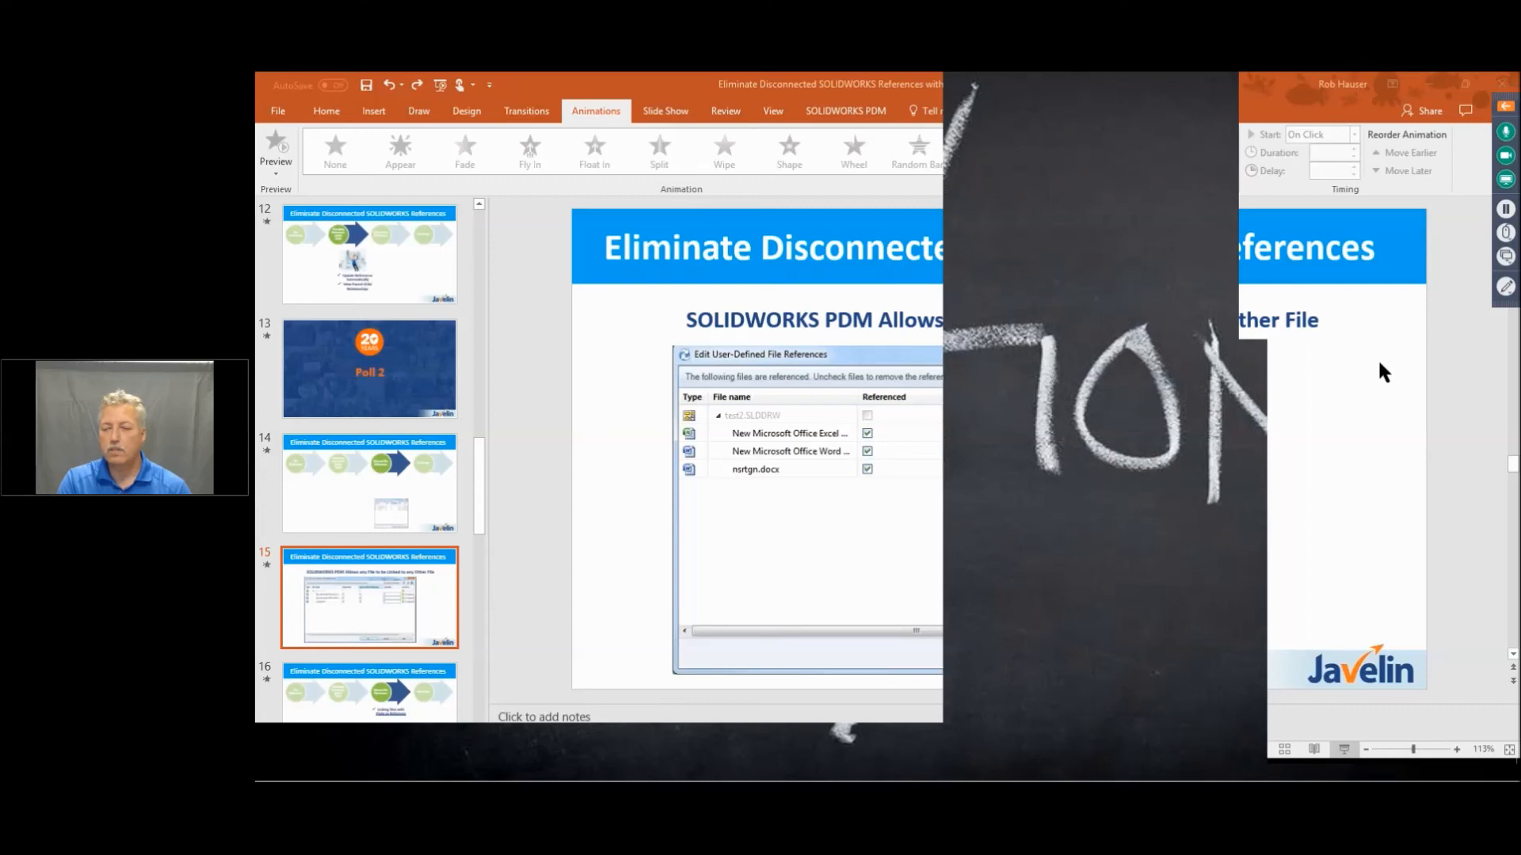
mouse_move(1479, 437)
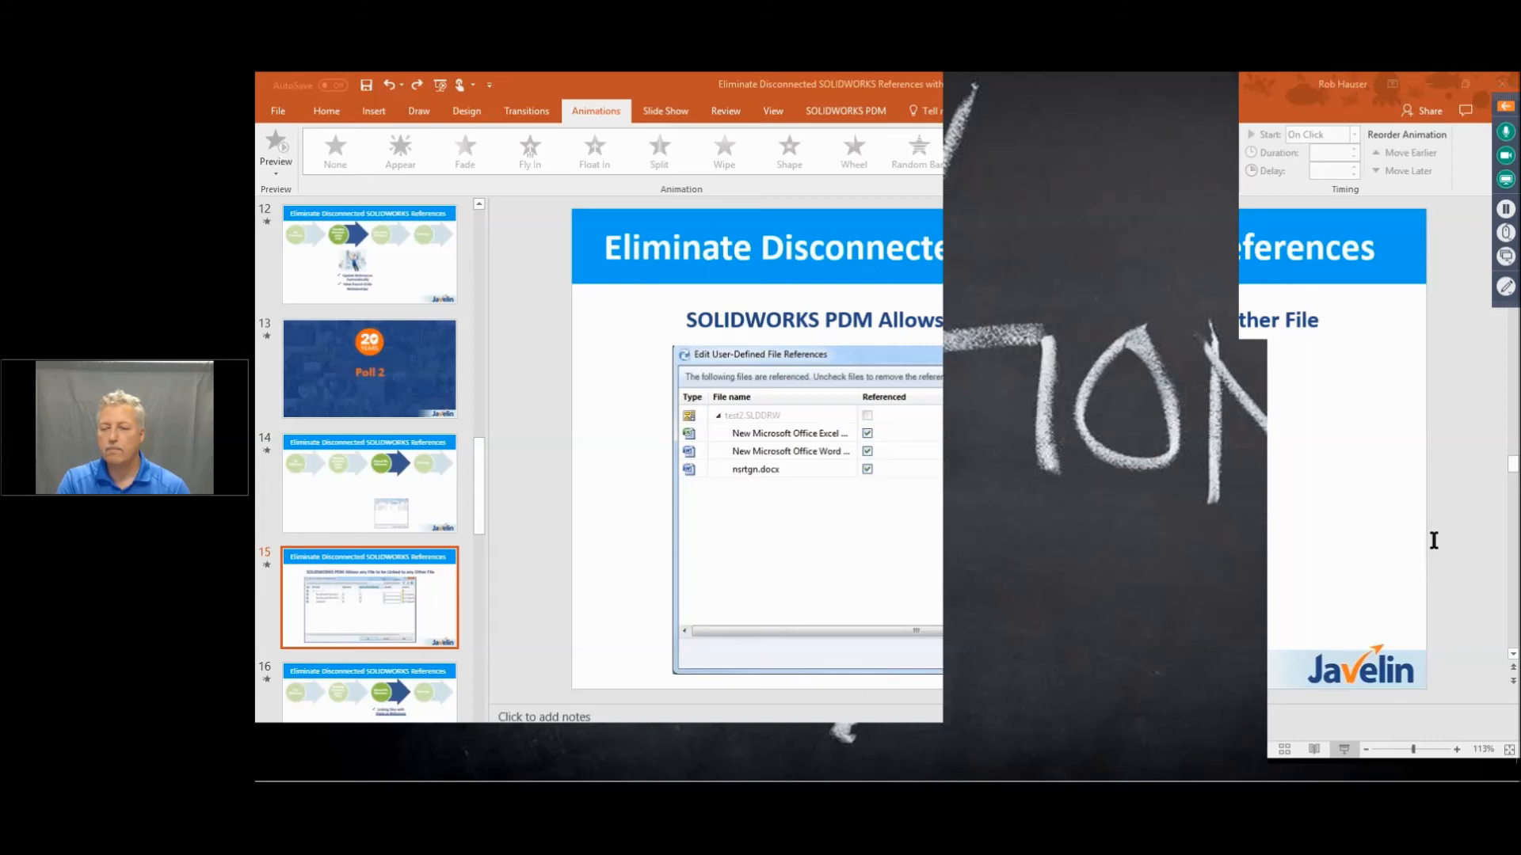
mouse_move(1444, 532)
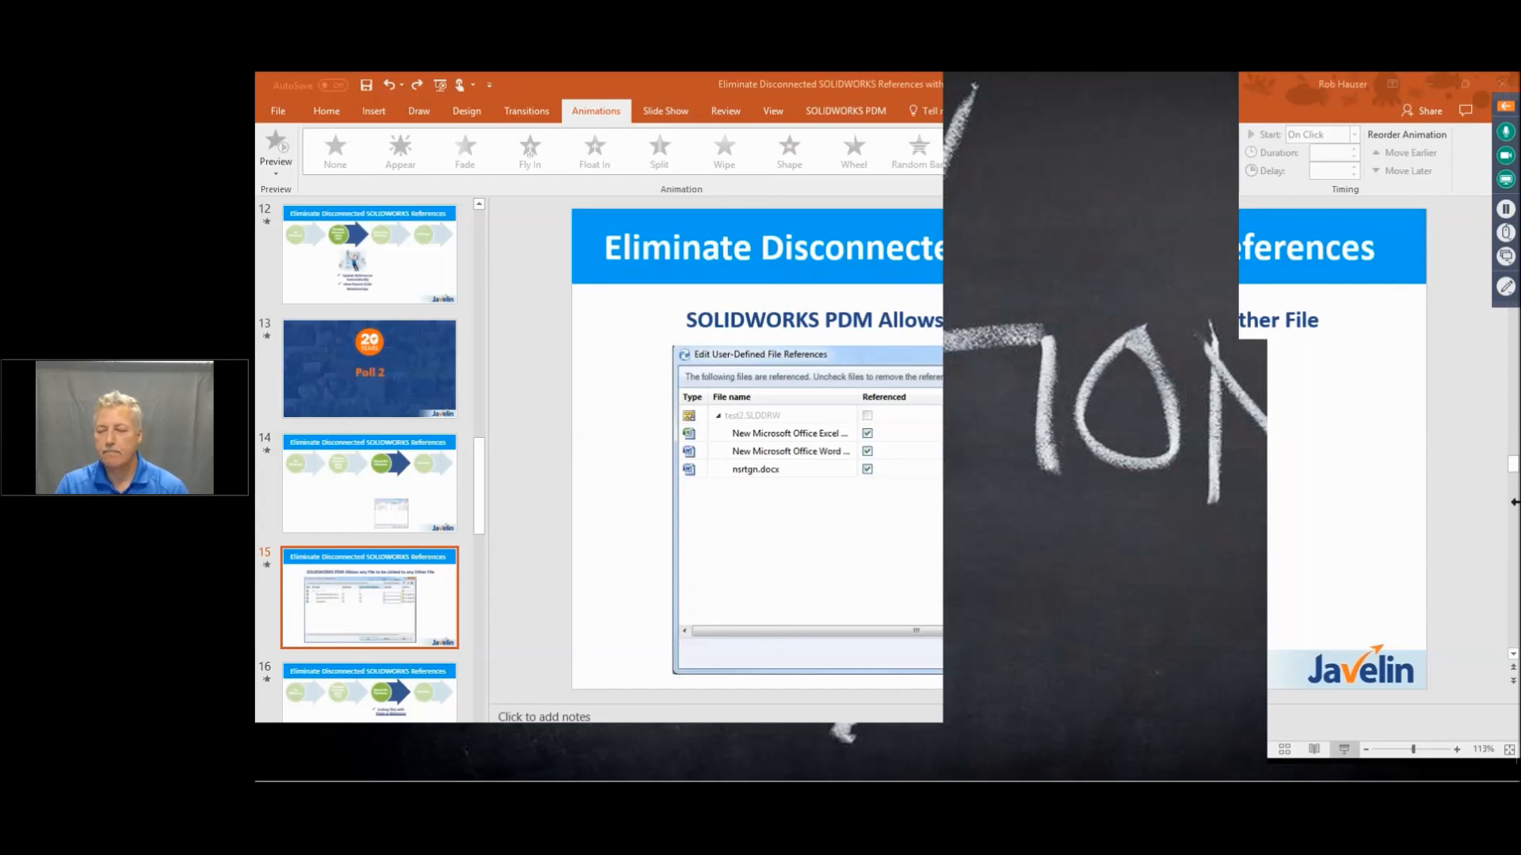
mouse_move(1512, 517)
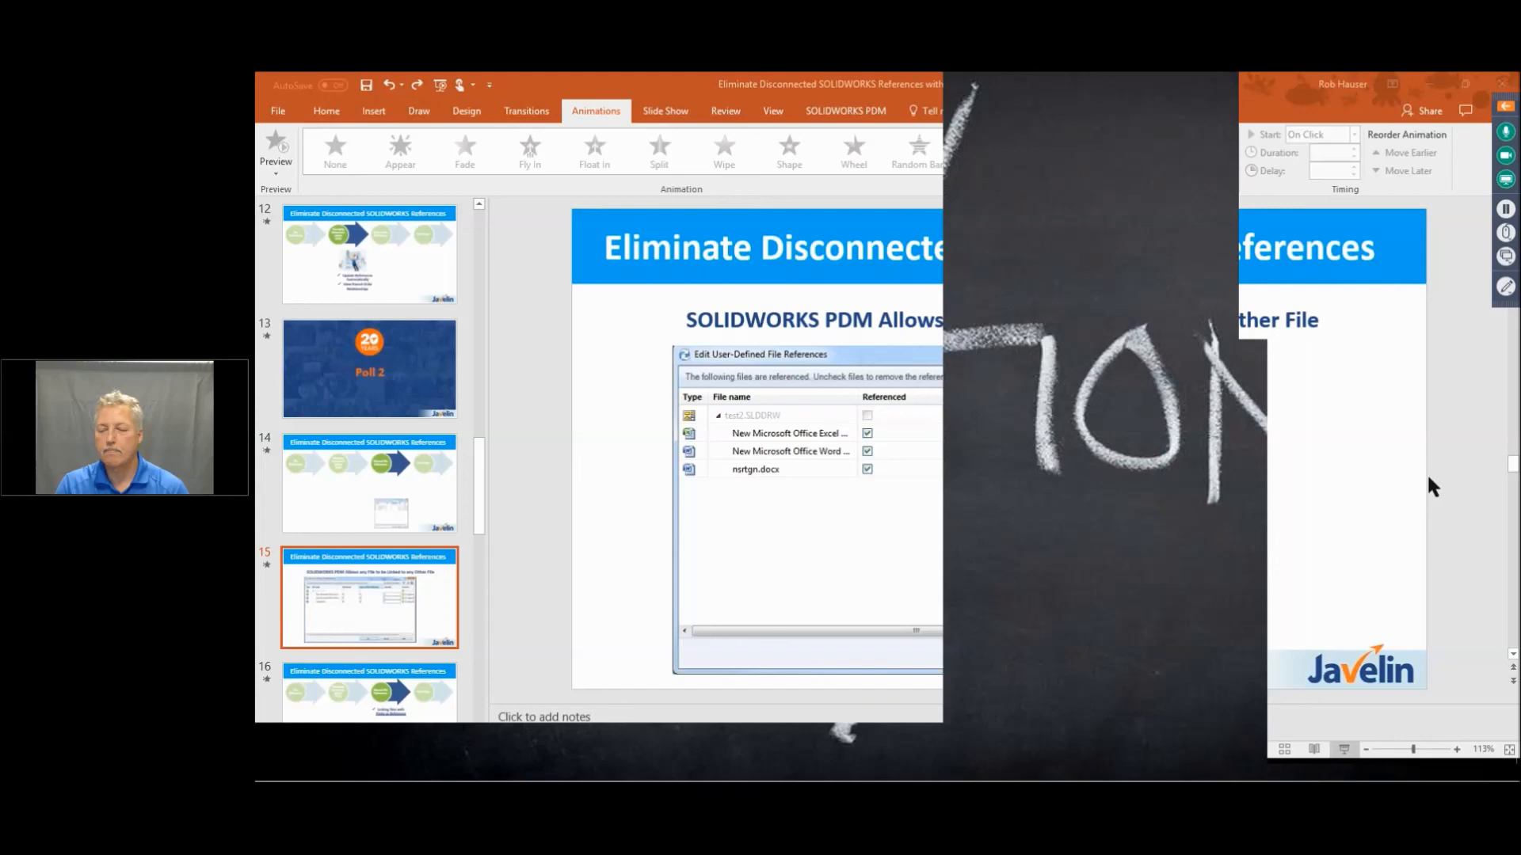
mouse_move(1485, 511)
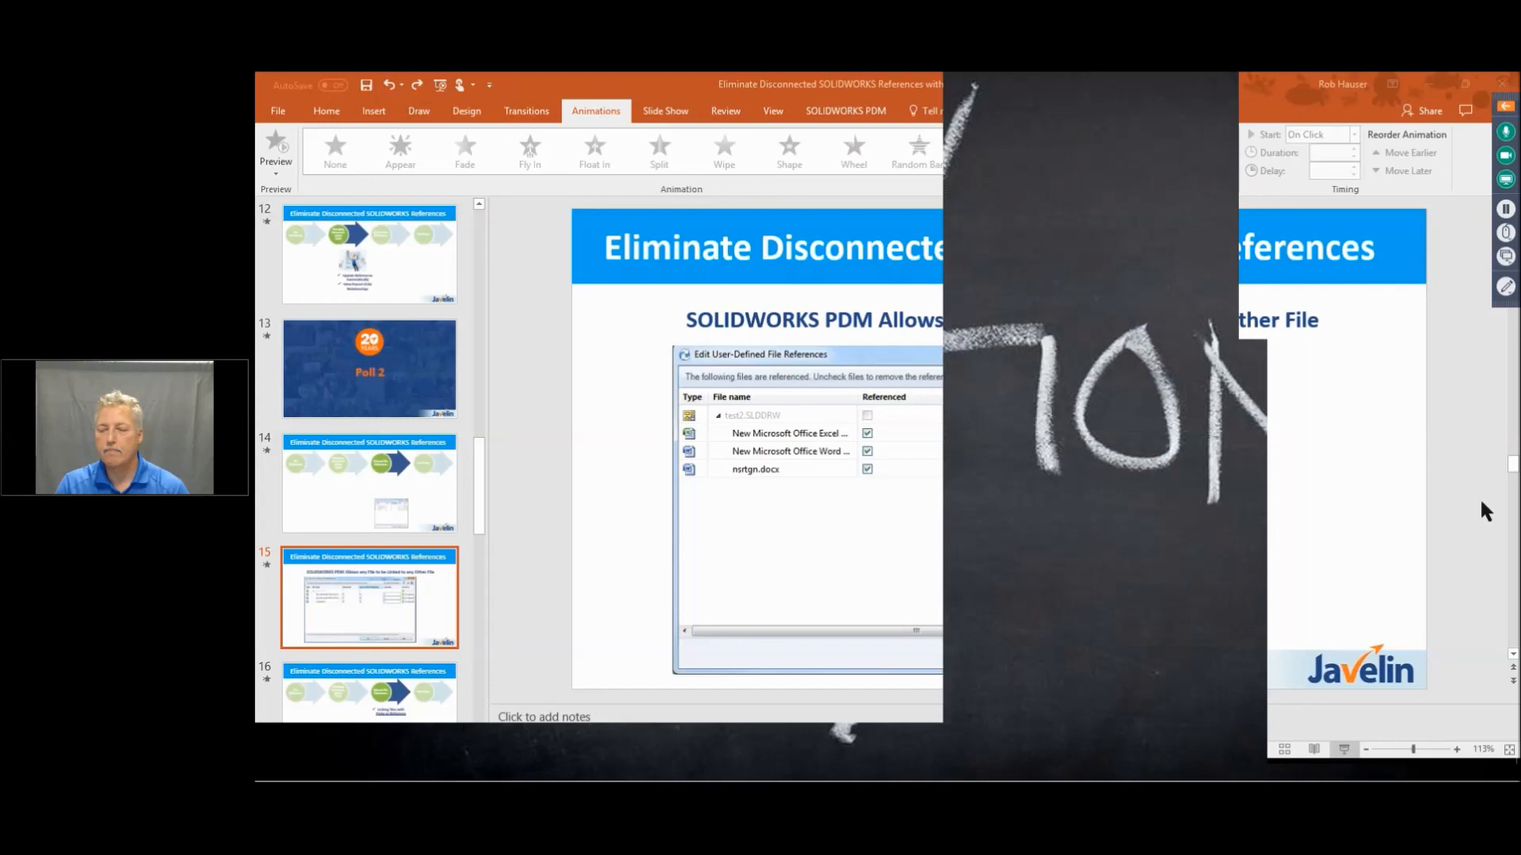
mouse_move(1511, 516)
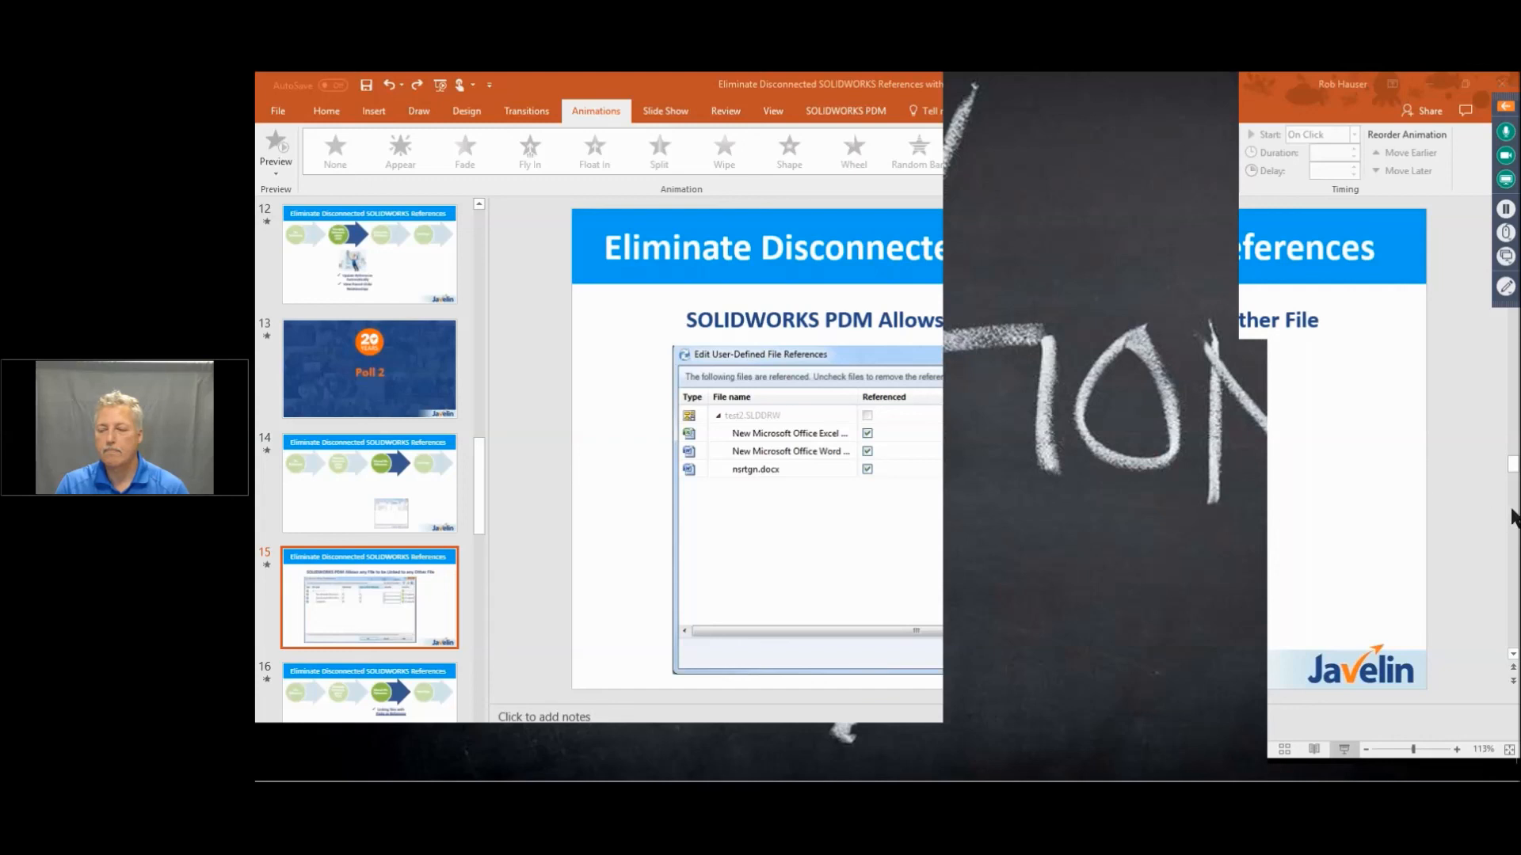